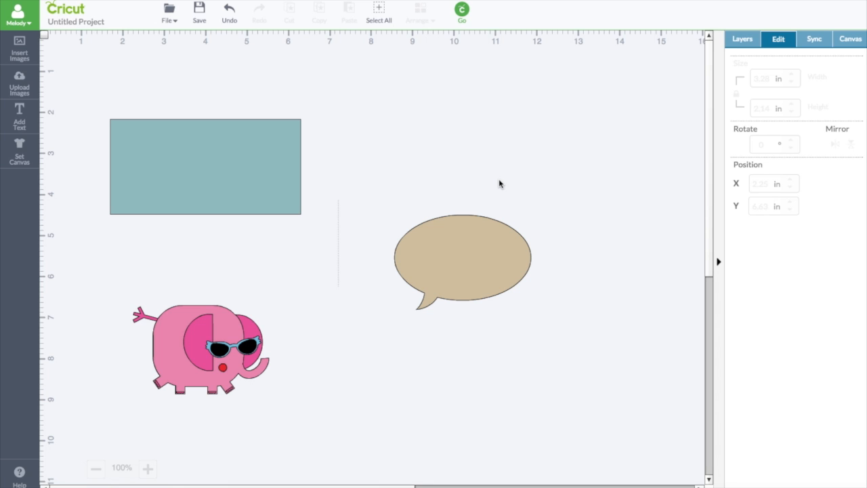
mouse_move(532, 138)
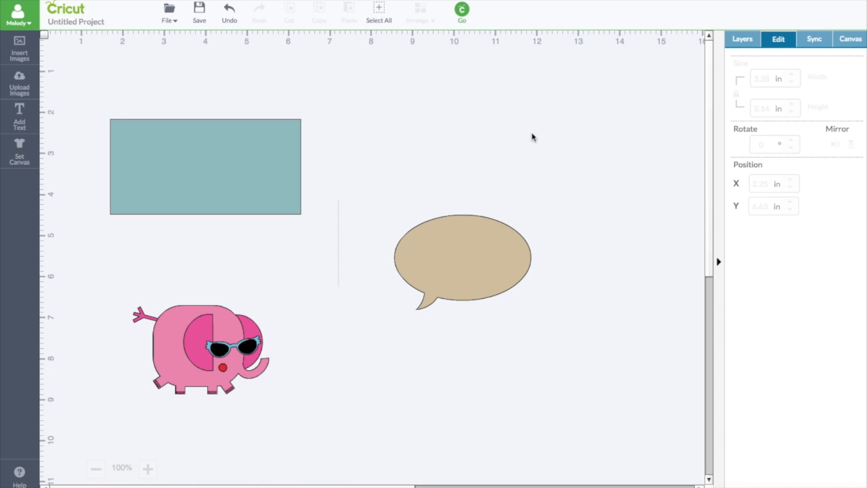
mouse_move(498, 115)
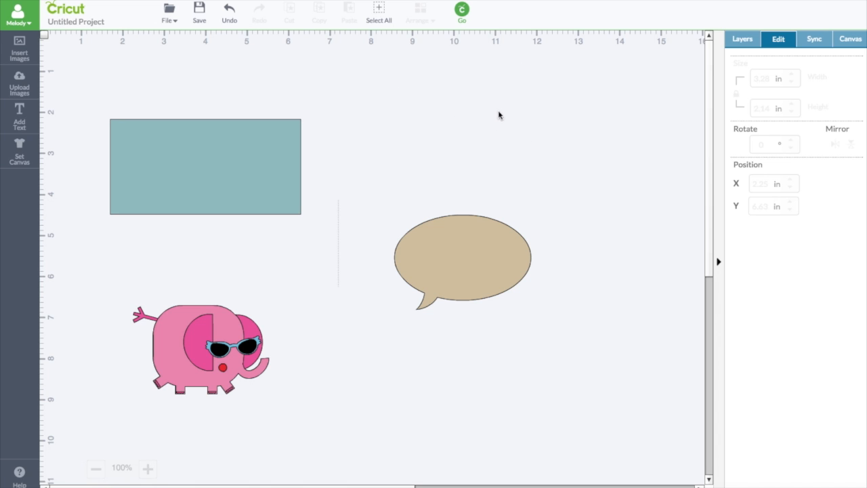
mouse_move(453, 110)
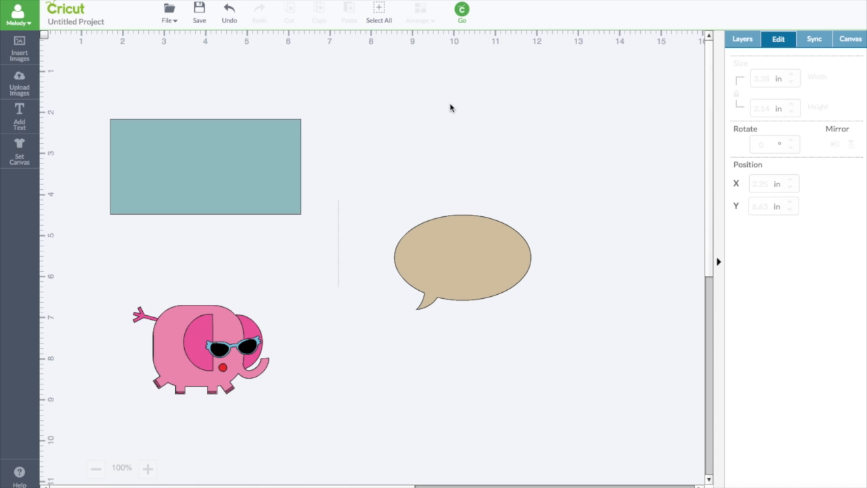
mouse_move(442, 104)
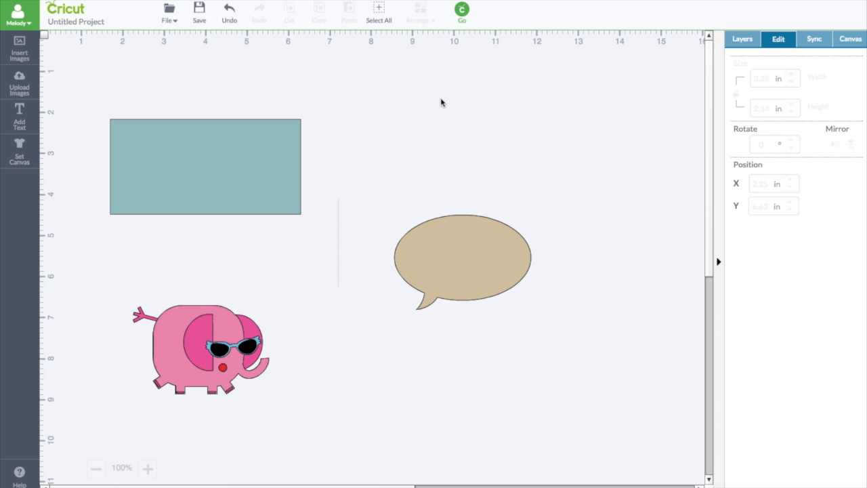
mouse_move(50, 42)
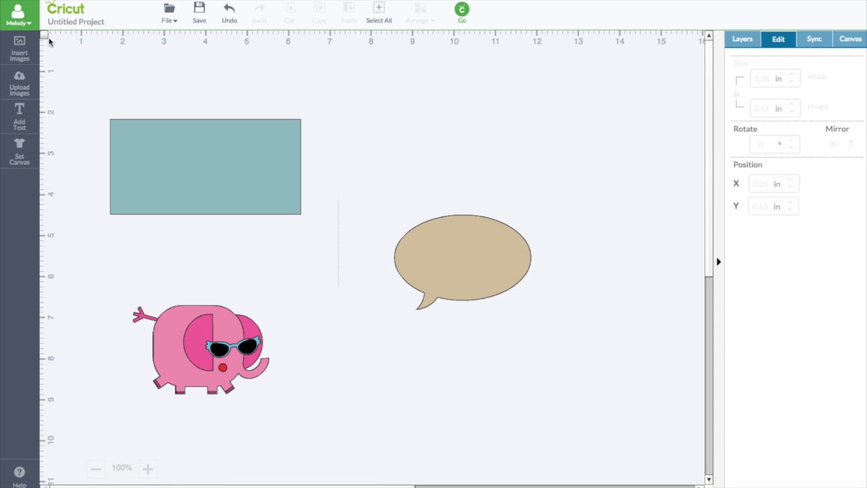
mouse_move(116, 73)
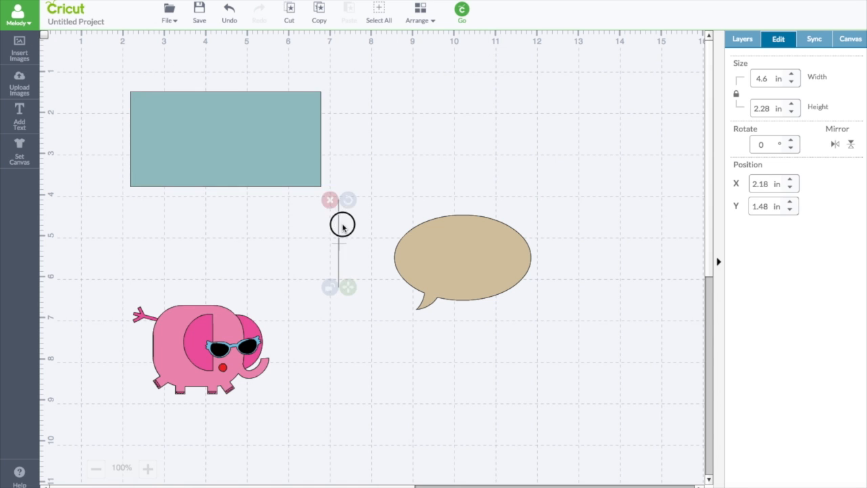
Lower the score line, shift the speech bubble right and nudge the teal note card up-left
drag(341, 224, 365, 309)
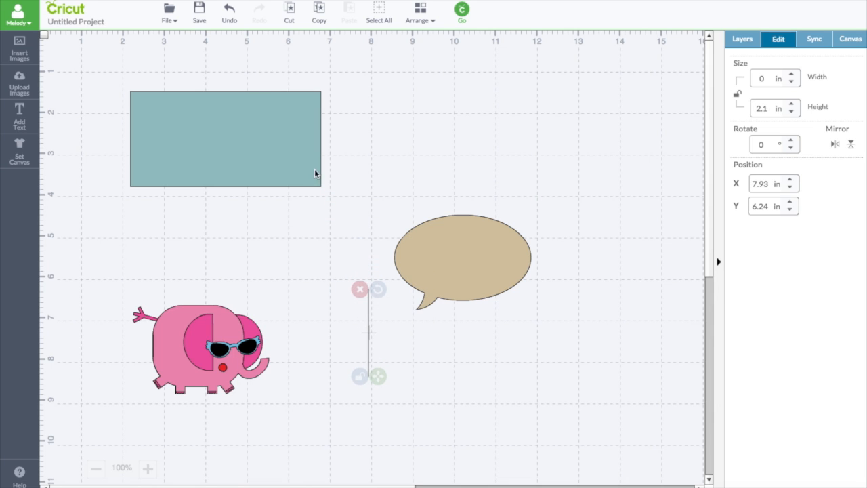
click(224, 138)
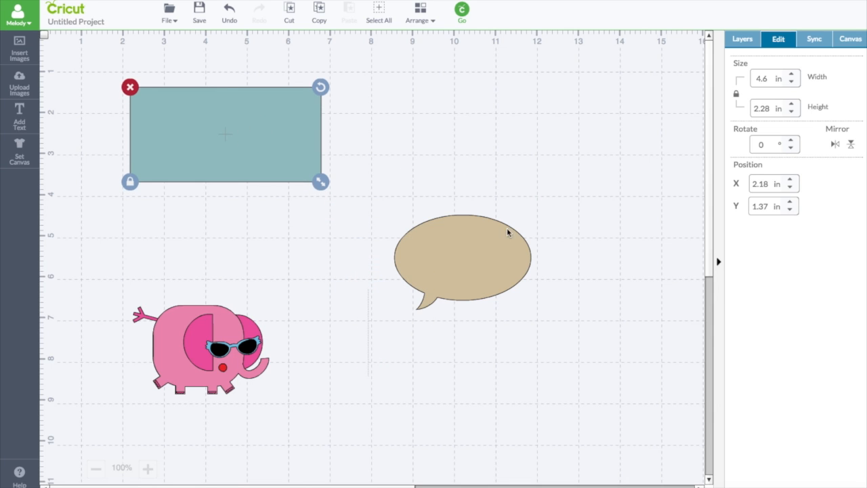
drag(463, 258, 317, 142)
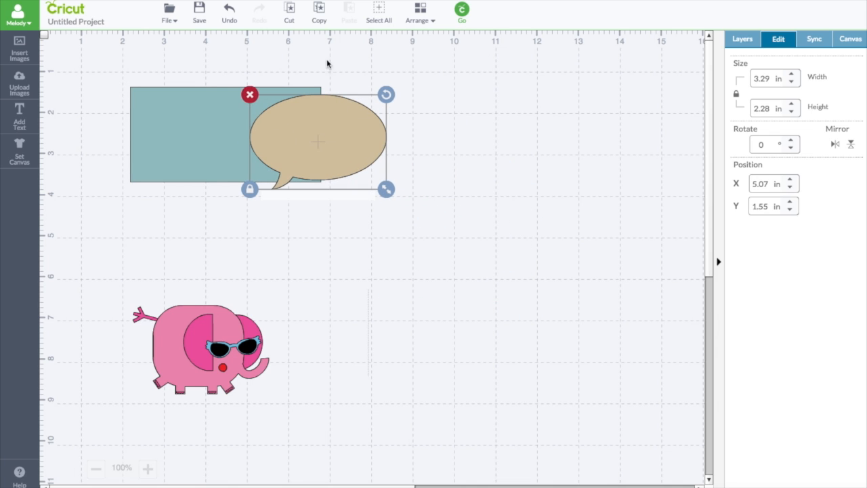
drag(317, 139, 489, 241)
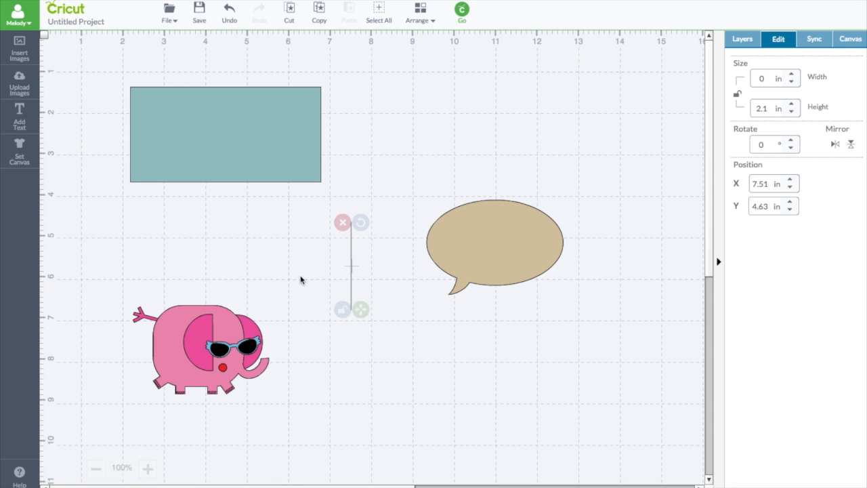
mouse_move(249, 347)
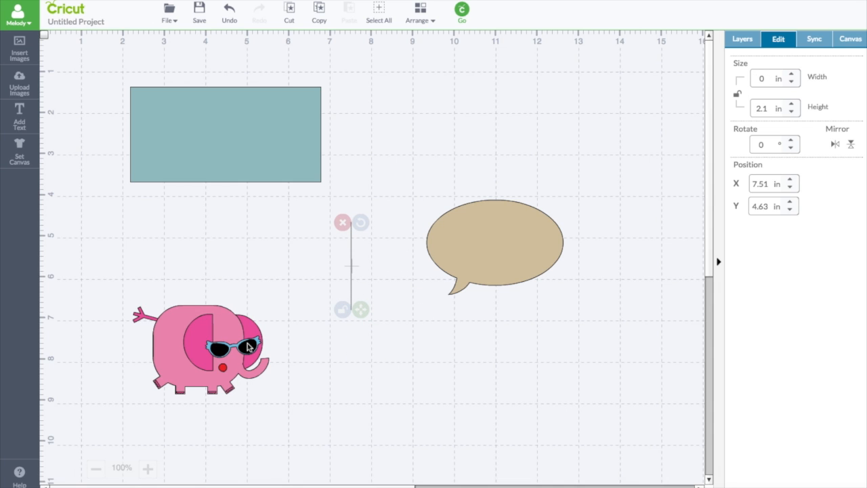
click(225, 122)
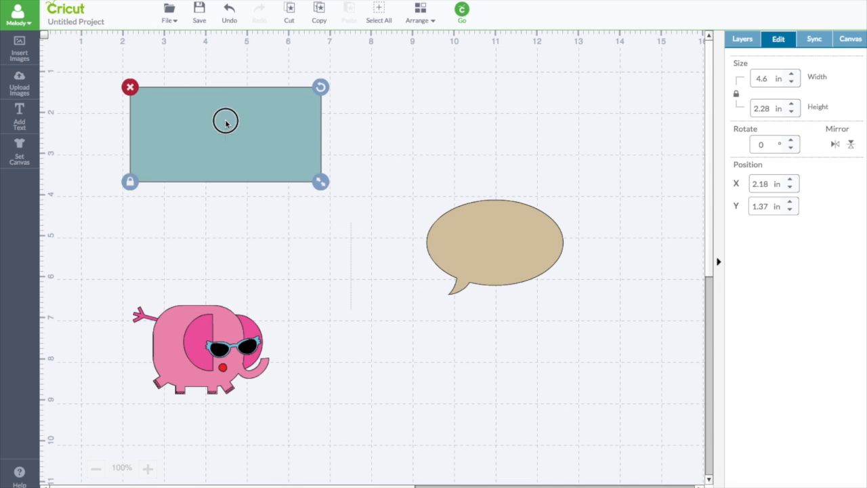
drag(225, 134, 222, 128)
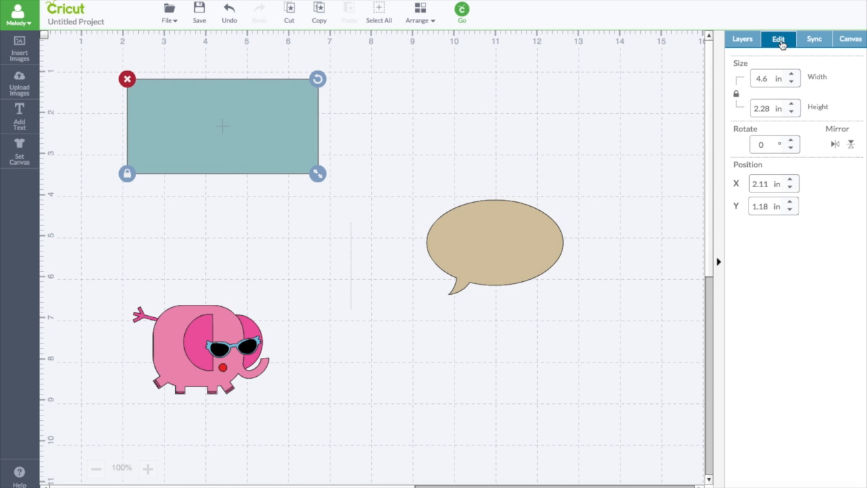
Show the Layers list and set the card's size to 8.5 in wide by 5.5 in tall
click(742, 38)
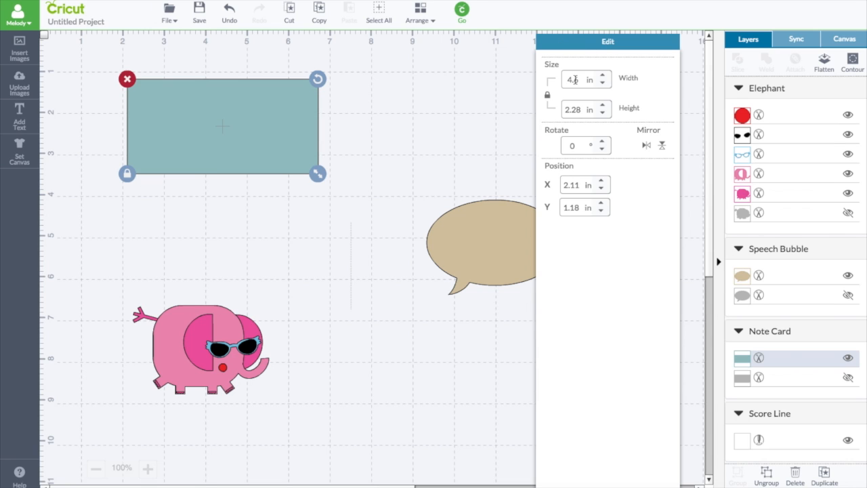
click(601, 76)
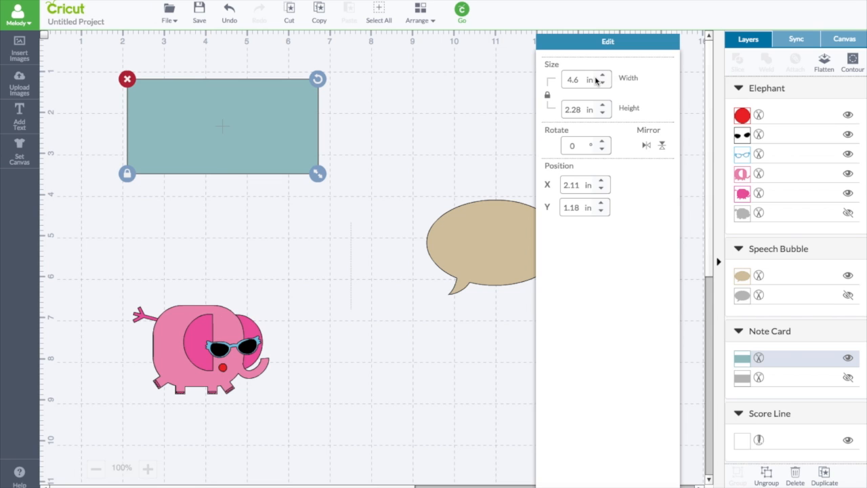
mouse_move(589, 81)
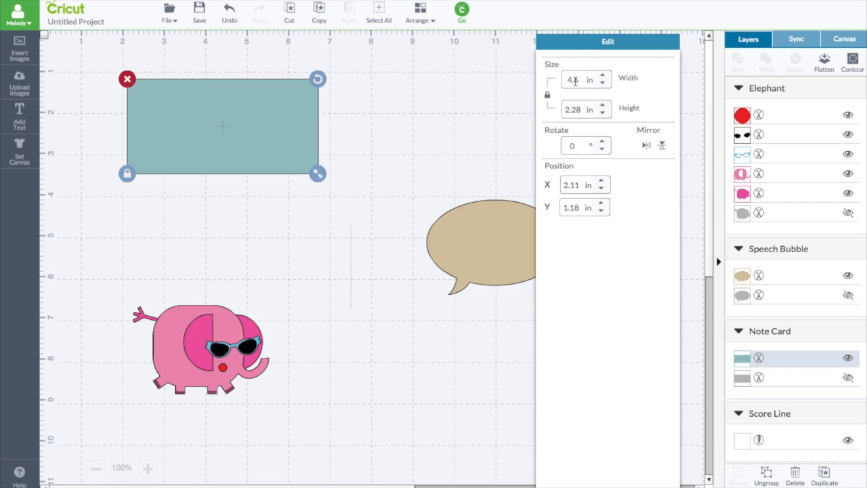
triple_click(574, 78)
text(8.5)
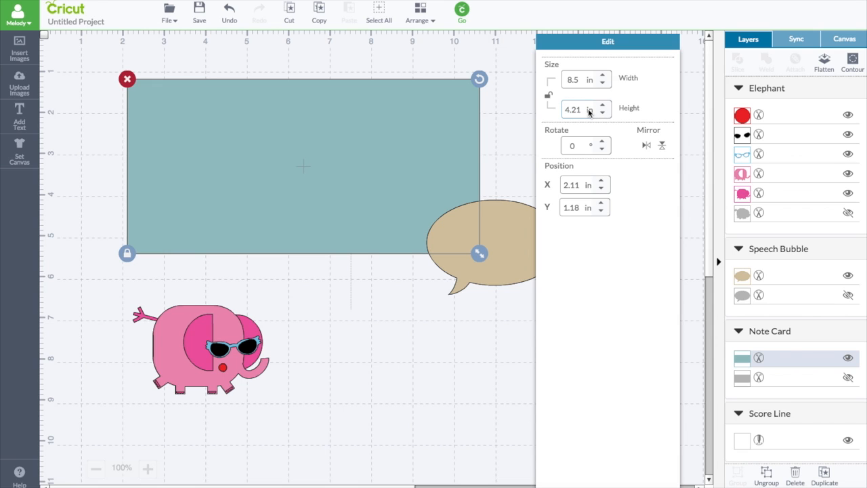
triple_click(572, 108)
text(5)
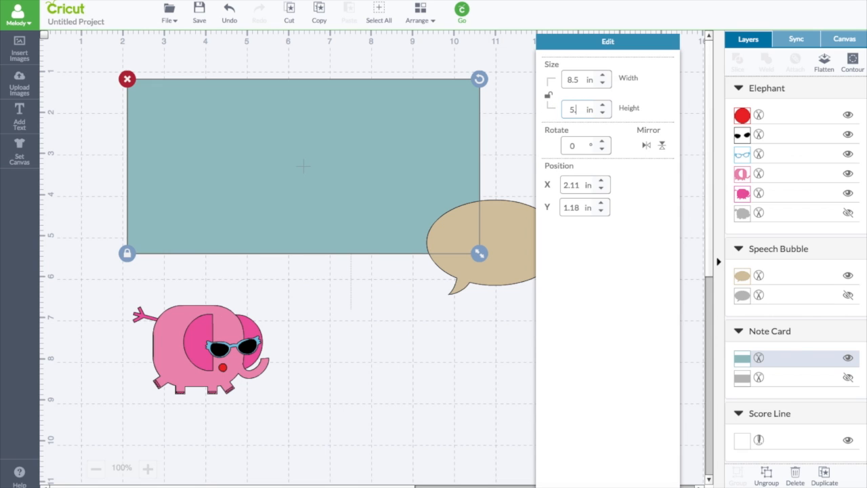
text(.5)
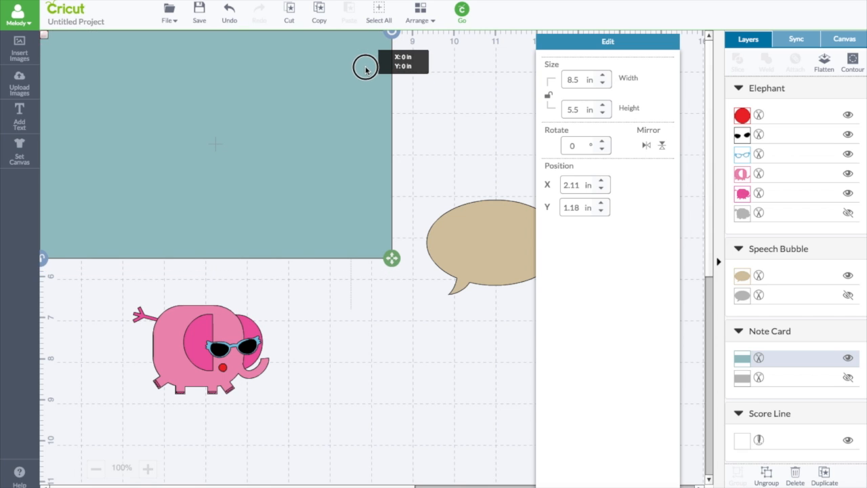
Bring the enlarged card into view, move the score line off it and place a smaller speech bubble at its top-left
drag(365, 71, 322, 170)
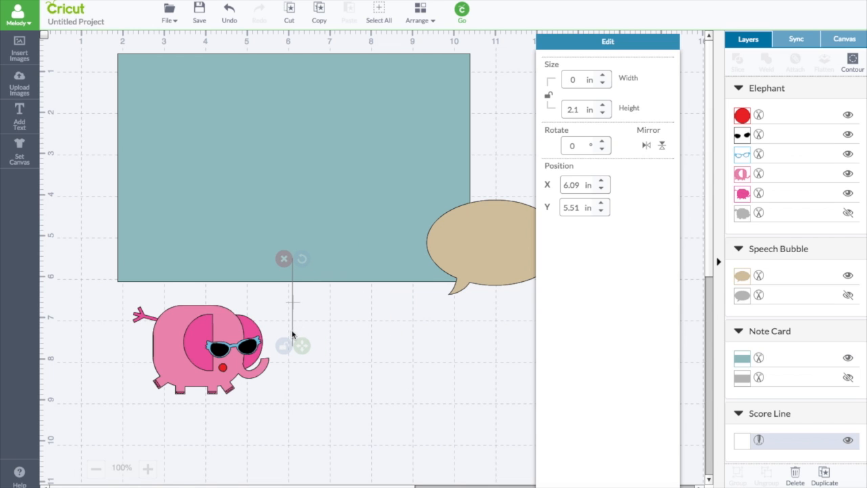
mouse_move(295, 303)
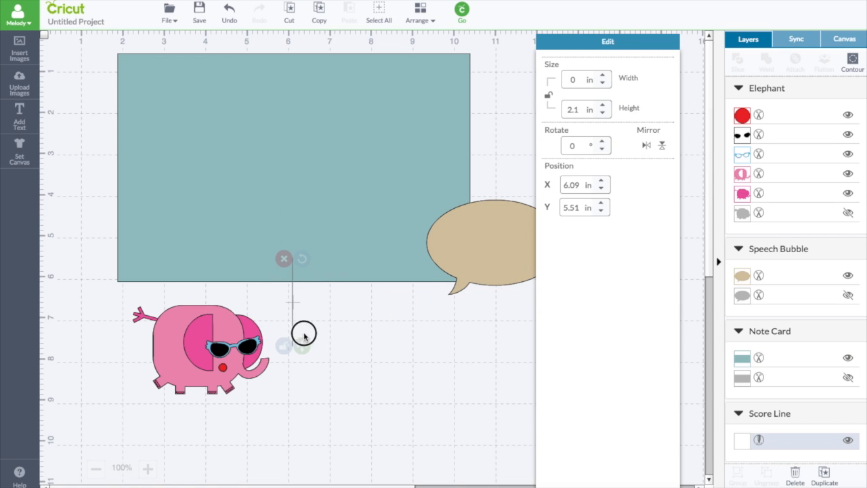
drag(304, 336, 304, 303)
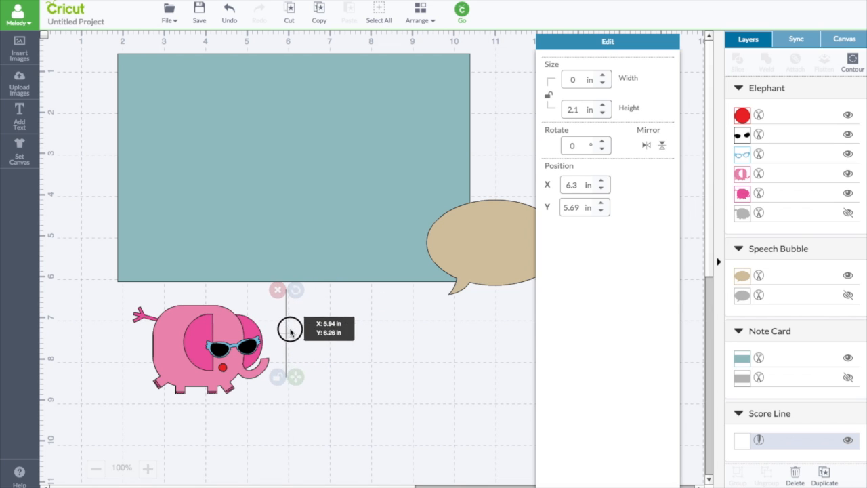
drag(287, 329, 301, 341)
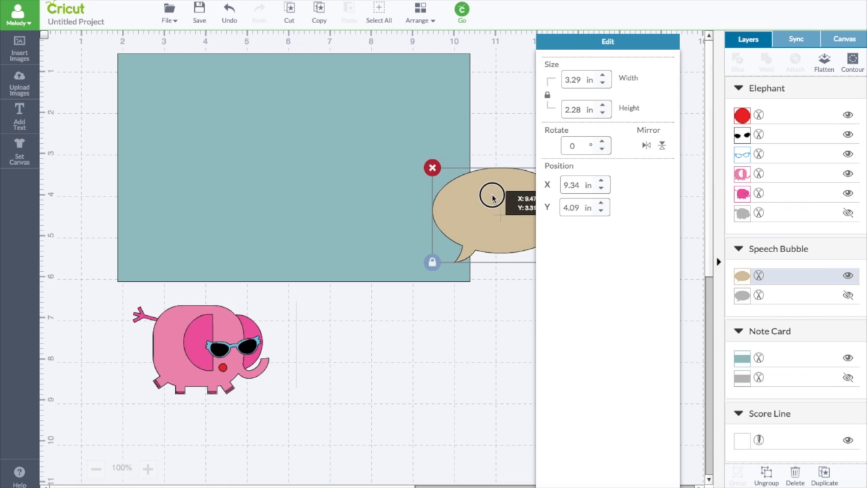
drag(490, 196, 210, 98)
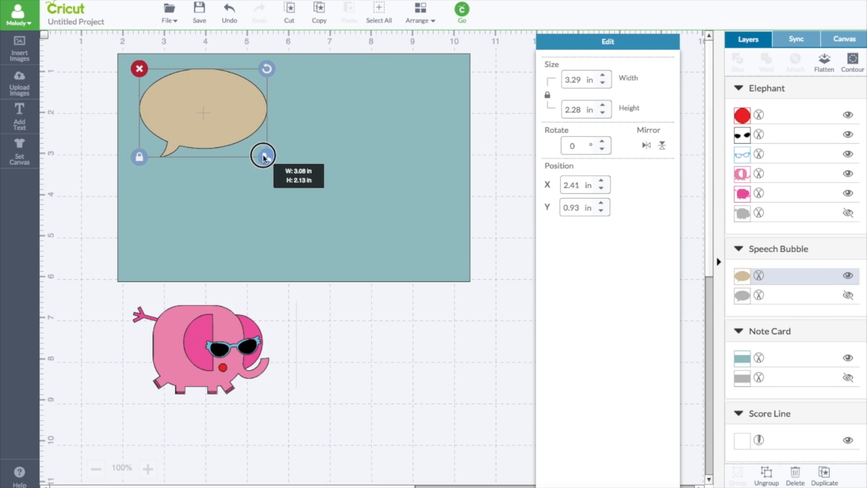
drag(263, 155, 241, 140)
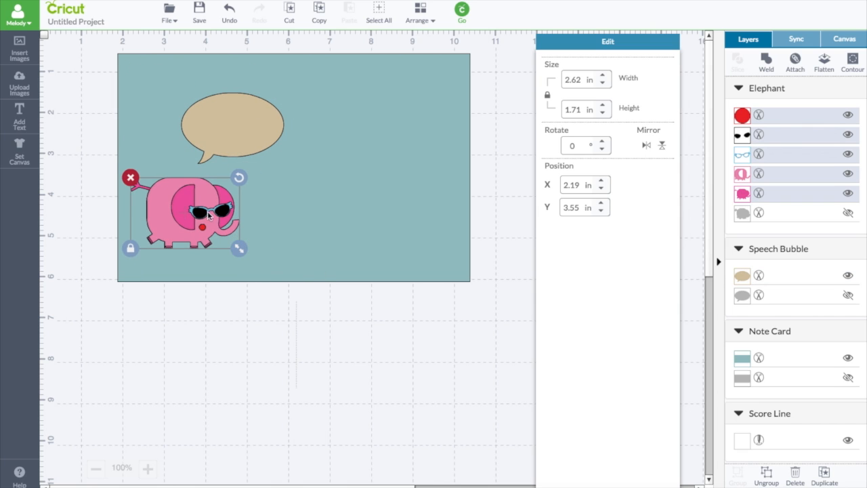
Set the elephant in the card's lower left with the speech bubble just above it
drag(210, 215, 201, 223)
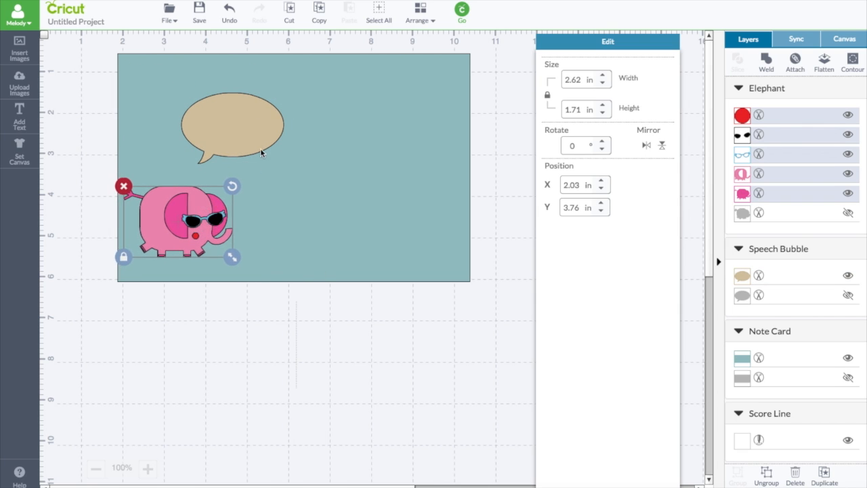
drag(230, 124, 255, 129)
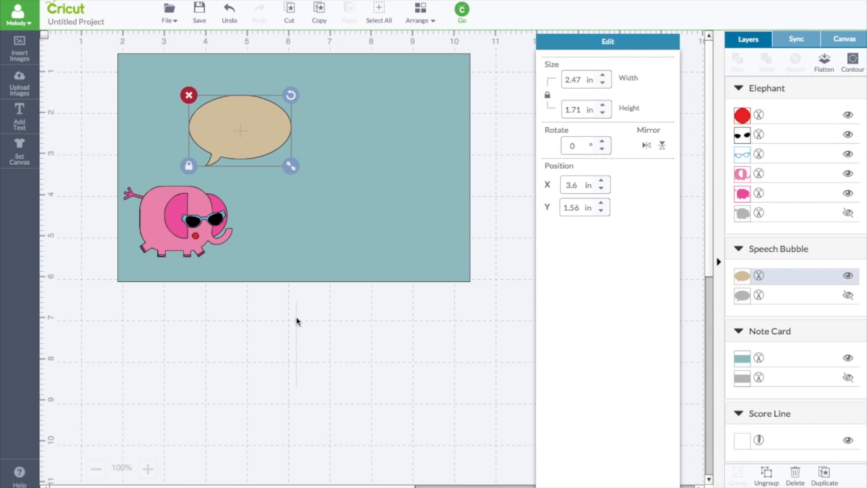
click(779, 358)
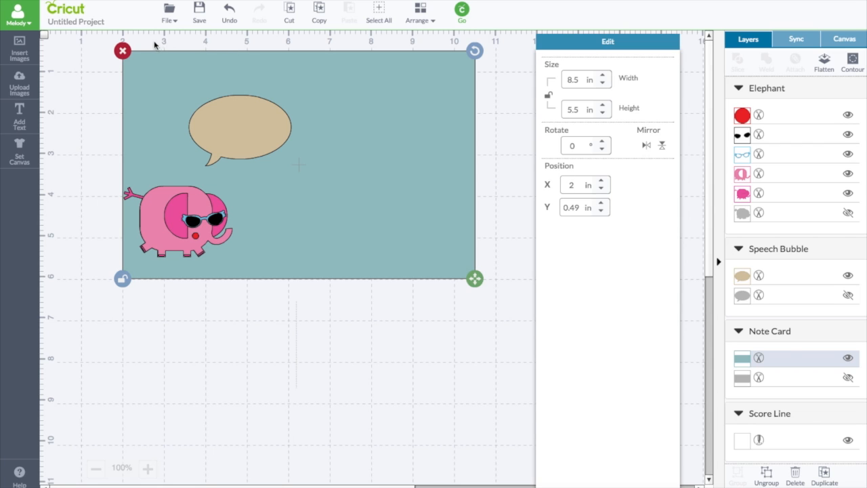
mouse_move(225, 45)
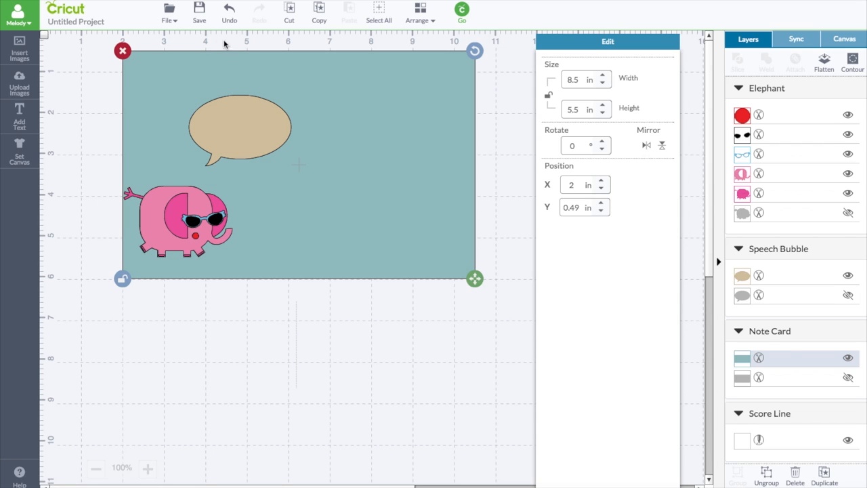
mouse_move(304, 73)
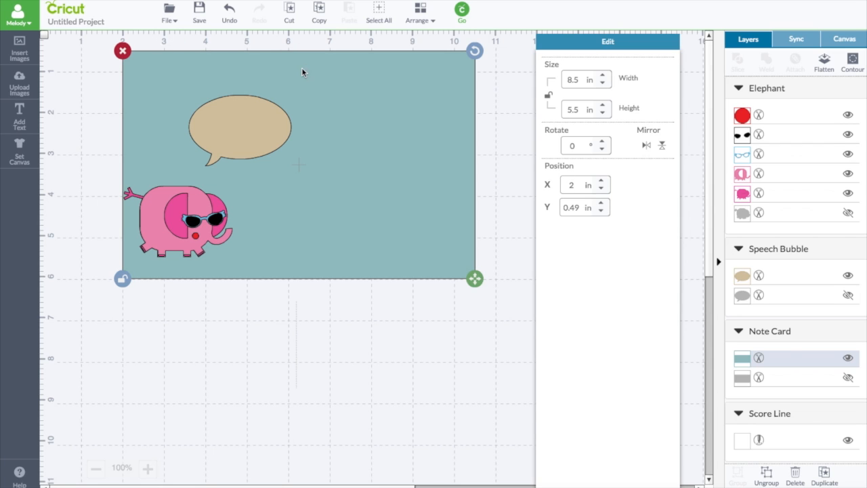
mouse_move(299, 171)
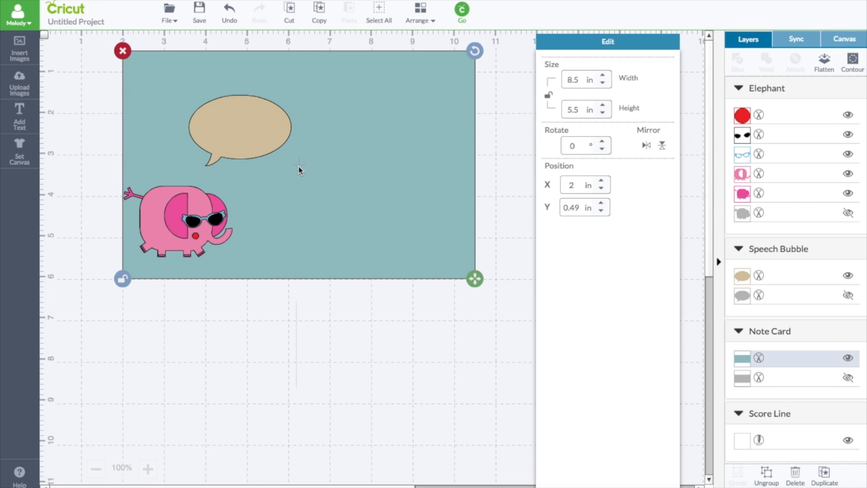
mouse_move(296, 200)
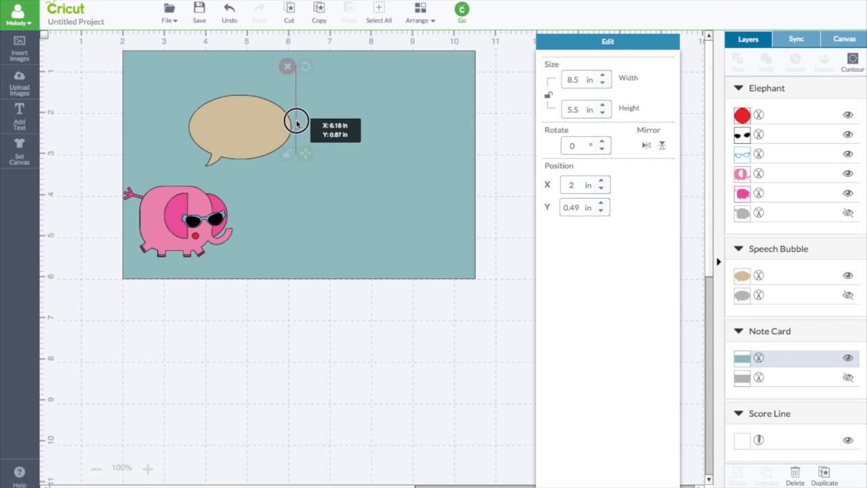
Move the score line to the card's horizontal middle, at about X 6.25 in, Y 0.51 in
drag(296, 120, 304, 114)
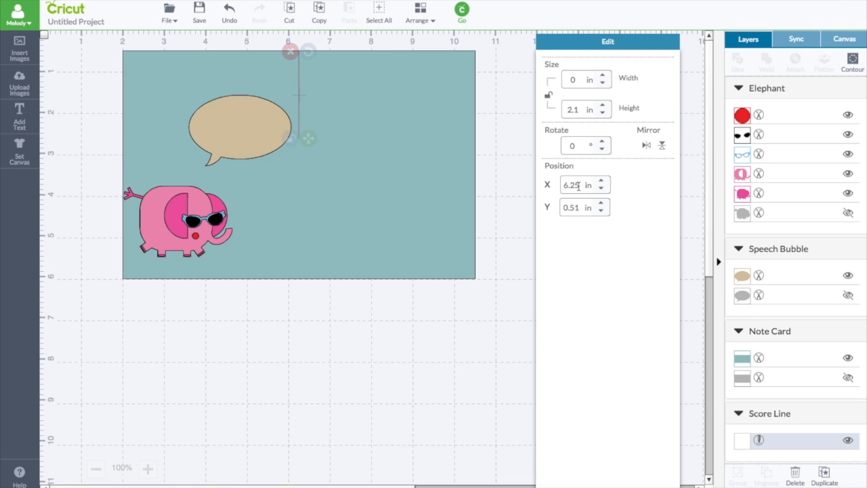
mouse_move(588, 173)
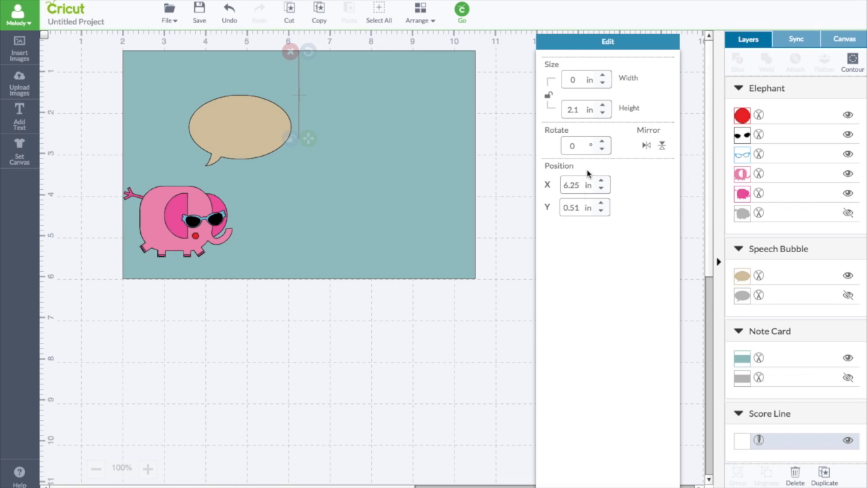
Raise the score line's height with the Edit panel arrows until it reaches 5.5 in
click(601, 114)
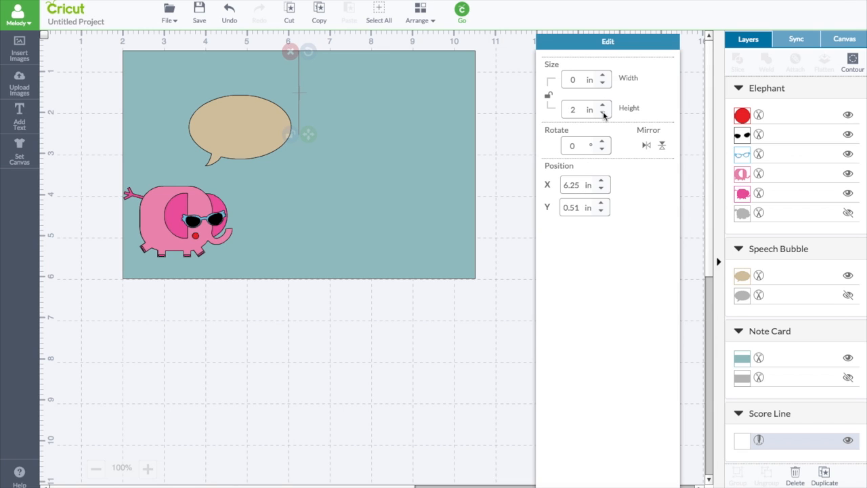
click(601, 106)
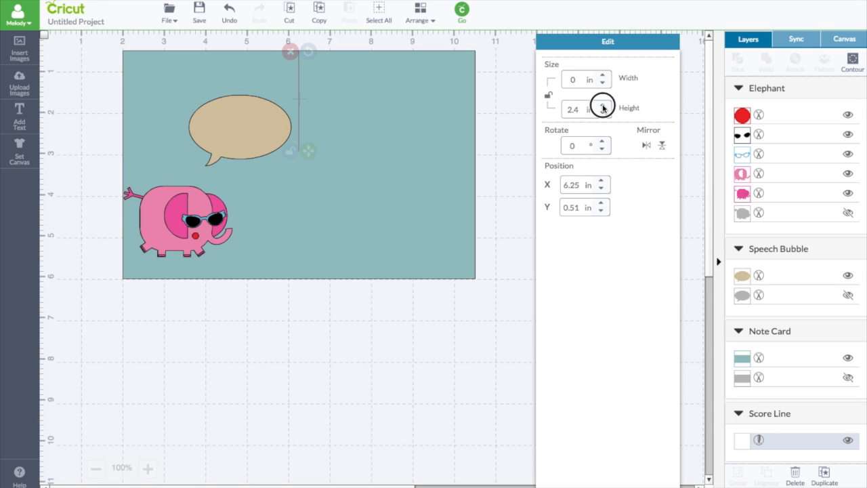
click(602, 106)
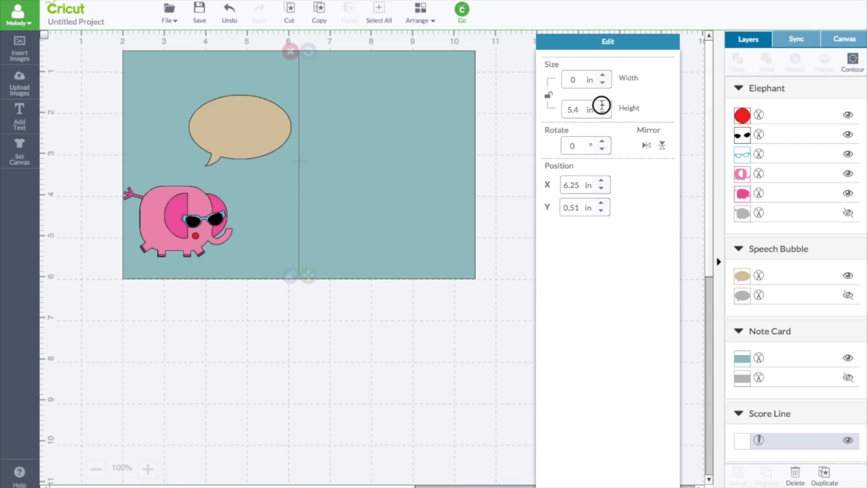
click(601, 106)
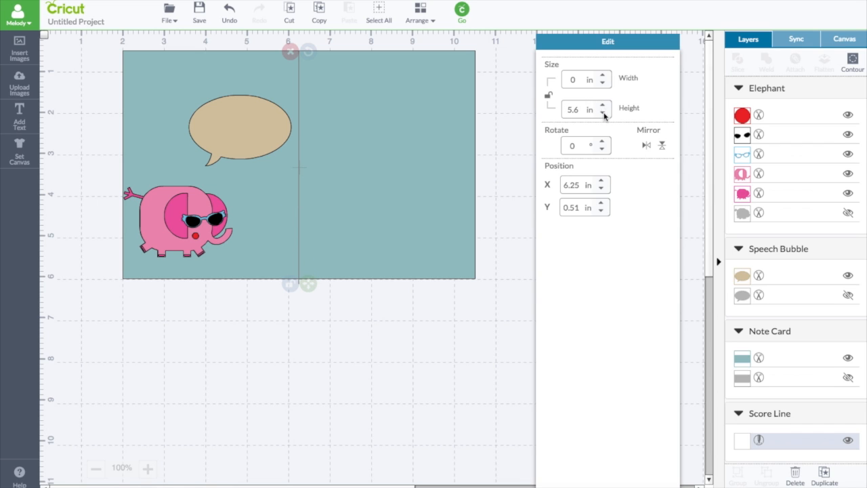
click(602, 113)
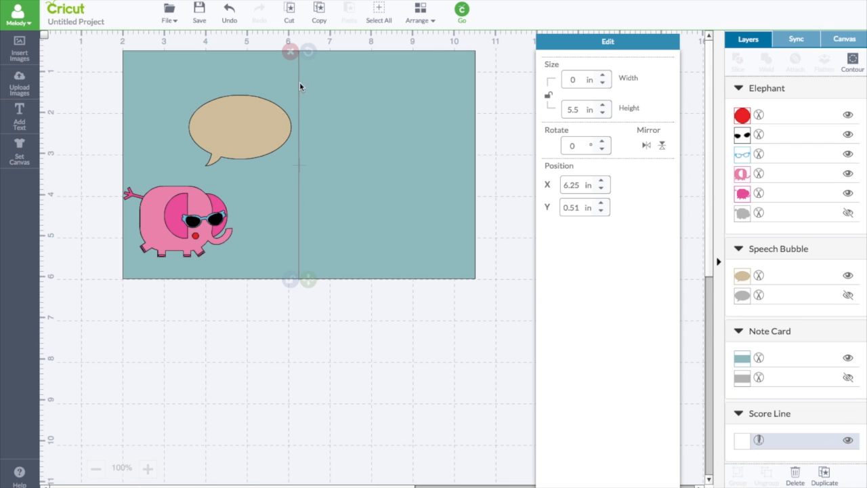
mouse_move(295, 110)
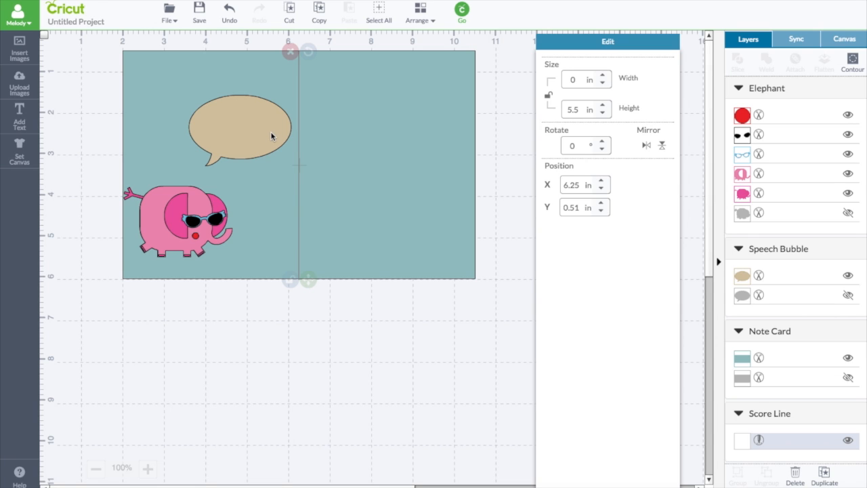
mouse_move(297, 135)
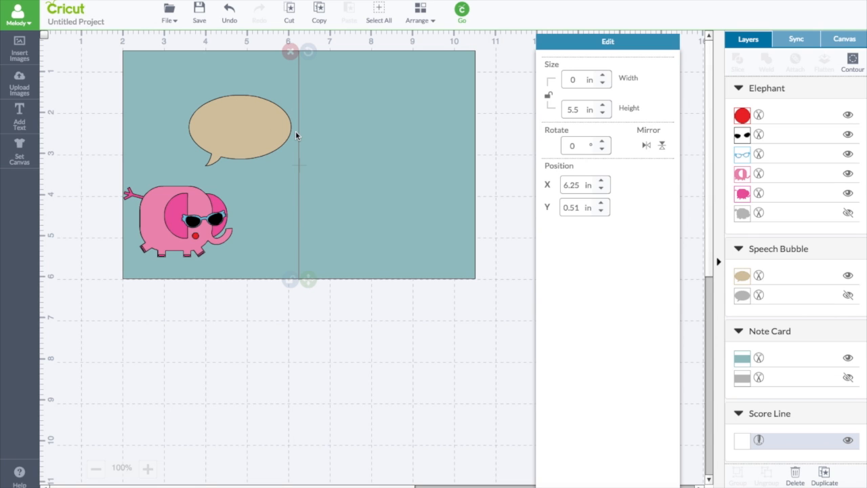
mouse_move(302, 127)
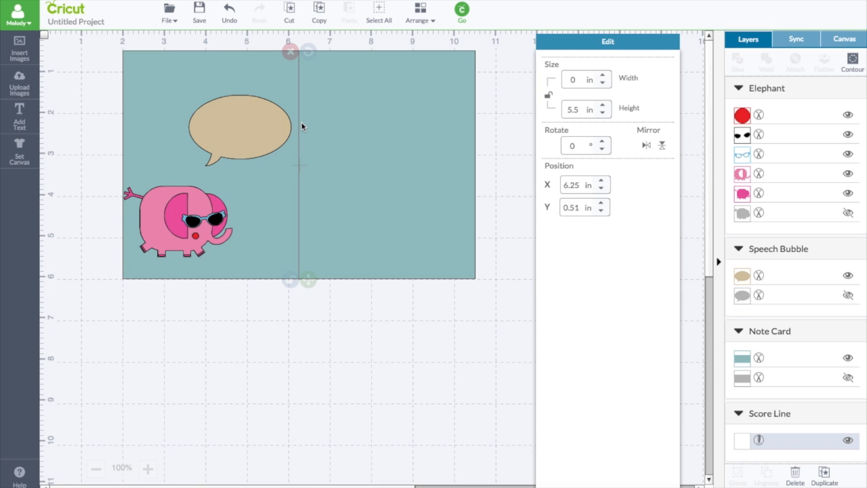
Slide the speech bubble across and settle it near the card's top-left corner
click(241, 129)
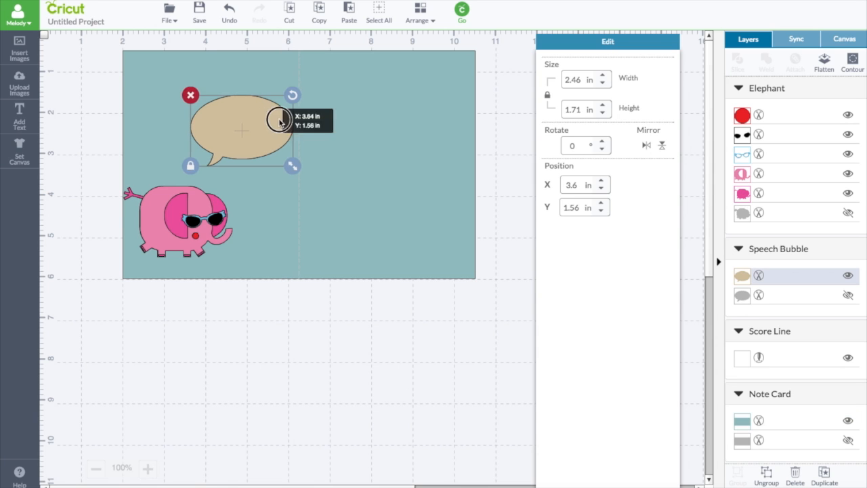
drag(279, 122, 446, 121)
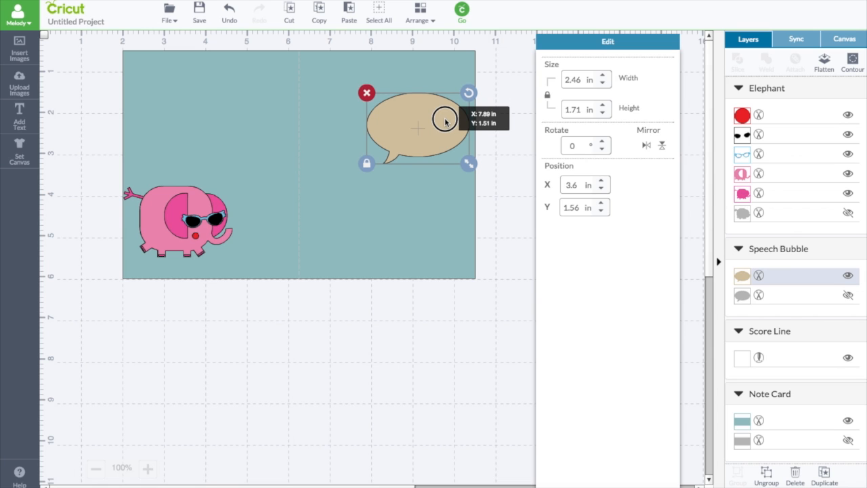
drag(445, 122, 259, 122)
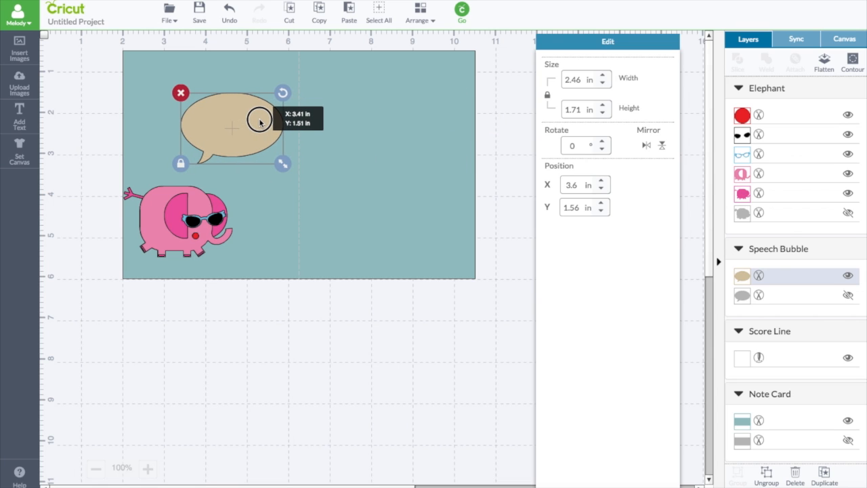
drag(261, 122, 222, 121)
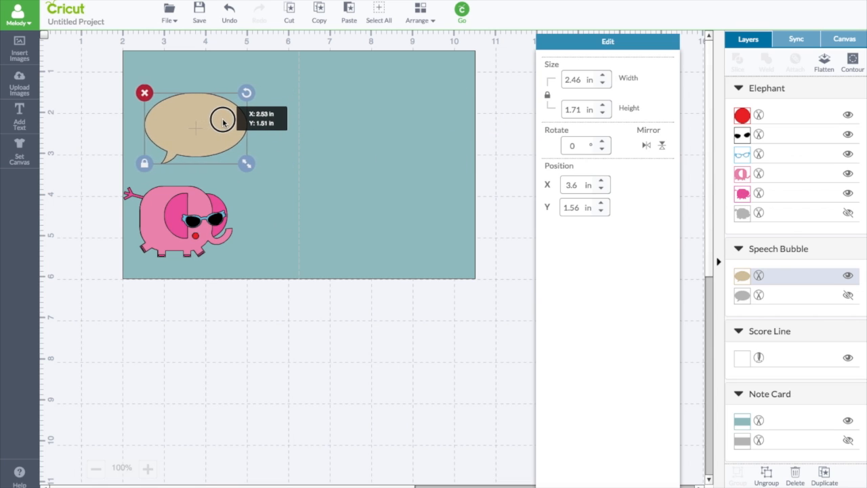
drag(224, 122, 193, 128)
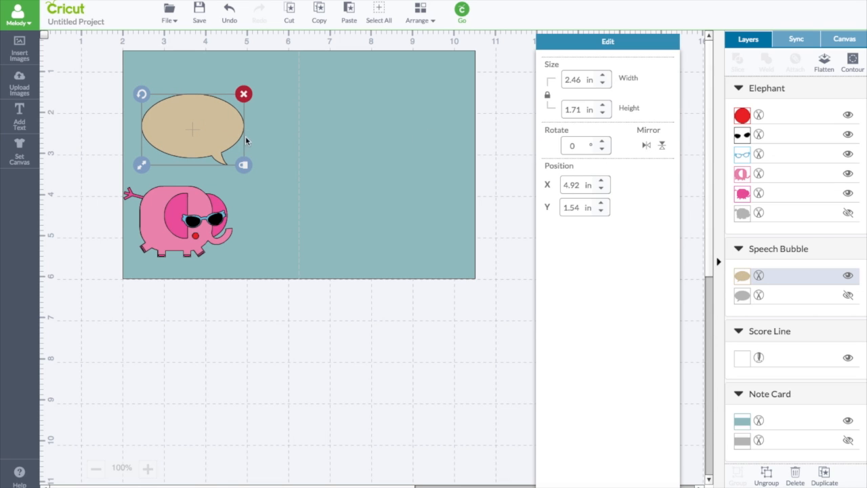
mouse_move(165, 173)
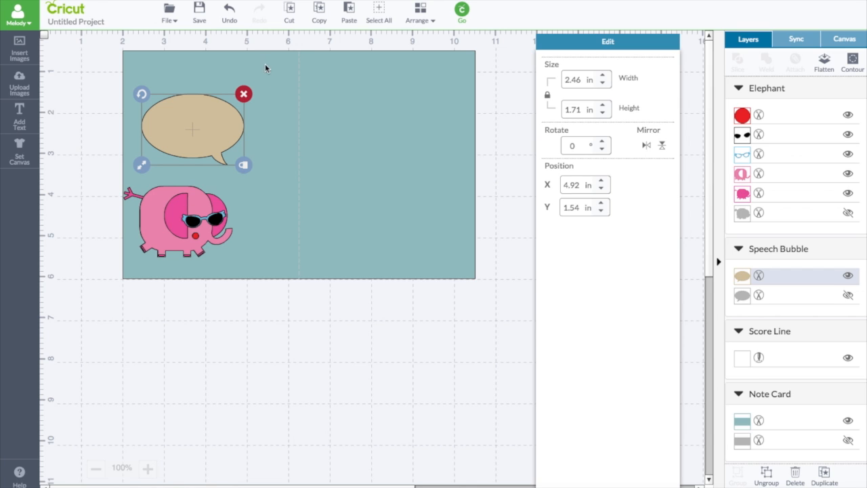
mouse_move(245, 222)
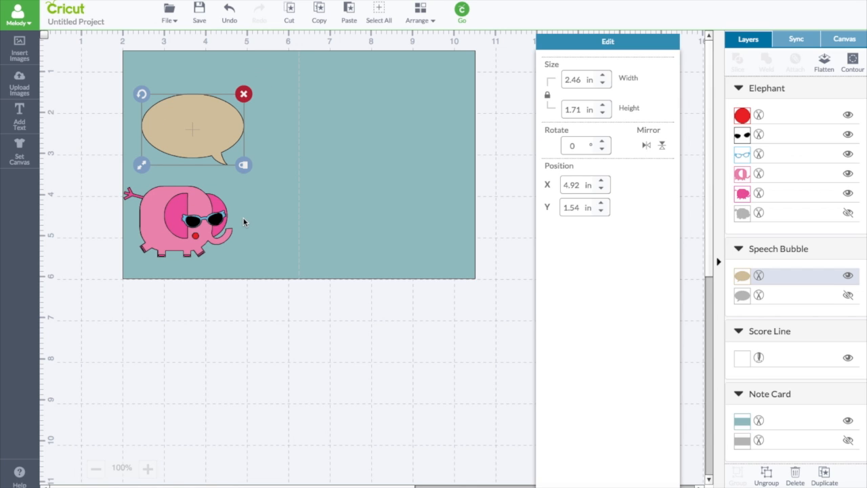
mouse_move(206, 112)
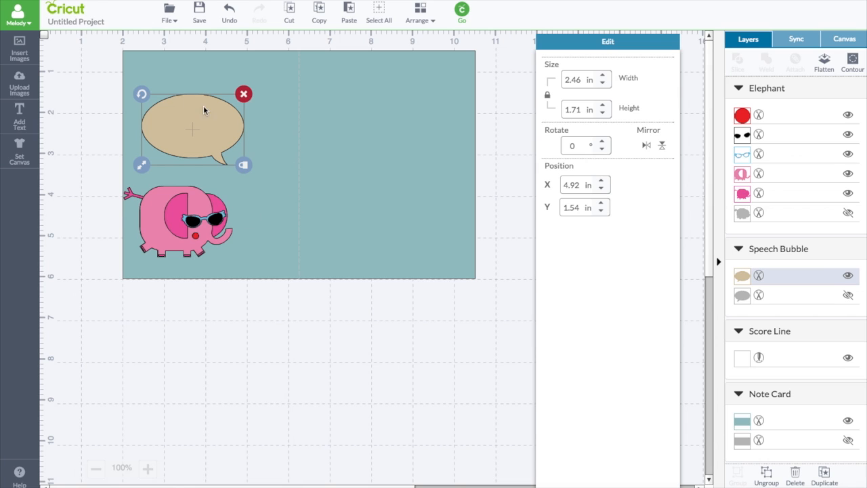
mouse_move(179, 87)
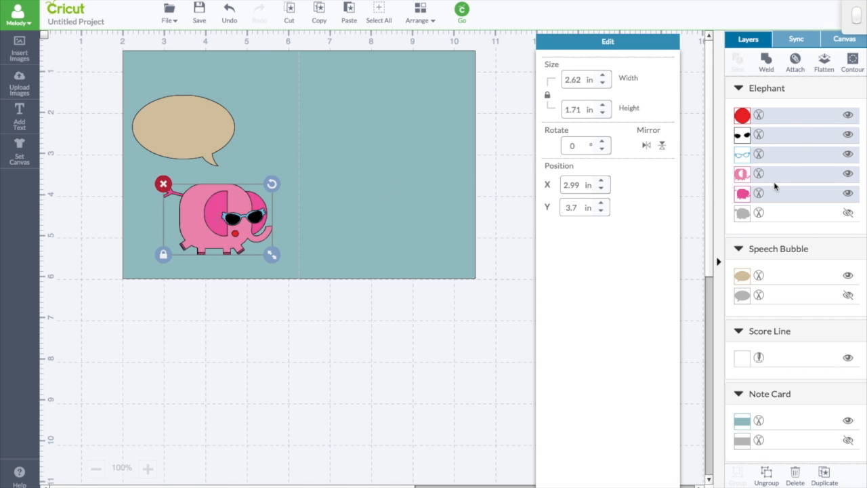
Reposition the elephant under the bubble, select bubble and card together, and Slice
click(646, 145)
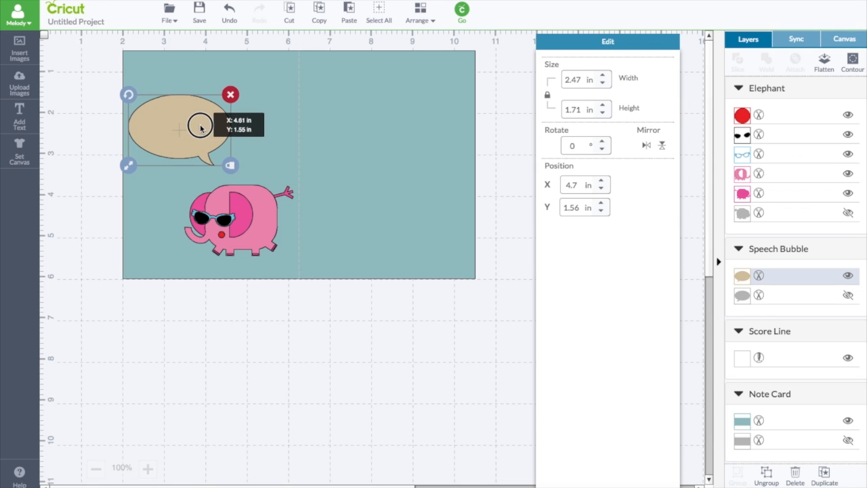
drag(201, 128, 189, 124)
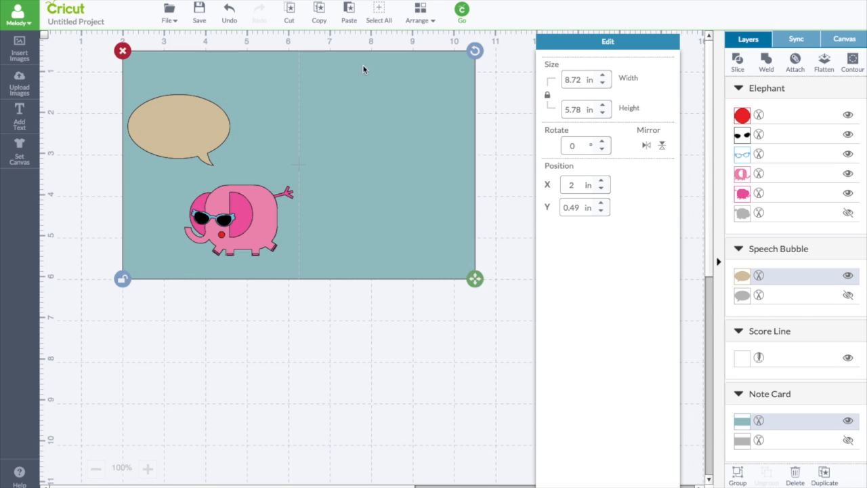
mouse_move(694, 168)
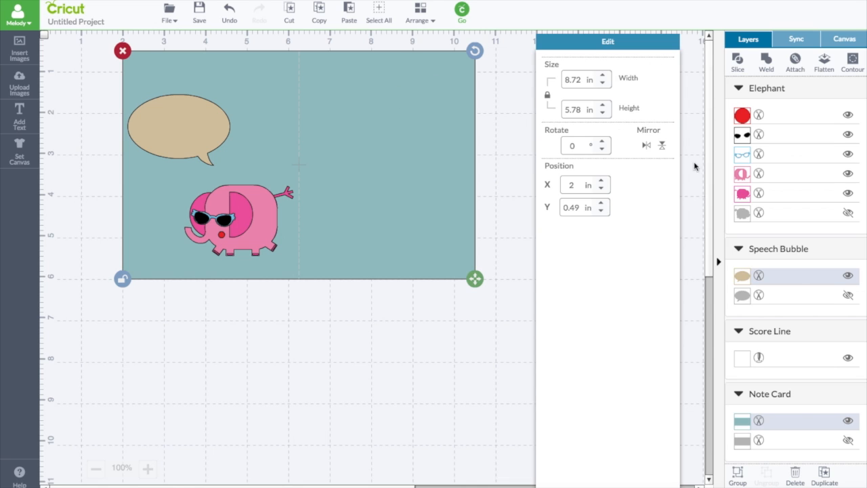
mouse_move(795, 176)
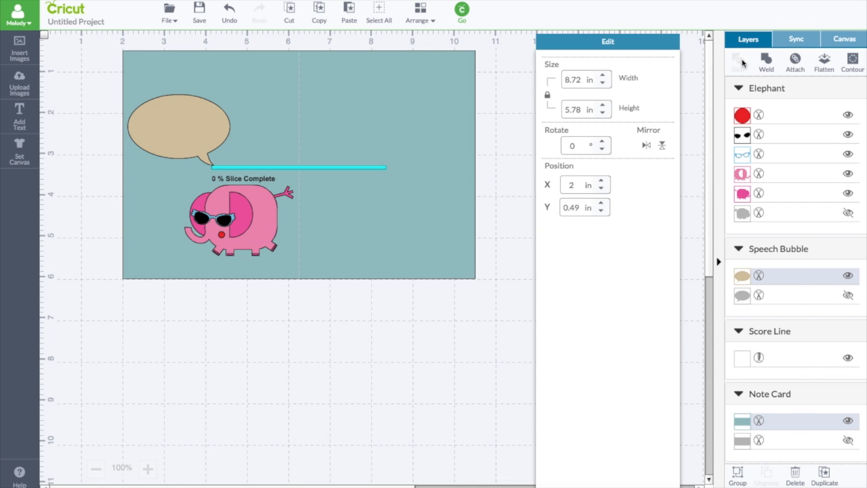
click(737, 59)
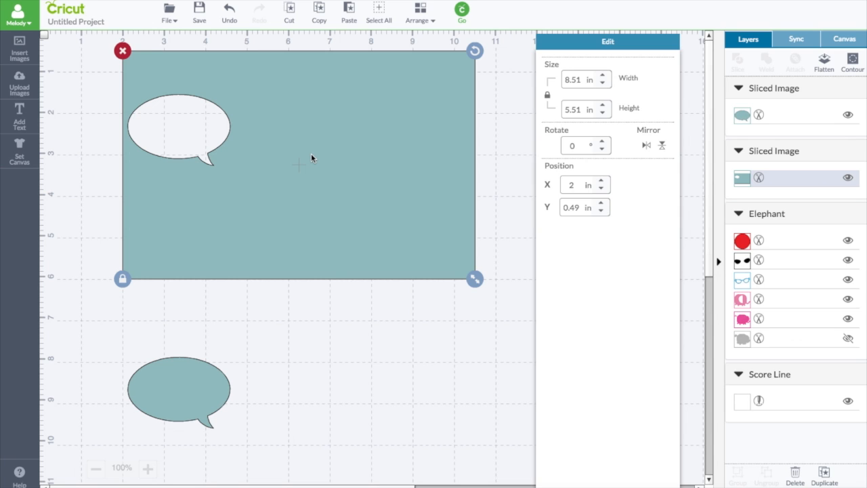
mouse_move(824, 474)
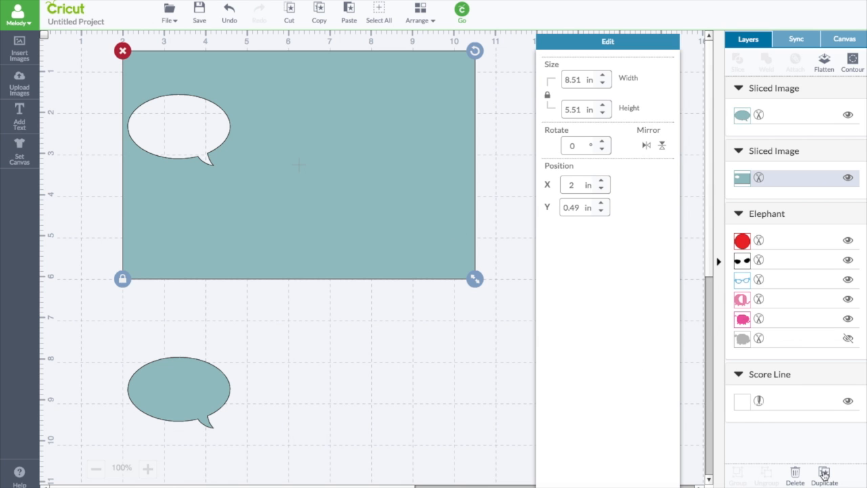
mouse_move(417, 65)
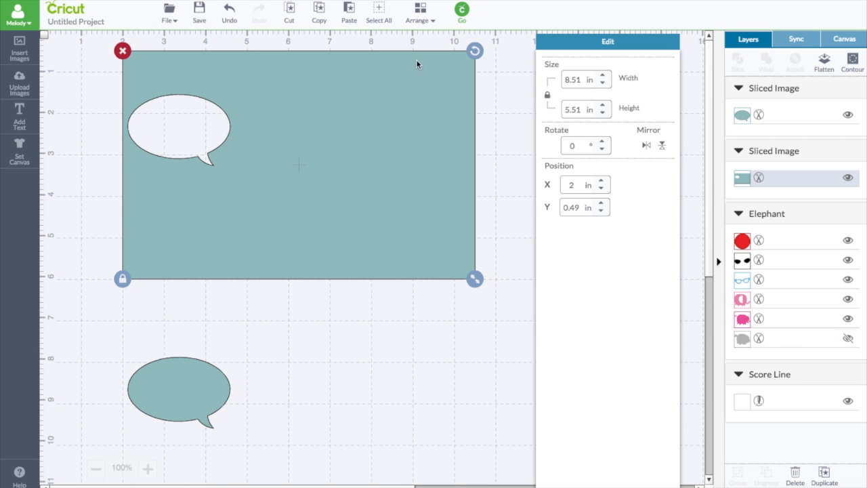
Copy and paste the sliced card and align the duplicate exactly over the original
click(350, 10)
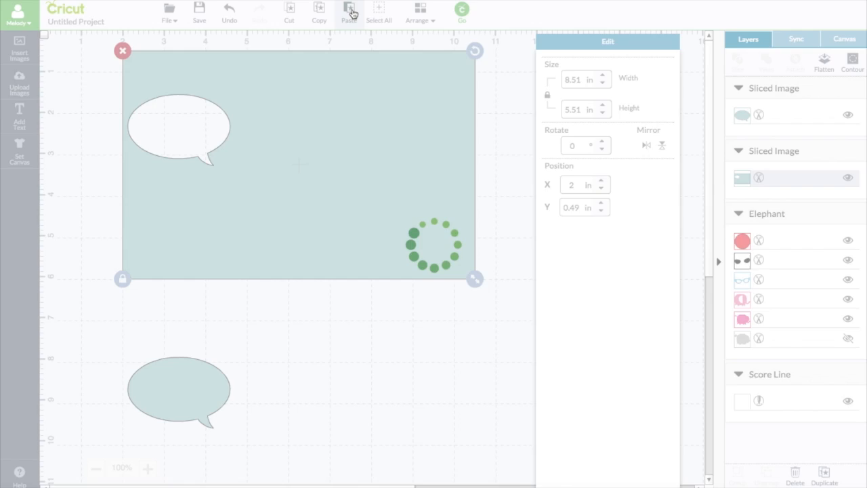
click(349, 12)
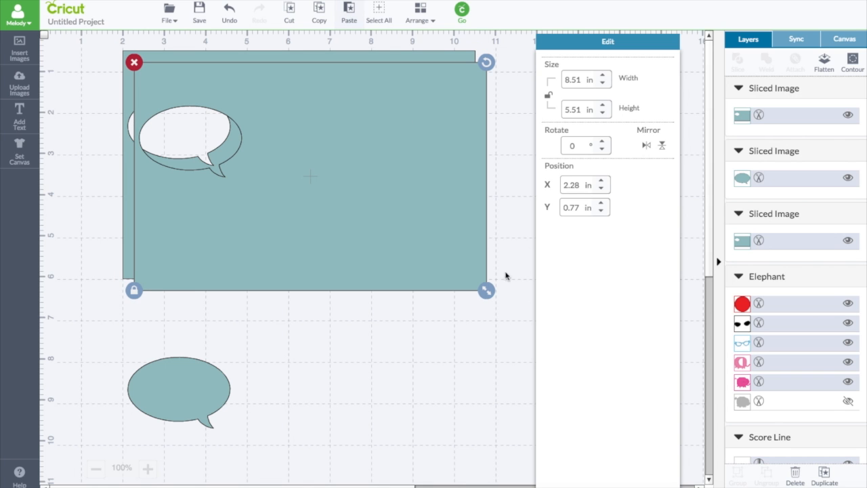
mouse_move(414, 175)
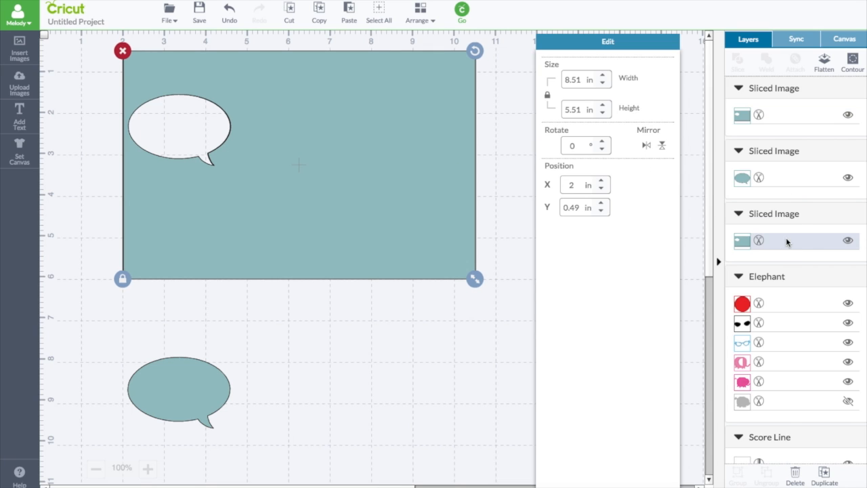
mouse_move(778, 119)
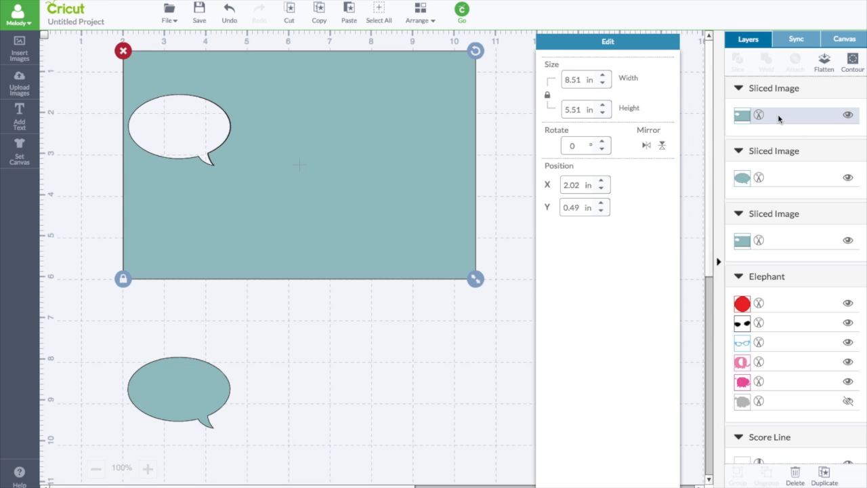
click(577, 184)
text(2)
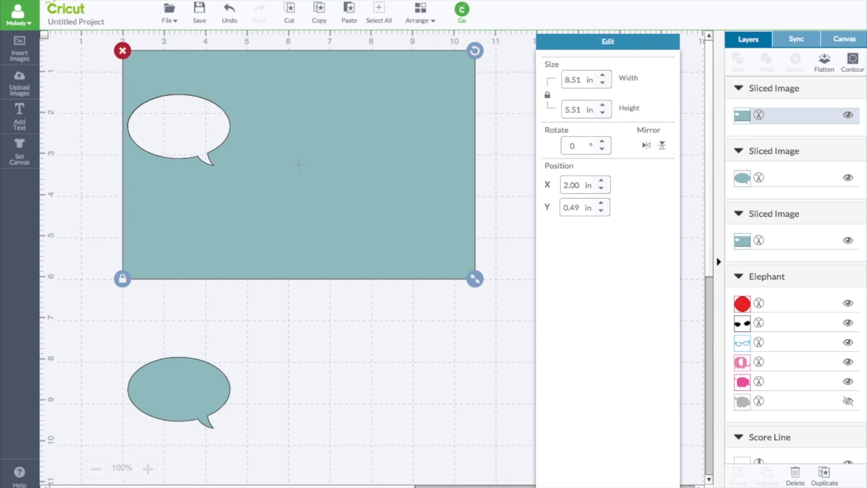
mouse_move(644, 146)
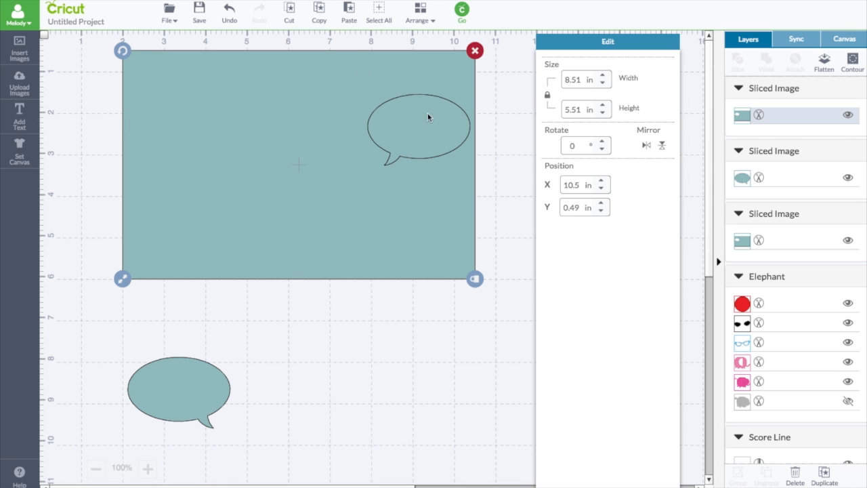
mouse_move(111, 87)
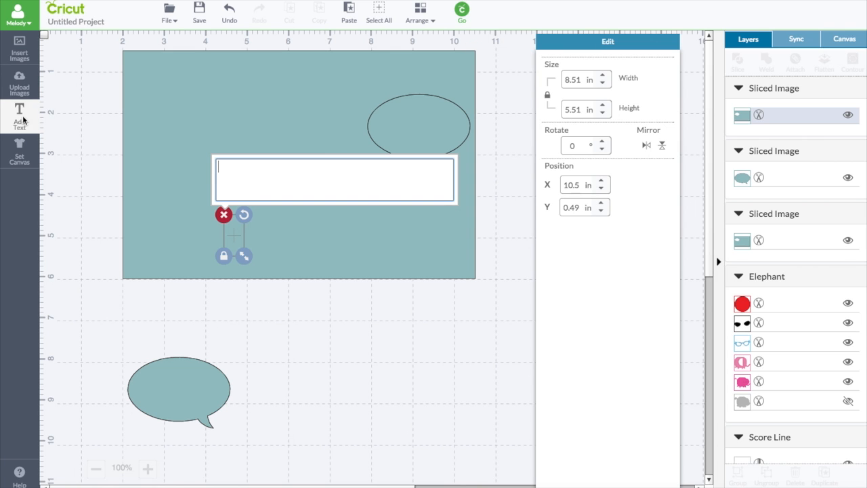
mouse_move(266, 168)
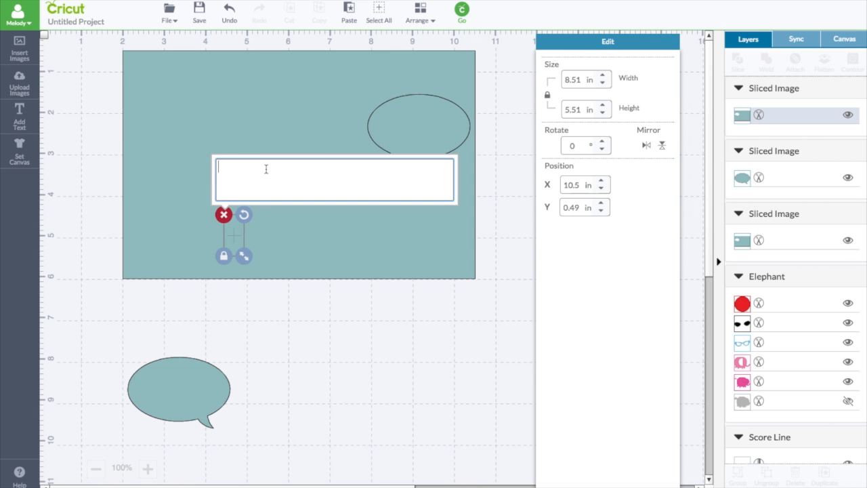
Add the text 'Thank You', center-align it and shrink it
text(Thank)
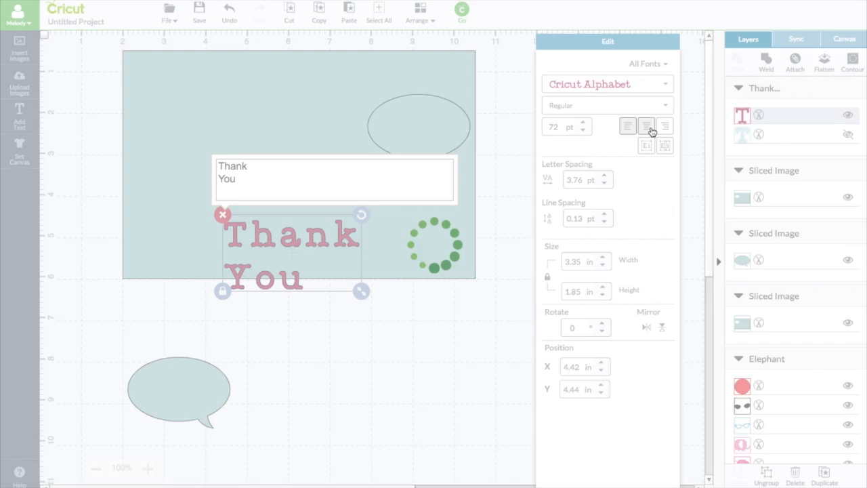
click(602, 130)
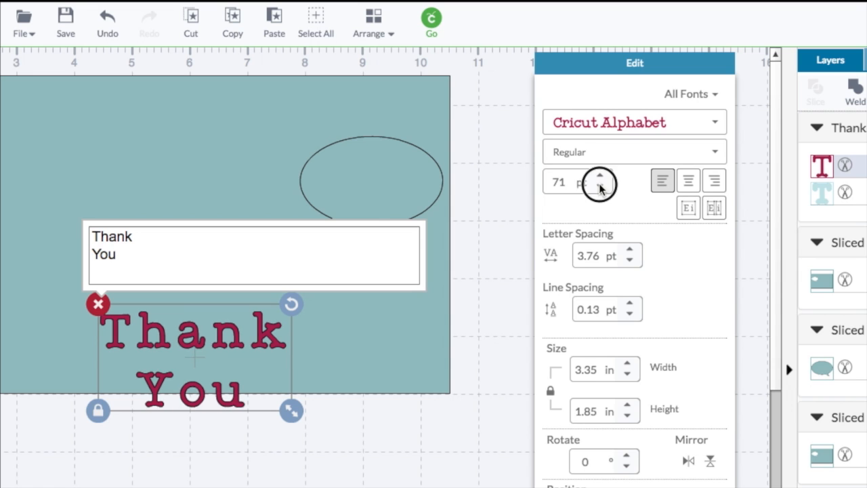
drag(290, 410, 255, 390)
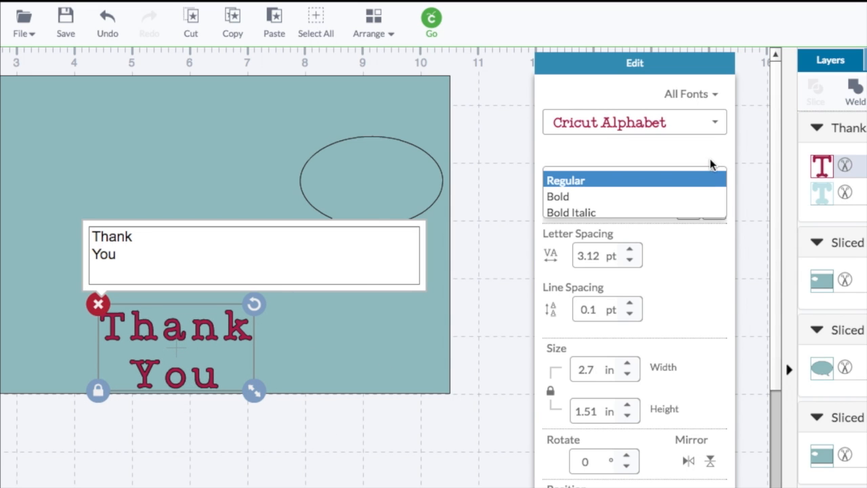
mouse_move(721, 97)
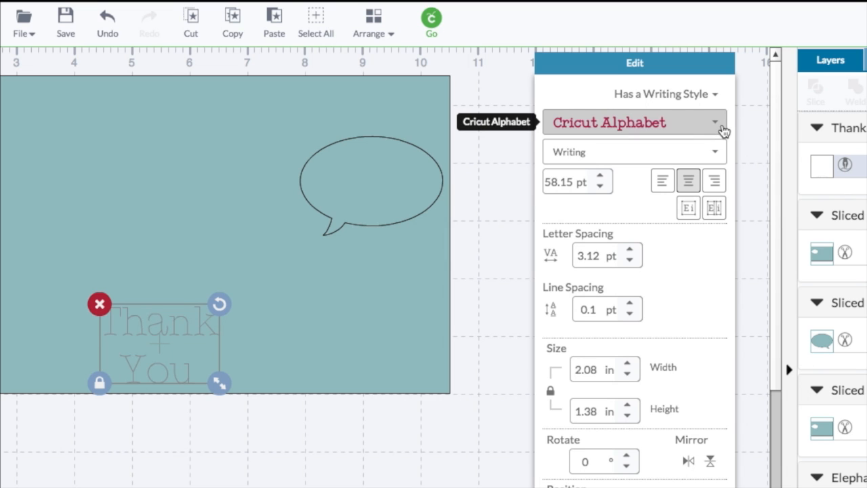
Set the text in the Baby Steps writing font and move it into the speech bubble
click(715, 122)
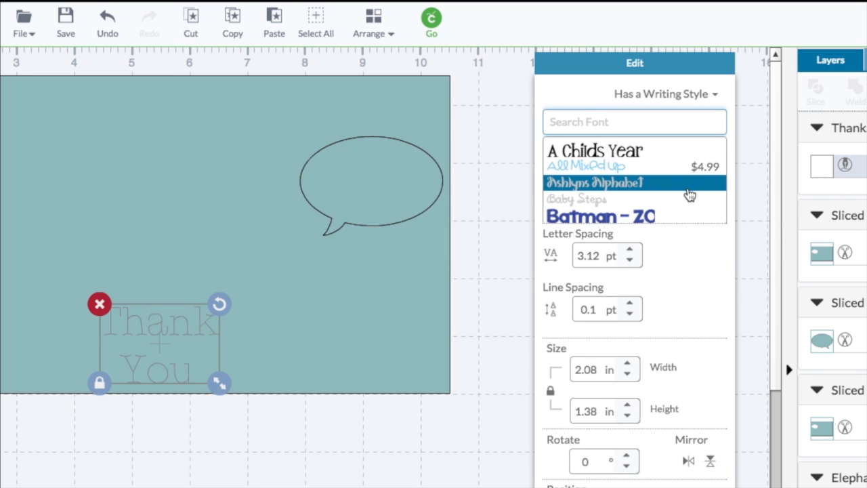
click(575, 198)
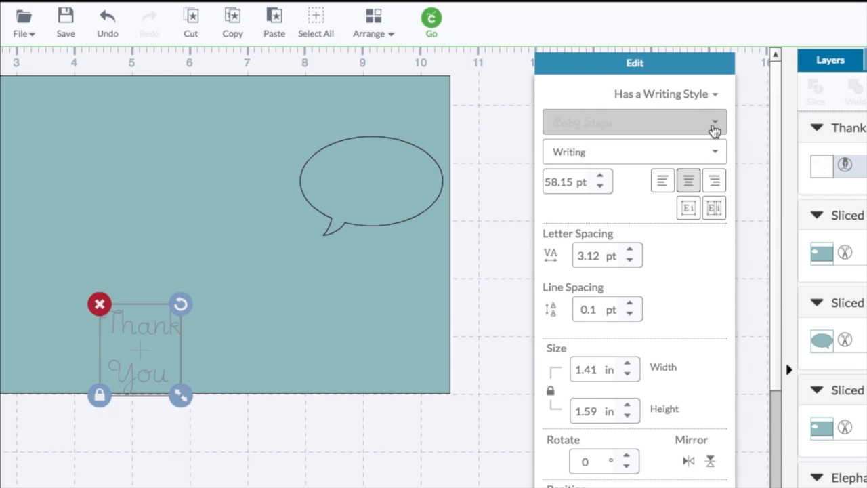
mouse_move(715, 129)
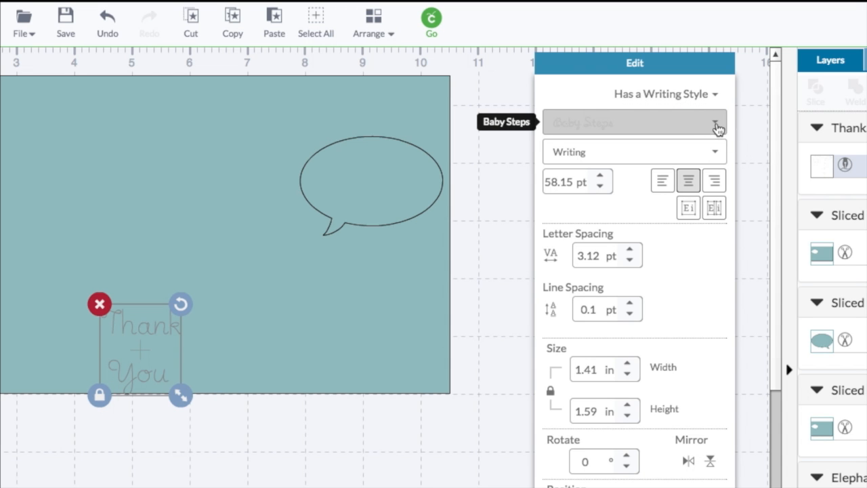
click(717, 122)
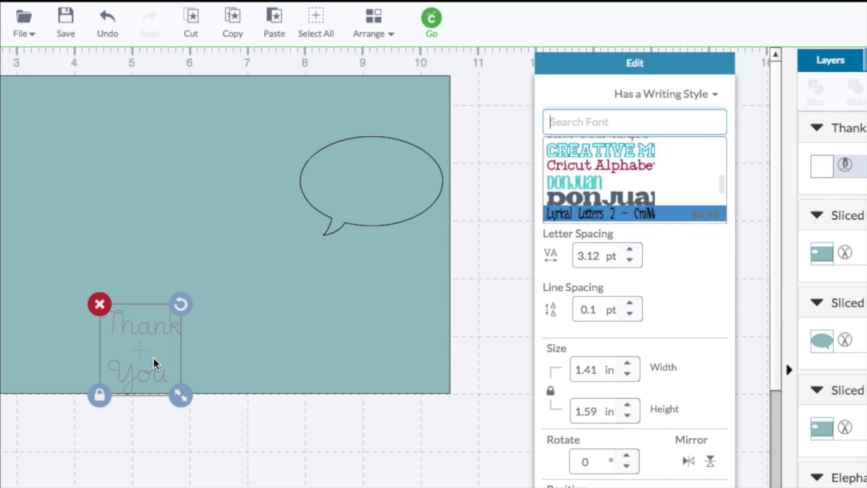
drag(138, 341, 260, 260)
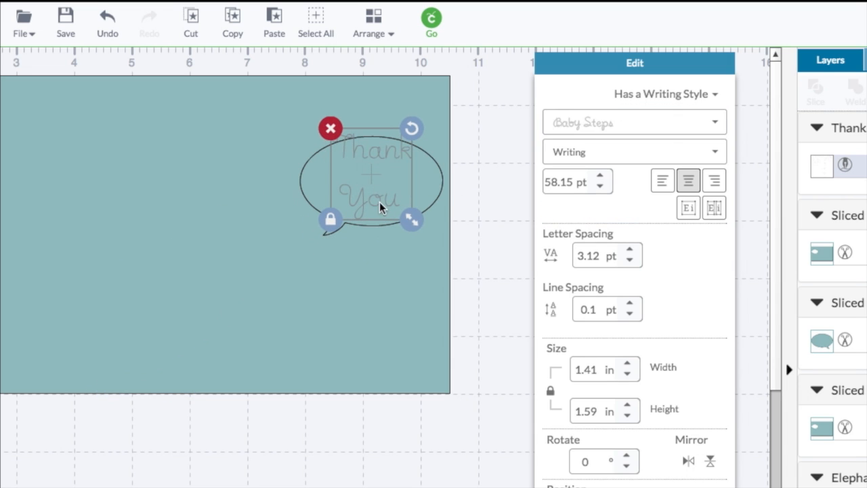
Reduce Line Spacing to about -1.9 pt and enlarge the text to fill the bubble
click(627, 314)
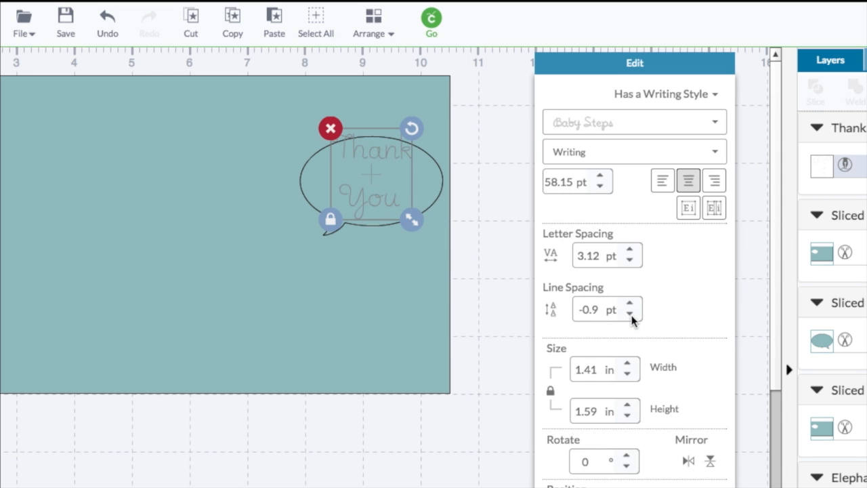
click(627, 315)
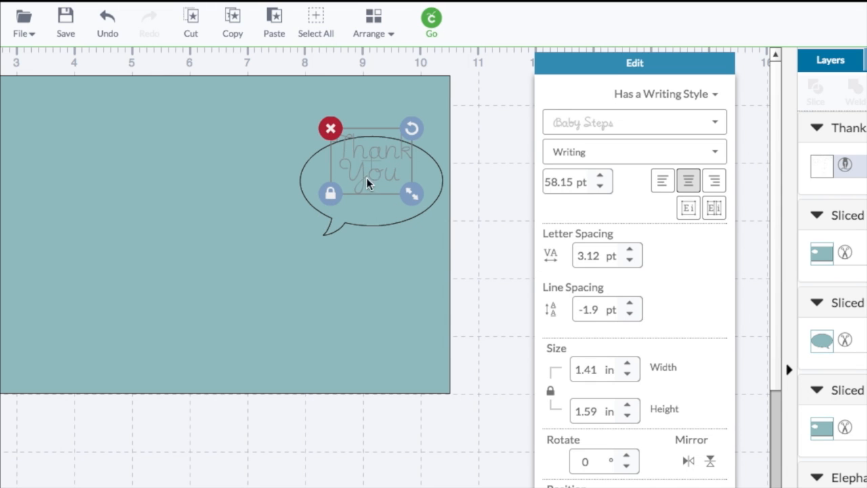
drag(369, 183, 363, 184)
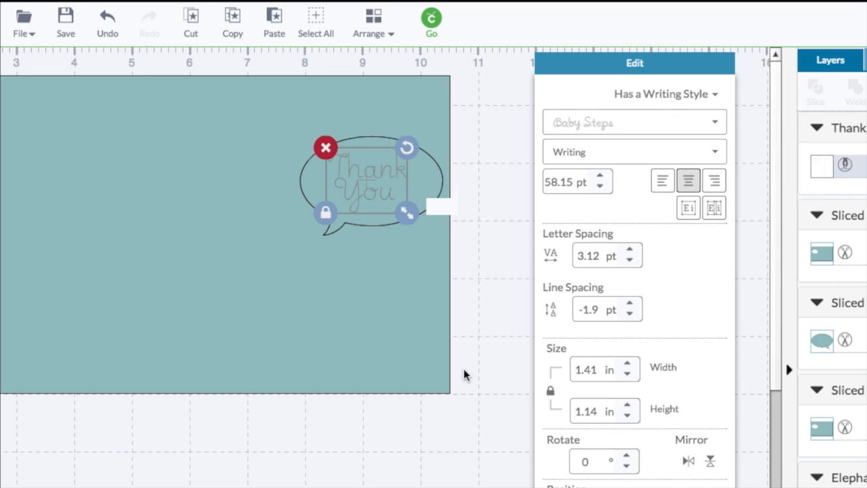
mouse_move(406, 214)
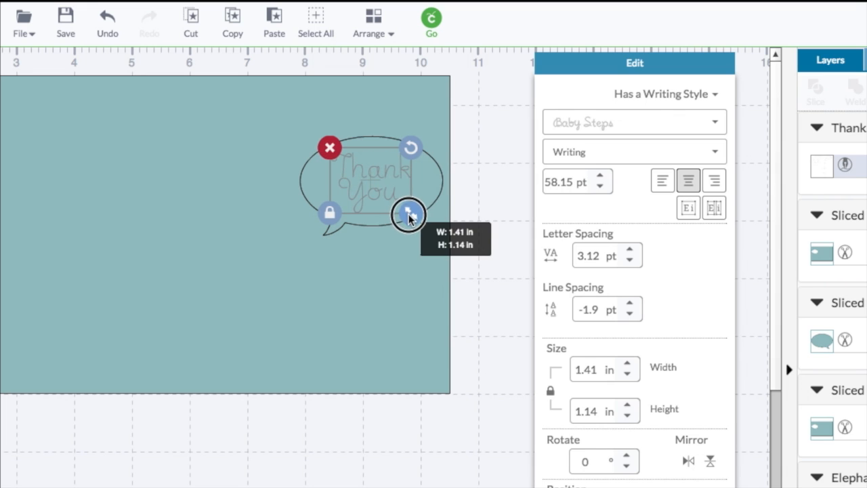
drag(409, 216, 418, 228)
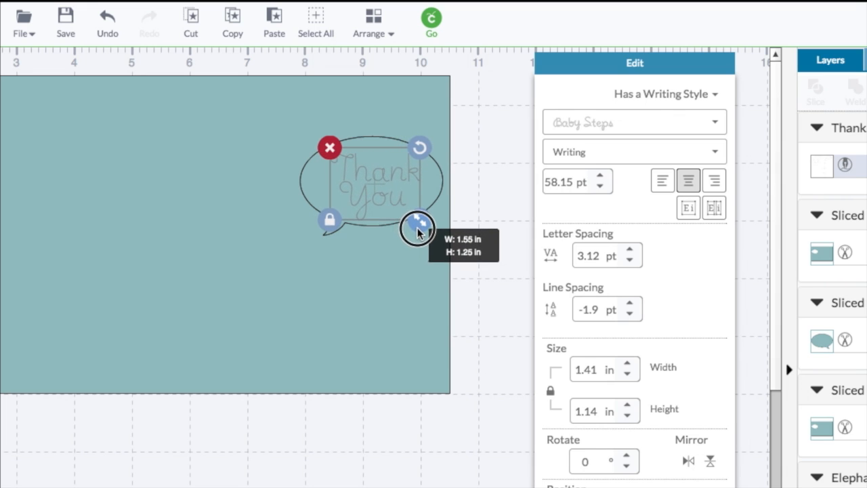
drag(417, 225, 374, 195)
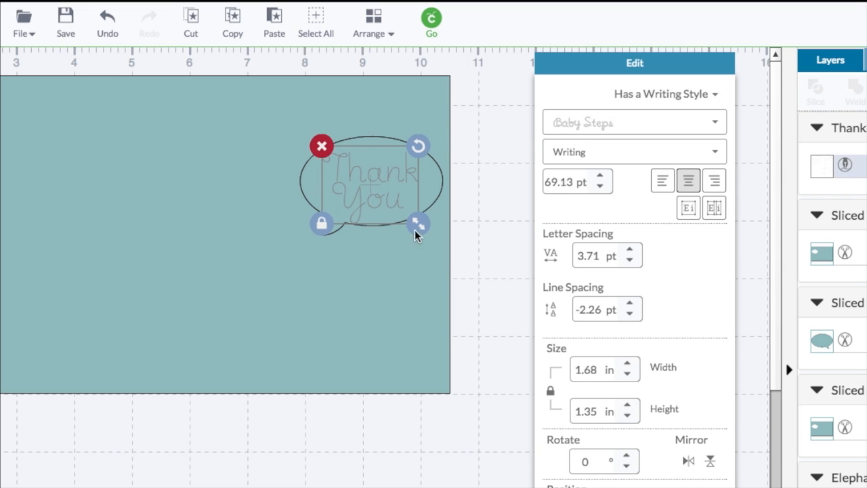
mouse_move(471, 301)
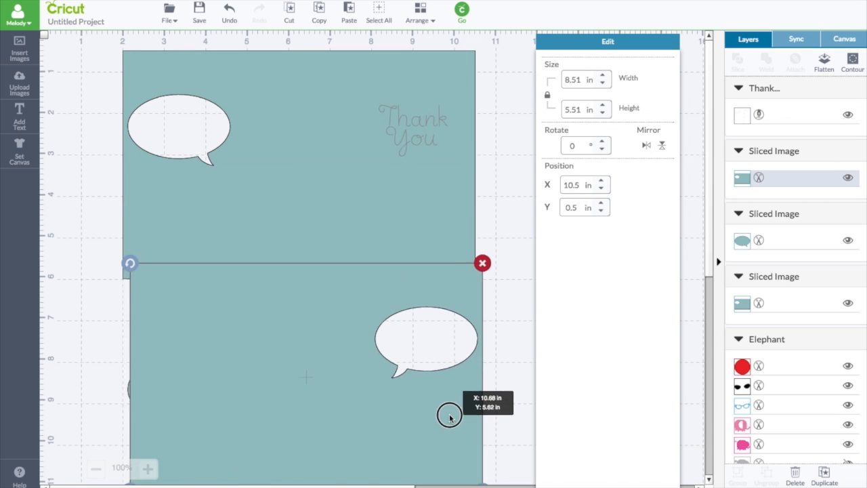
Drag the second card lower, try attaching the Thank You text to the card, then undo the attach
drag(449, 416, 305, 352)
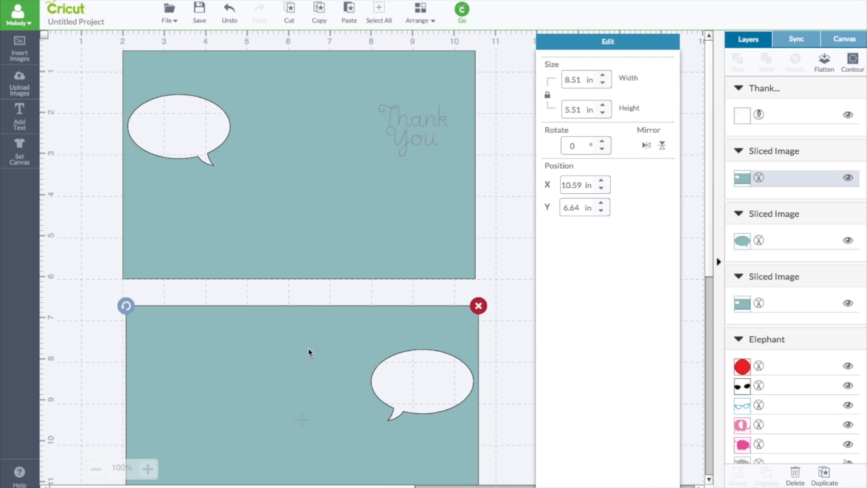
click(413, 129)
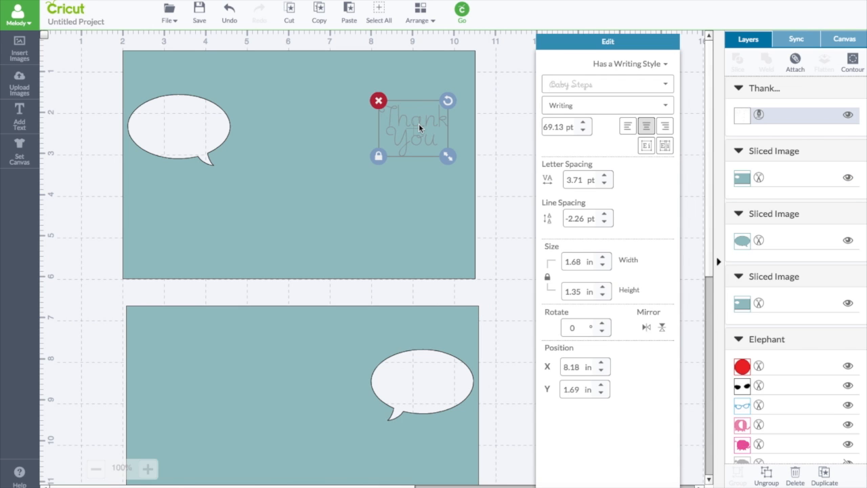
mouse_move(354, 111)
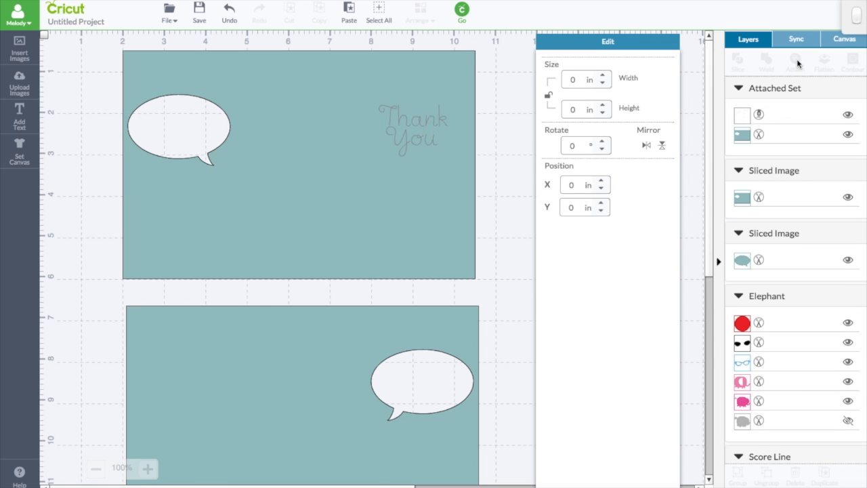
click(298, 162)
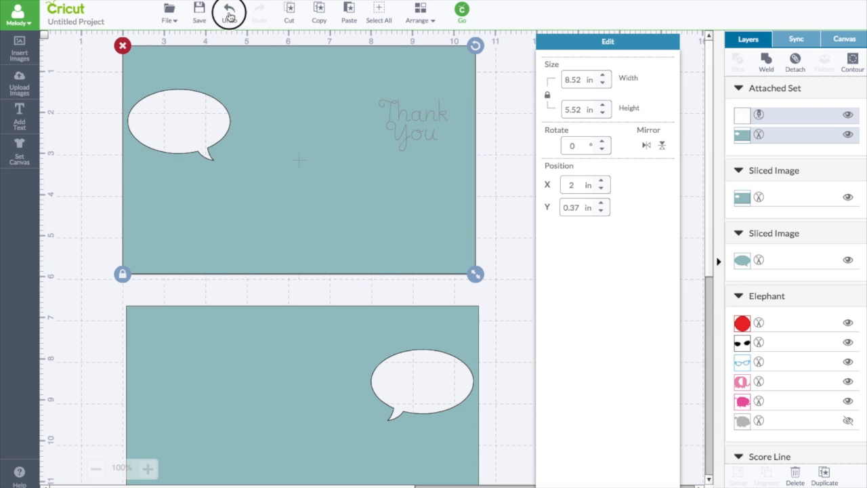
click(229, 12)
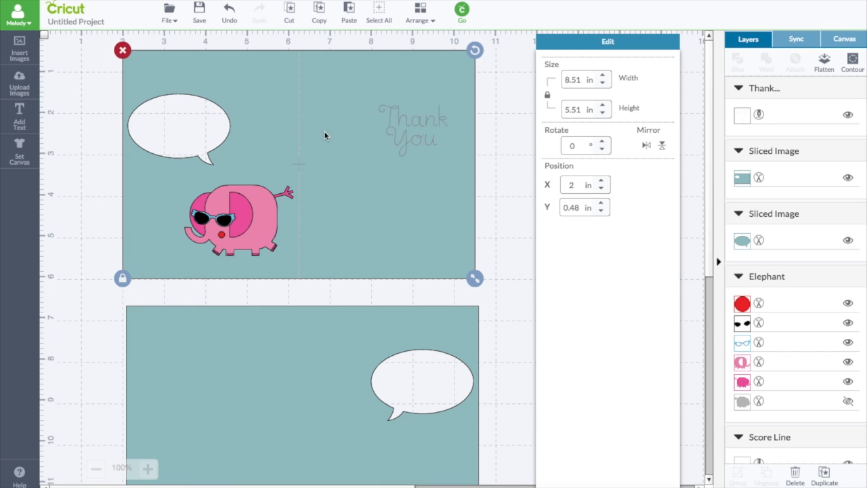
mouse_move(298, 160)
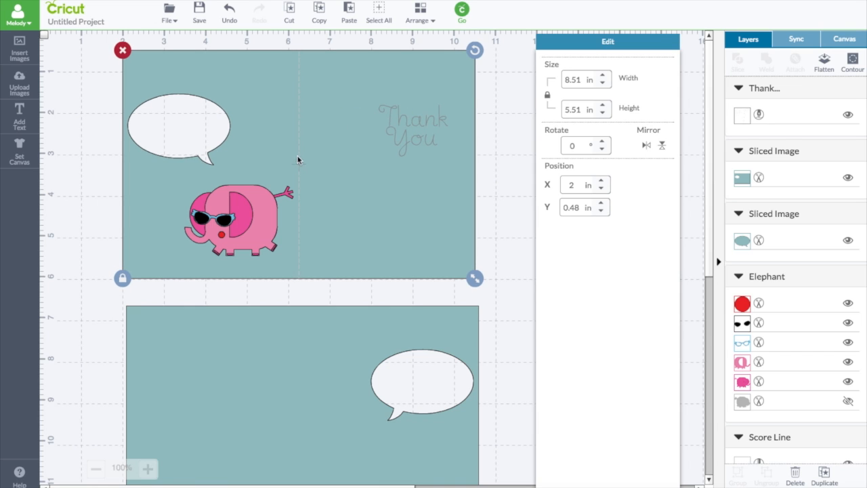
mouse_move(331, 101)
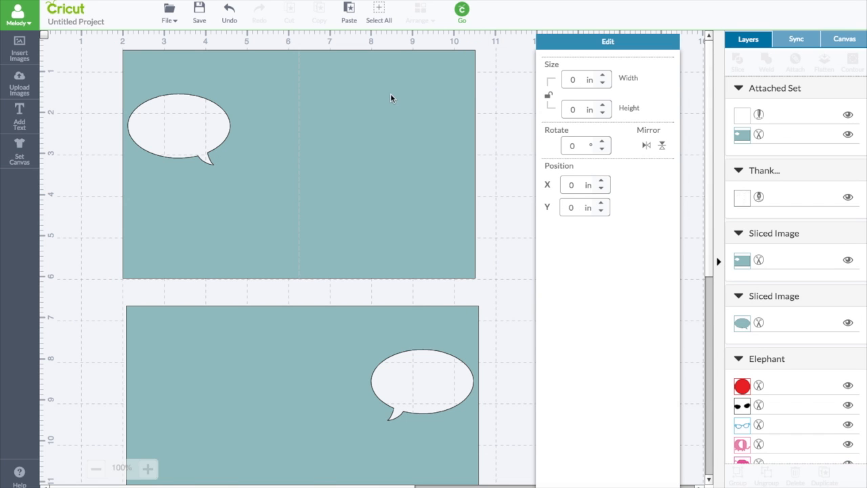
Select the pink elephant and move it up and left beneath the speech bubble
click(298, 163)
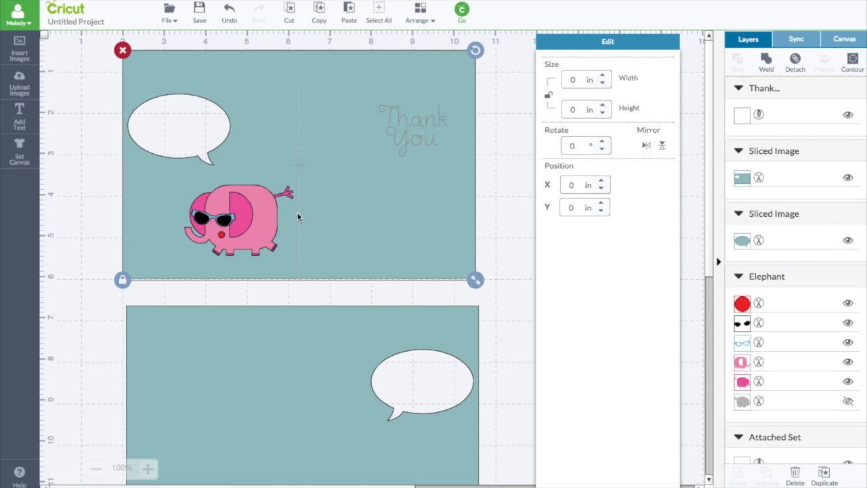
click(237, 216)
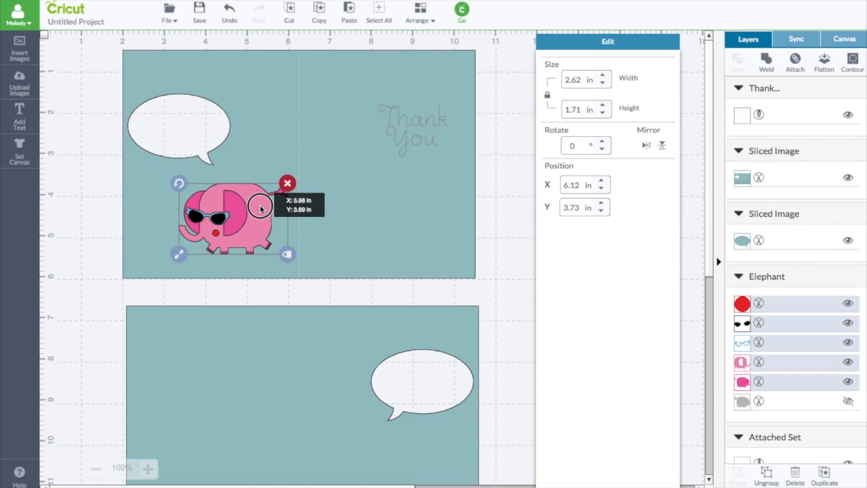
drag(260, 210, 231, 196)
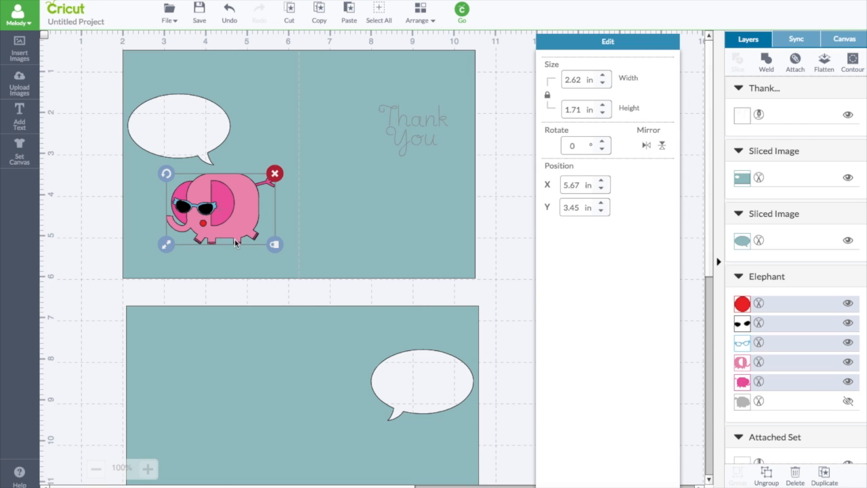
mouse_move(165, 259)
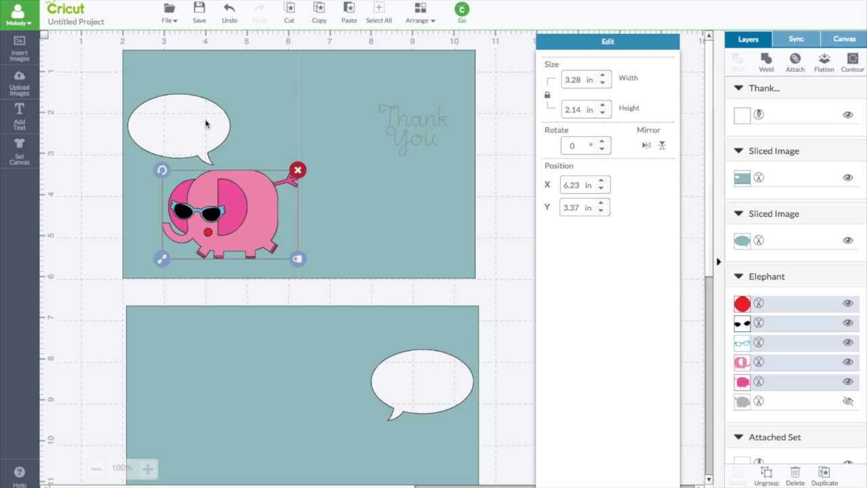
mouse_move(241, 124)
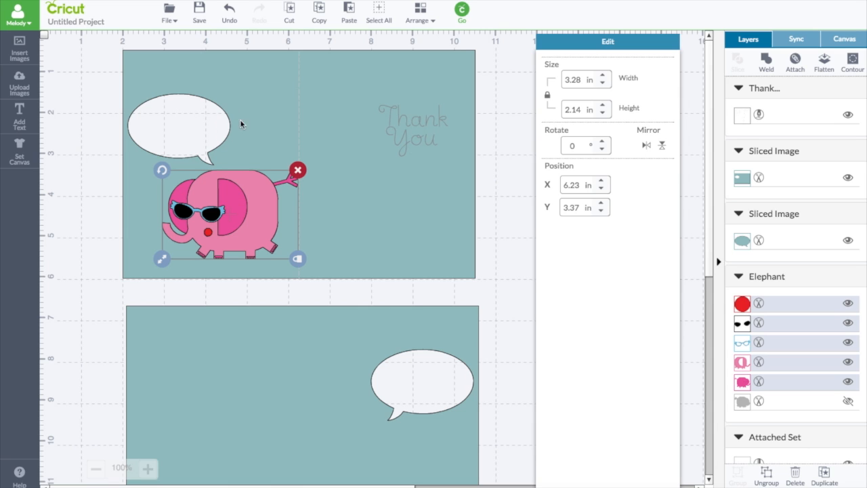
mouse_move(249, 210)
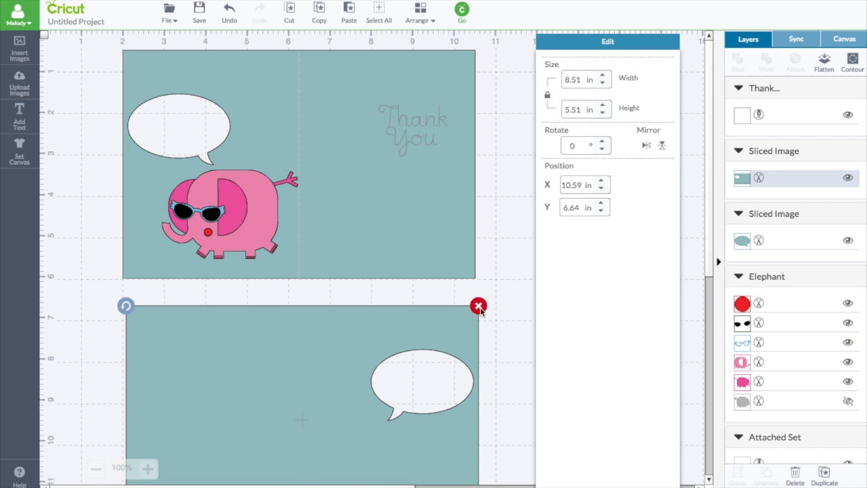
Add a new text object reading 'Happy' and 'Birthday' on two lines
click(478, 306)
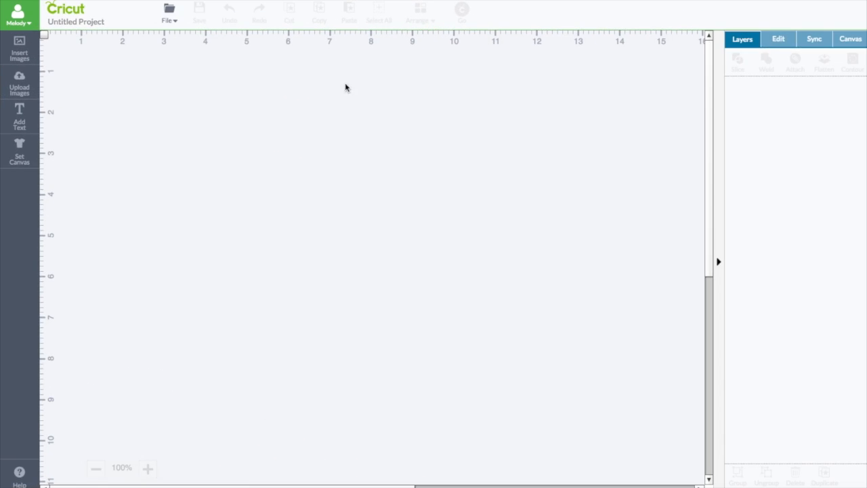
mouse_move(95, 127)
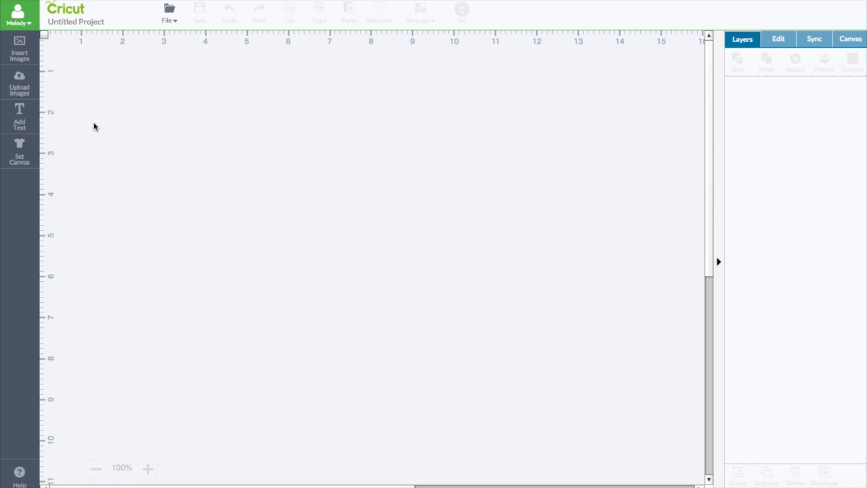
click(19, 115)
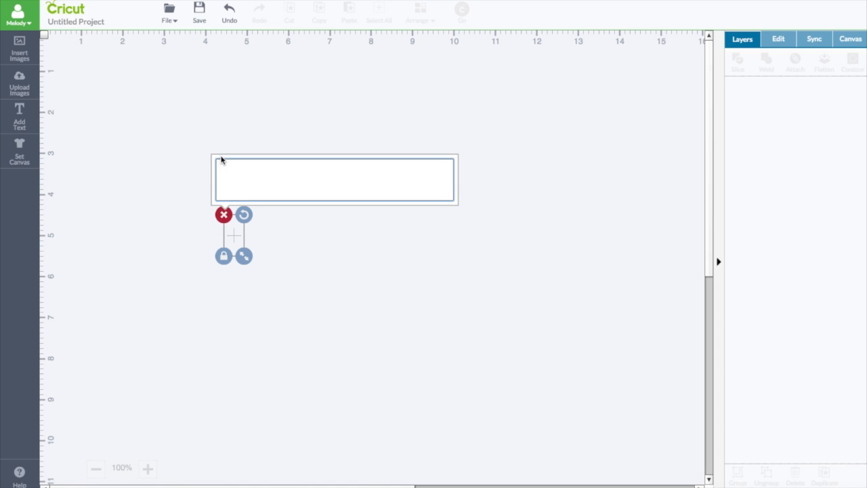
text(Happy)
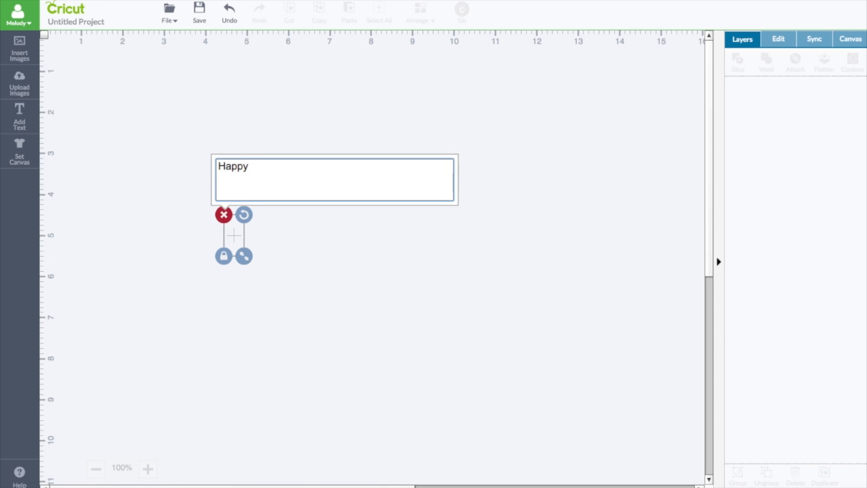
text(B)
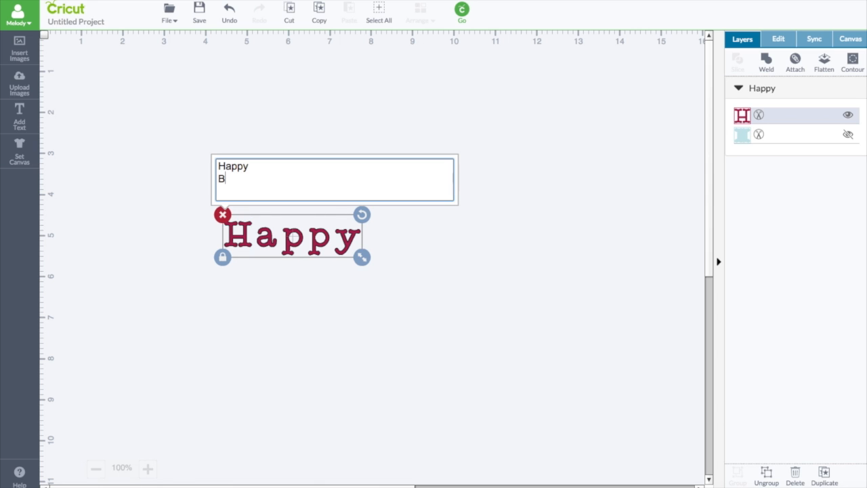
text(irthday)
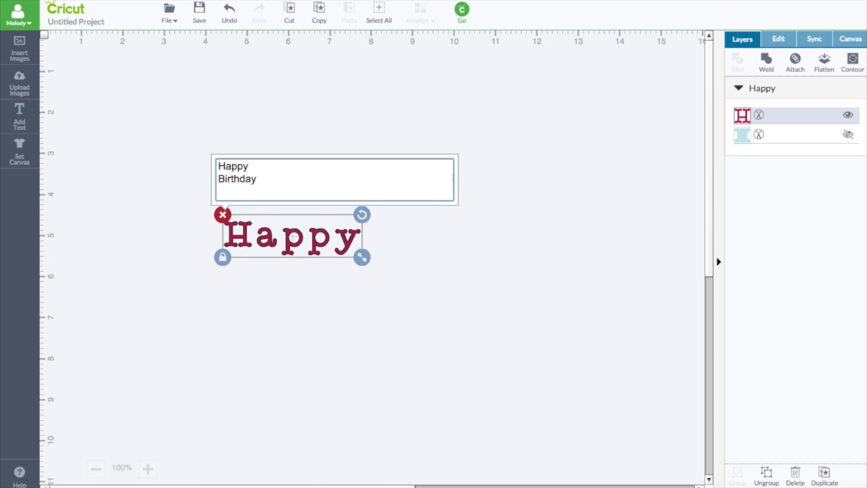
text(Birthday)
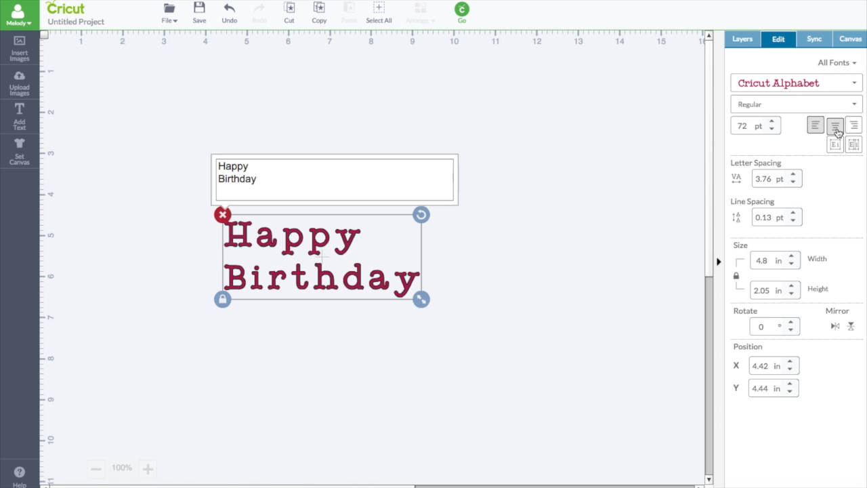
Center-align the two lines and filter the font list to Cricut fonts only
click(835, 124)
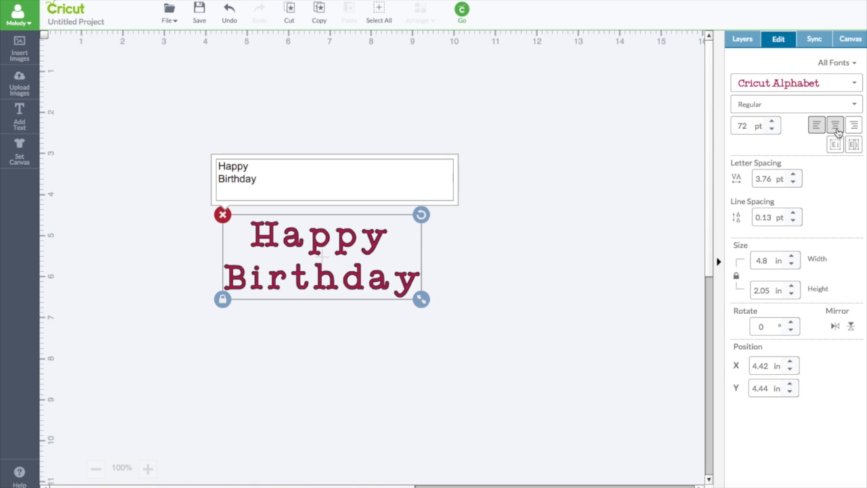
click(837, 62)
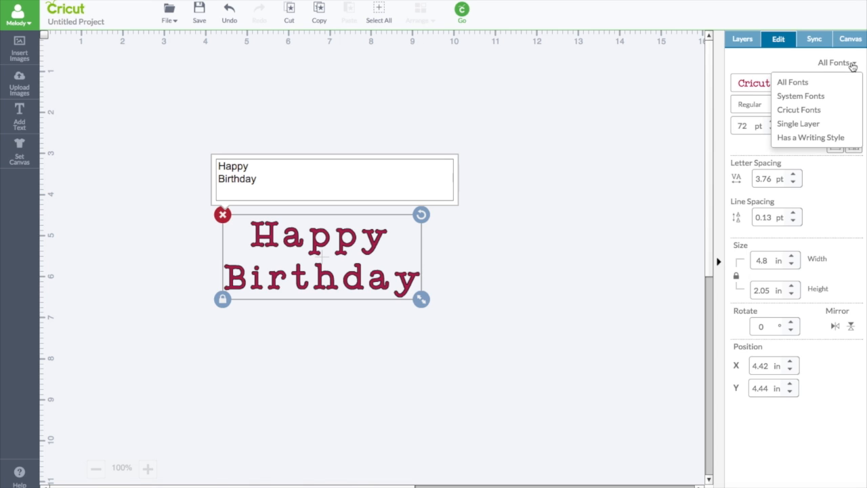
click(799, 109)
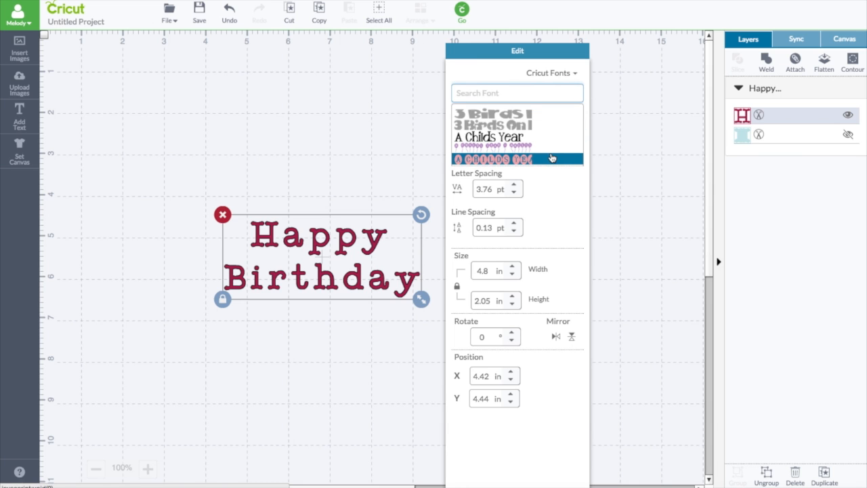
scroll(down, 3)
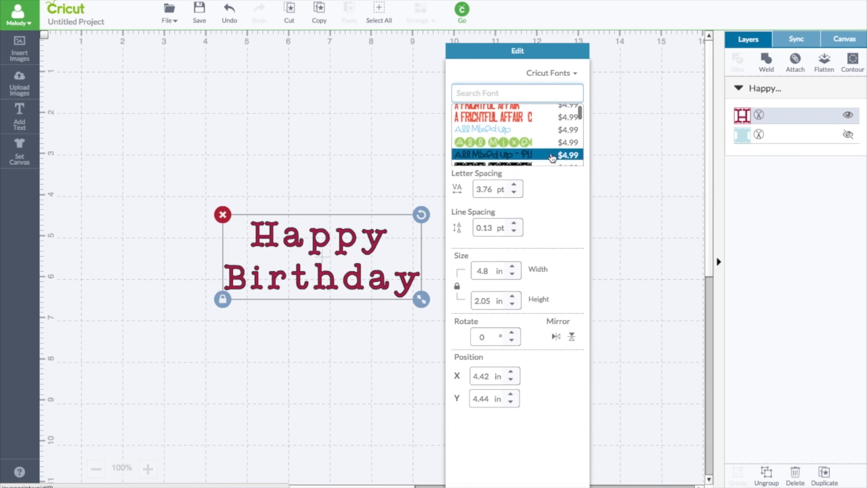
scroll(up, 3)
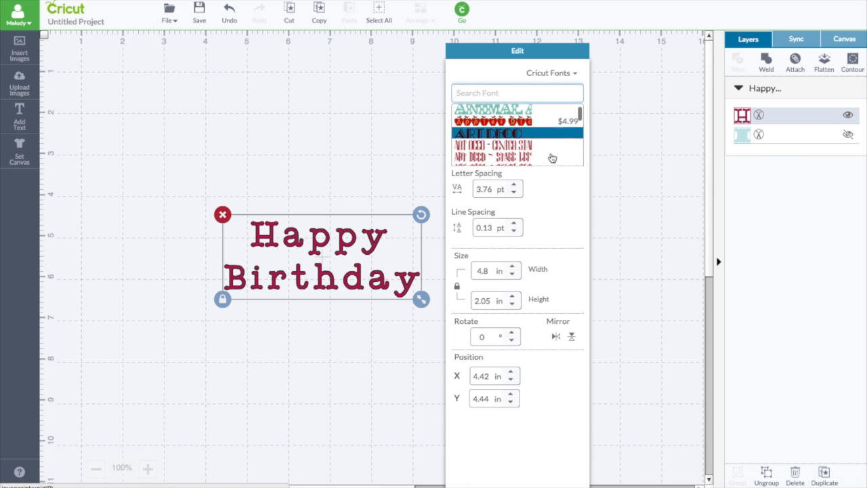
scroll(down, 3)
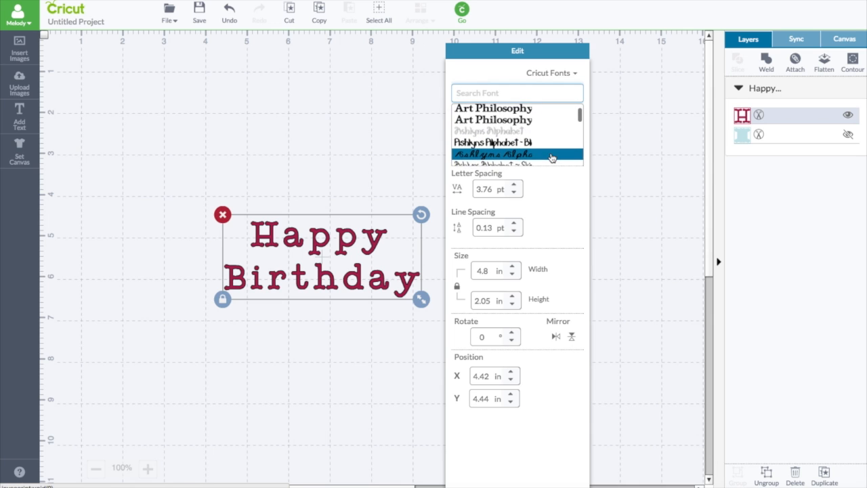
scroll(up, 3)
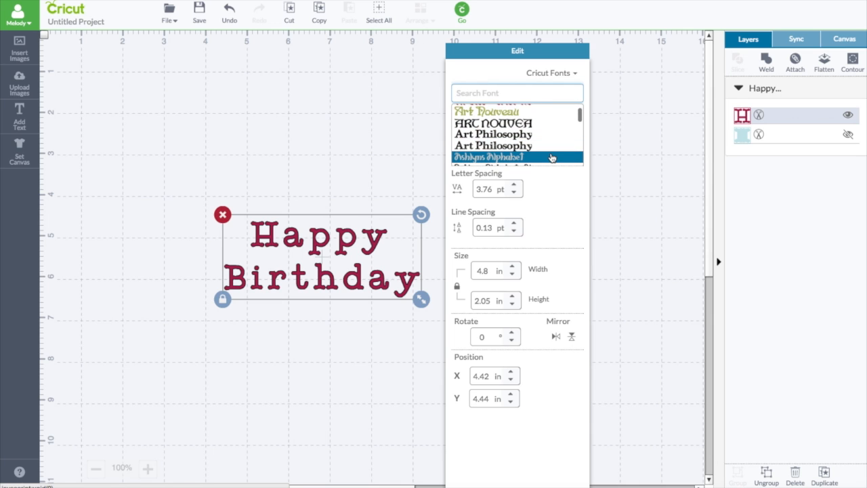
Try Art Philosophy and Creative Memories fonts, then set the text back to Cricut Alphabet
click(493, 134)
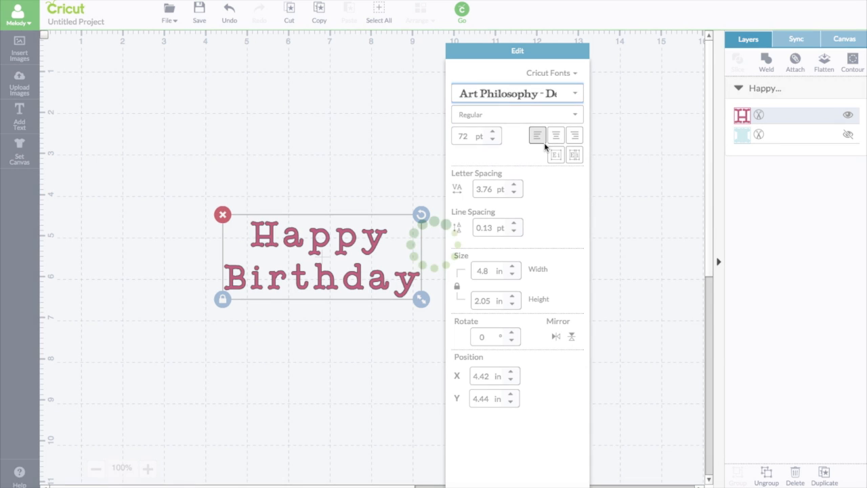
click(517, 92)
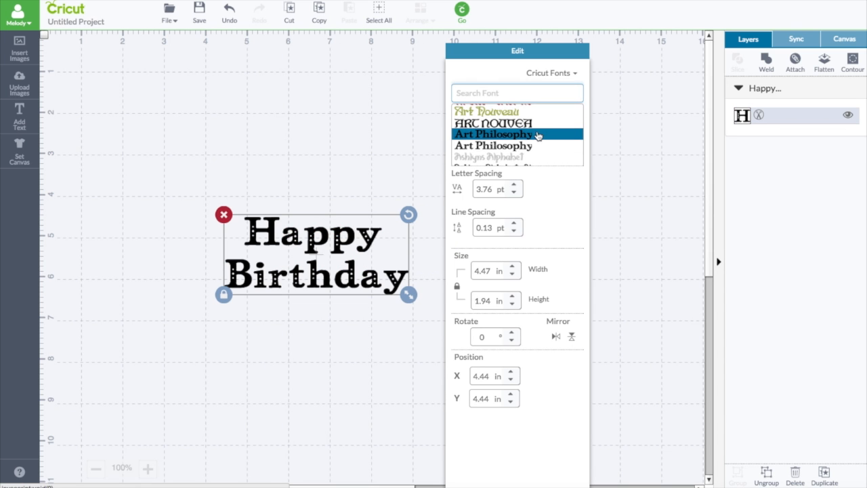
click(493, 134)
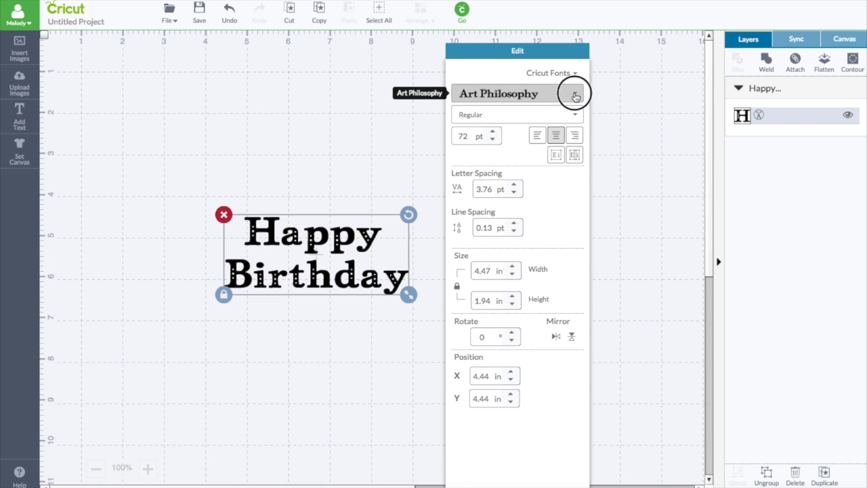
click(575, 93)
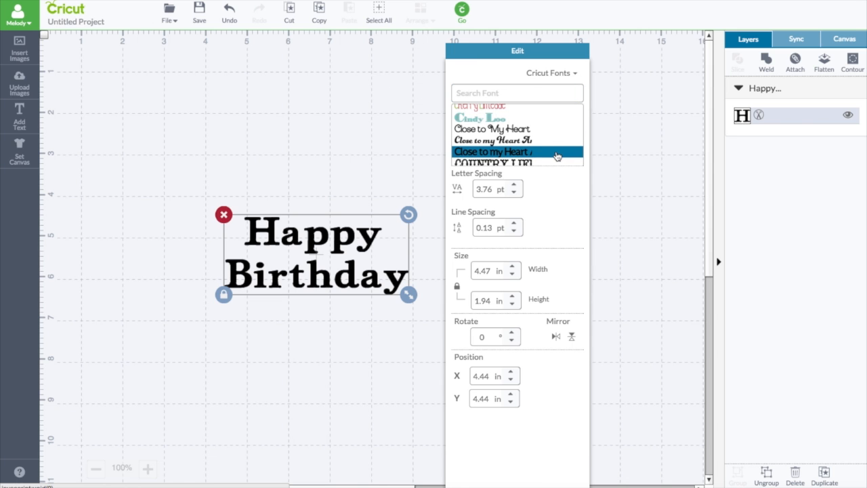
click(493, 152)
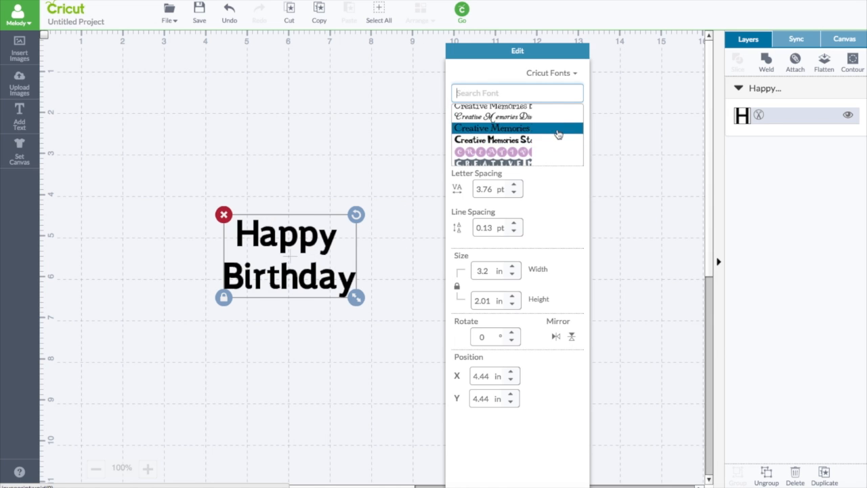
click(492, 117)
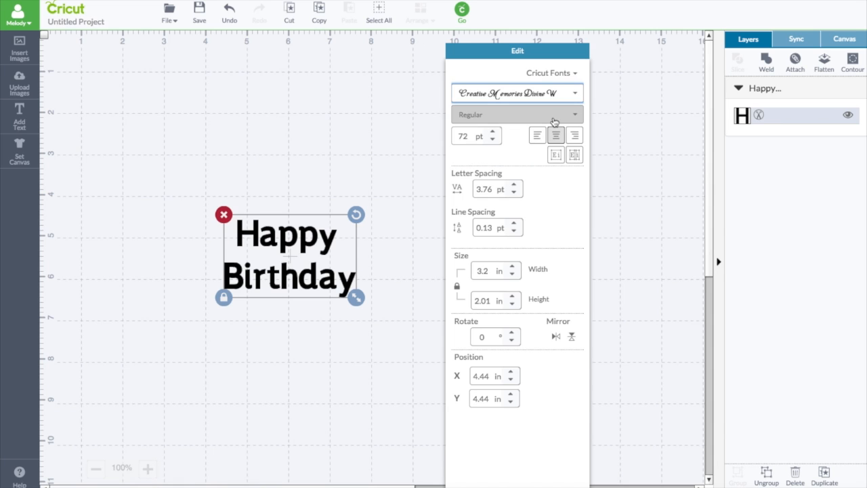
click(518, 92)
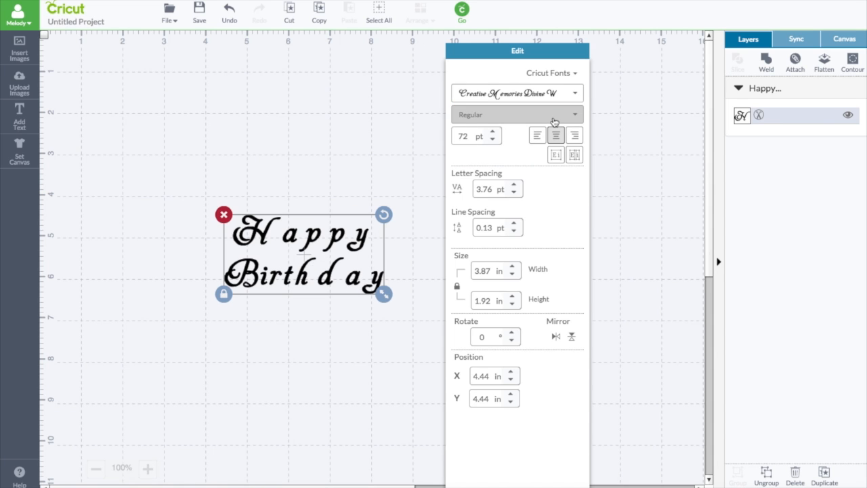
mouse_move(575, 95)
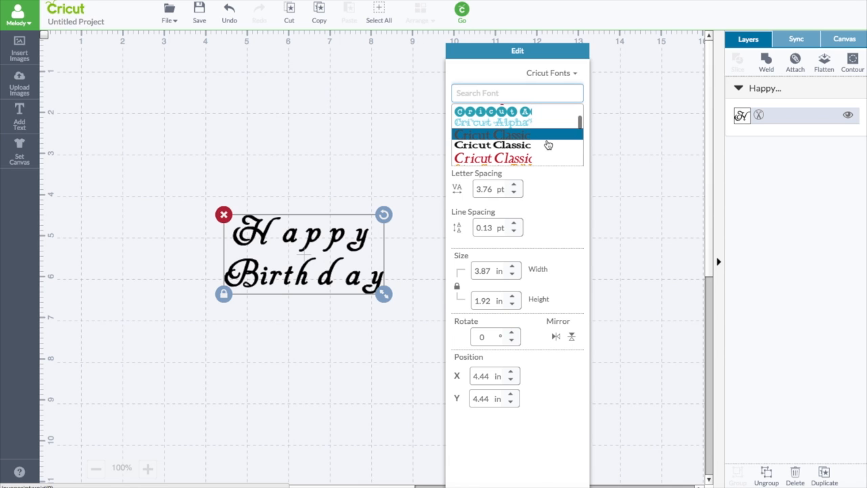
click(493, 122)
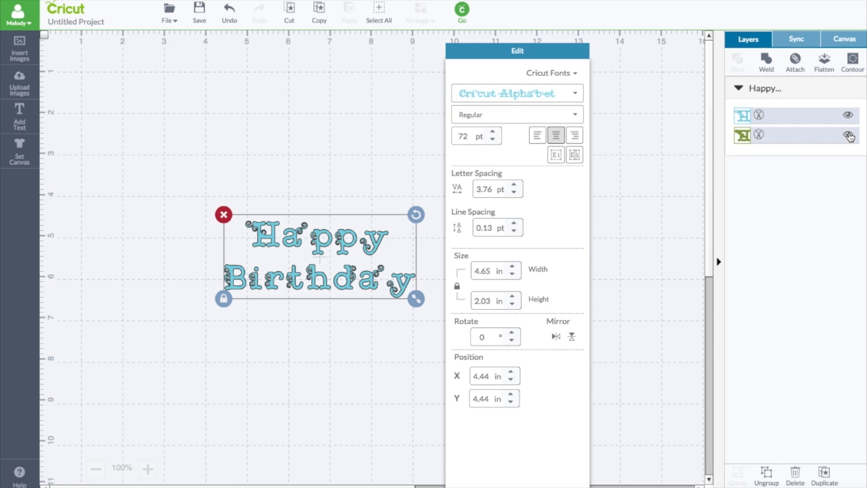
Show the hidden second letter layer and move the text toward the upper left
click(848, 136)
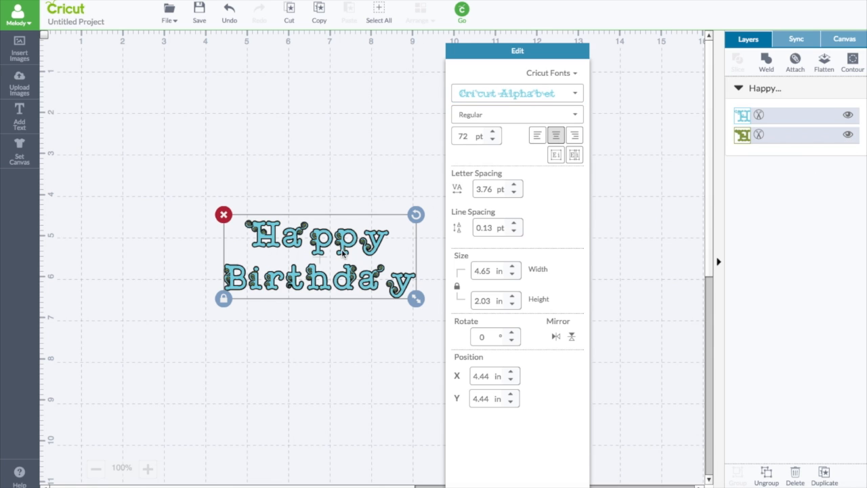
drag(318, 260, 260, 165)
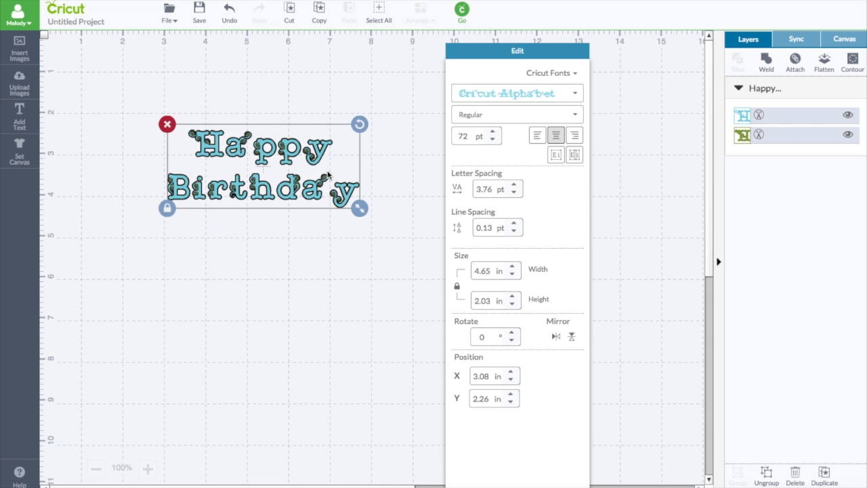
mouse_move(534, 195)
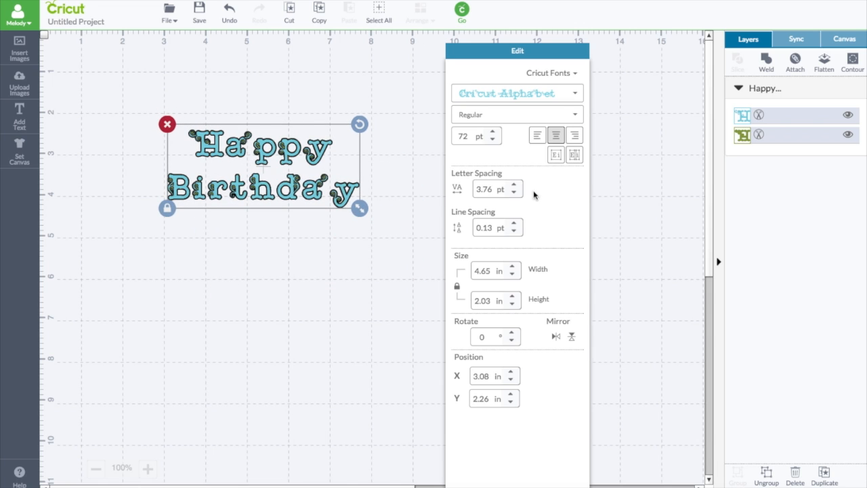
Lower Letter Spacing to about -3.24 pt so letters overlap, and reduce the line spacing
click(512, 192)
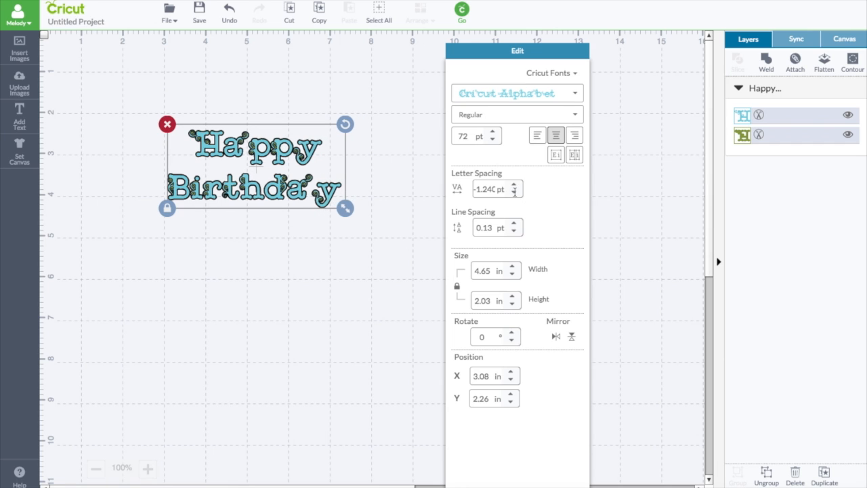
click(512, 192)
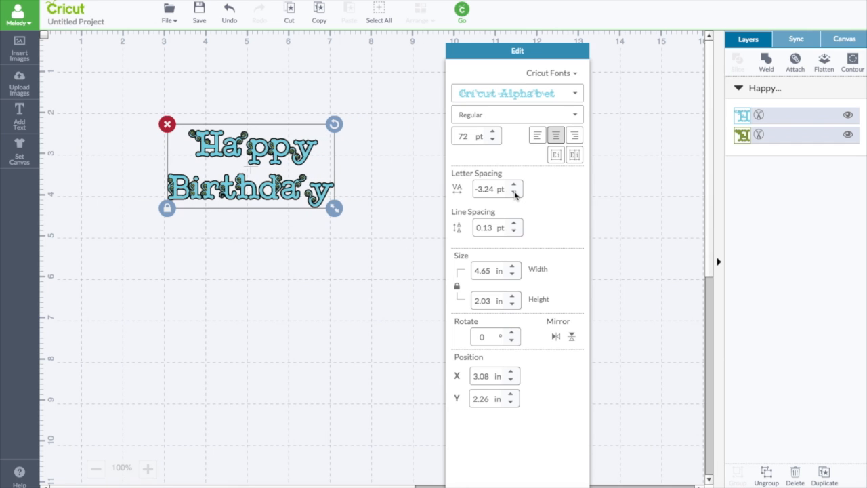
click(512, 193)
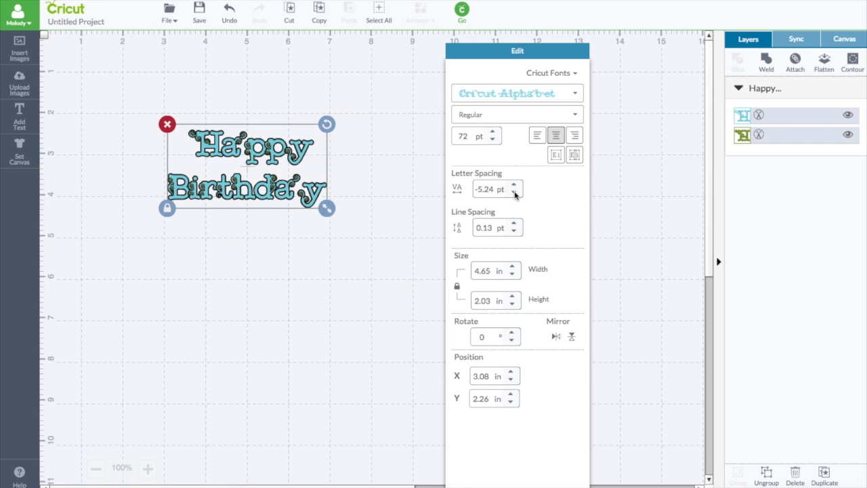
click(512, 184)
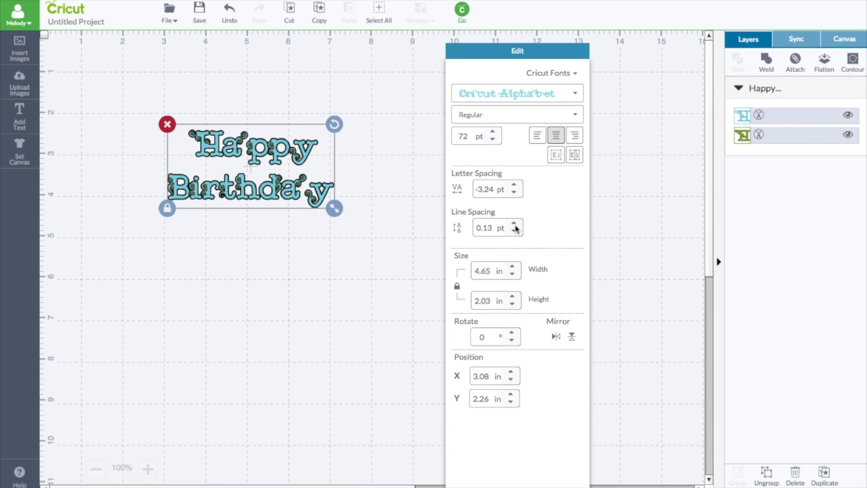
click(512, 231)
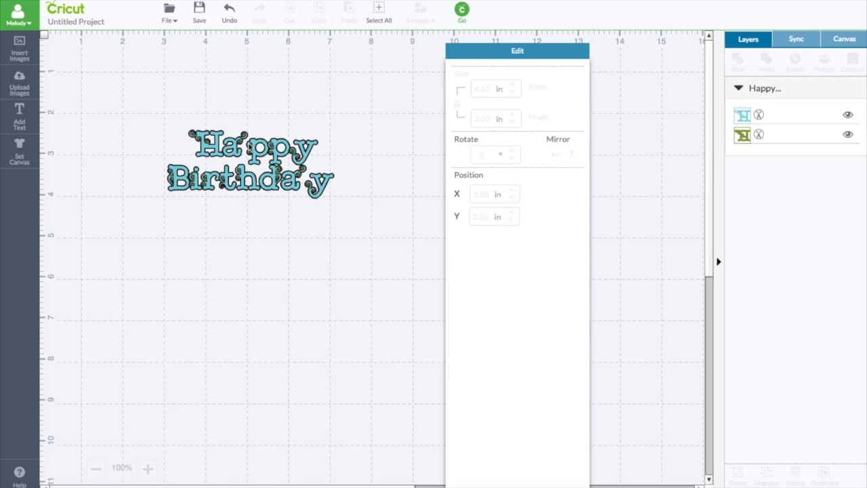
Select the Happy Birthday text, split it into per-letter layers, and zoom in on it
click(249, 162)
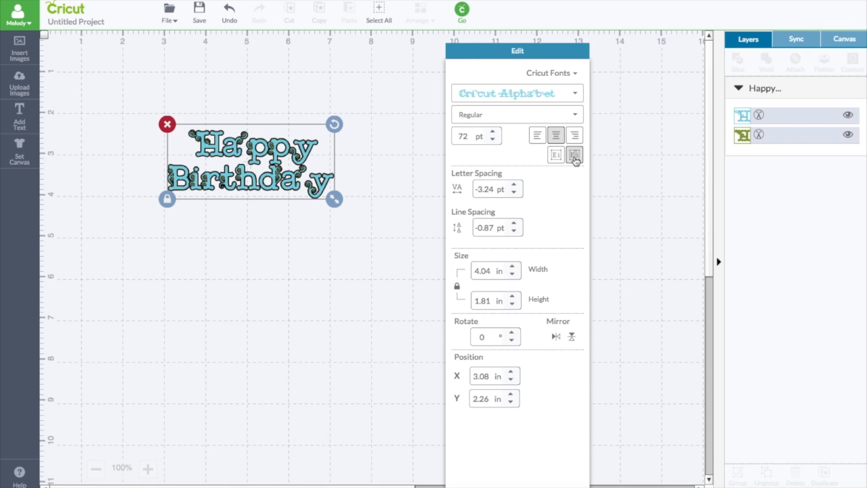
click(573, 154)
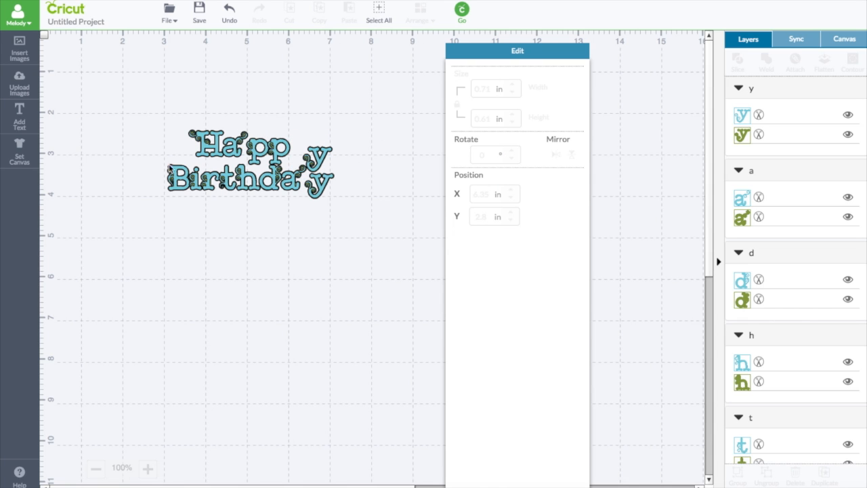
click(148, 469)
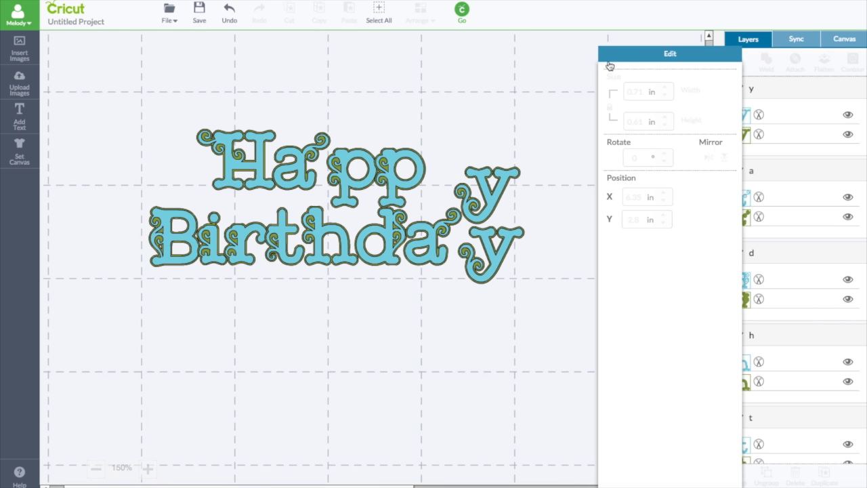
Move the a beside the pp and enlarge the whole lettering much larger
click(485, 196)
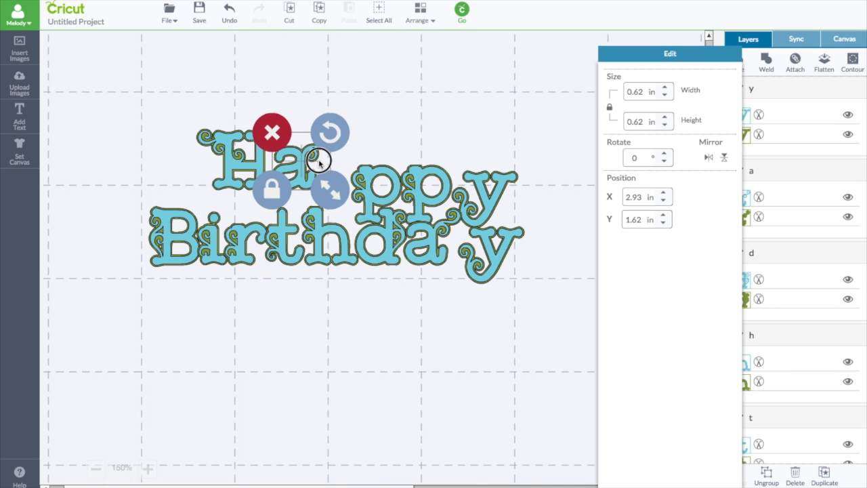
drag(318, 160, 346, 179)
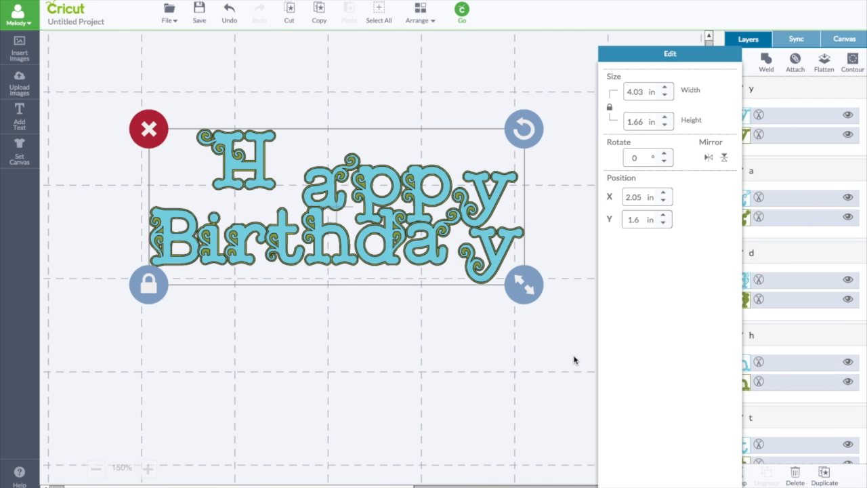
drag(523, 285, 583, 309)
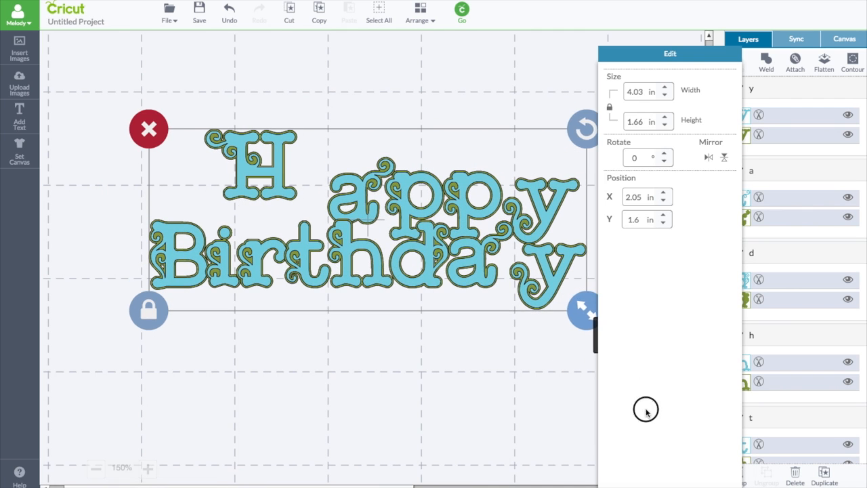
click(96, 469)
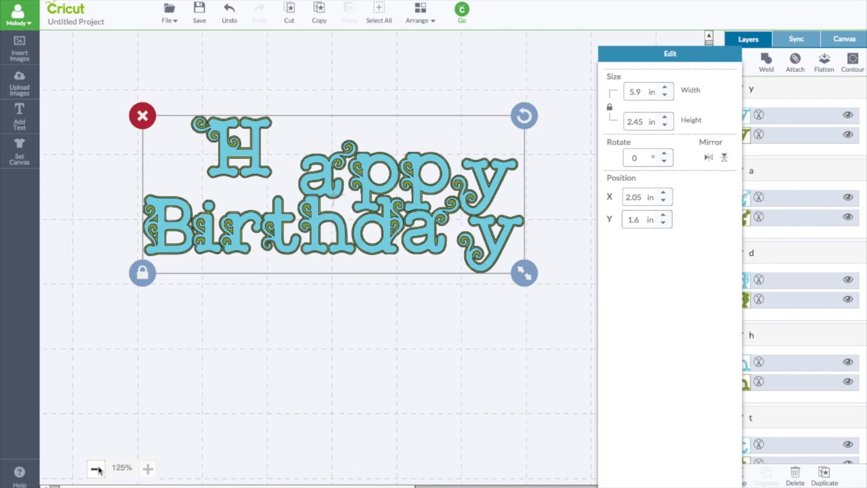
click(97, 469)
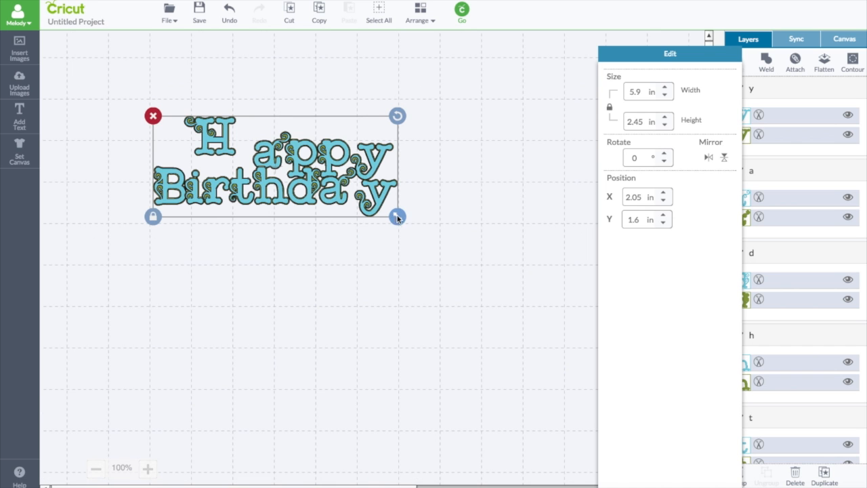
drag(398, 217, 572, 287)
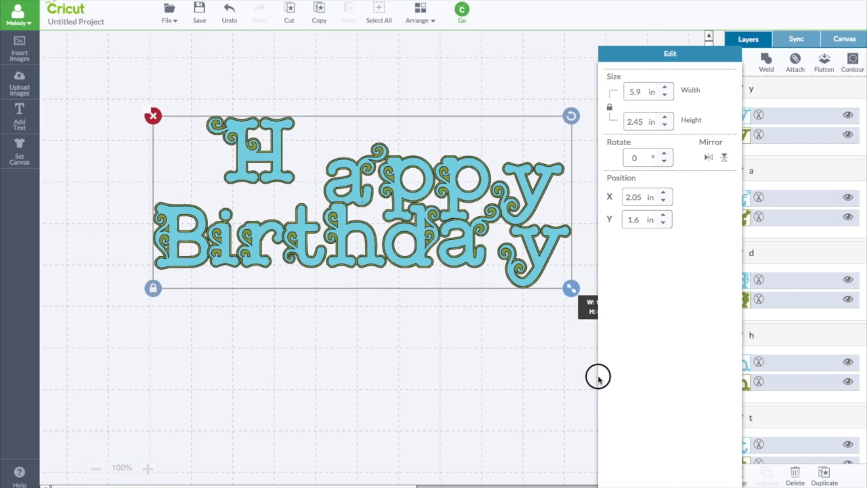
click(94, 468)
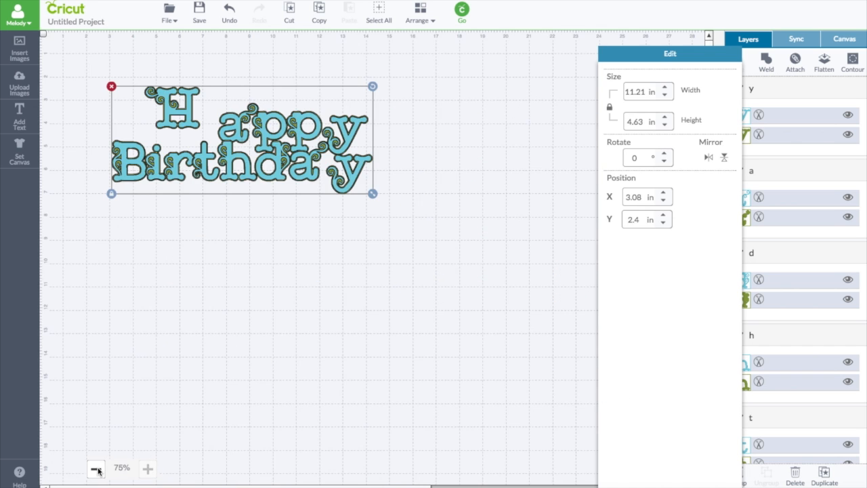
click(95, 468)
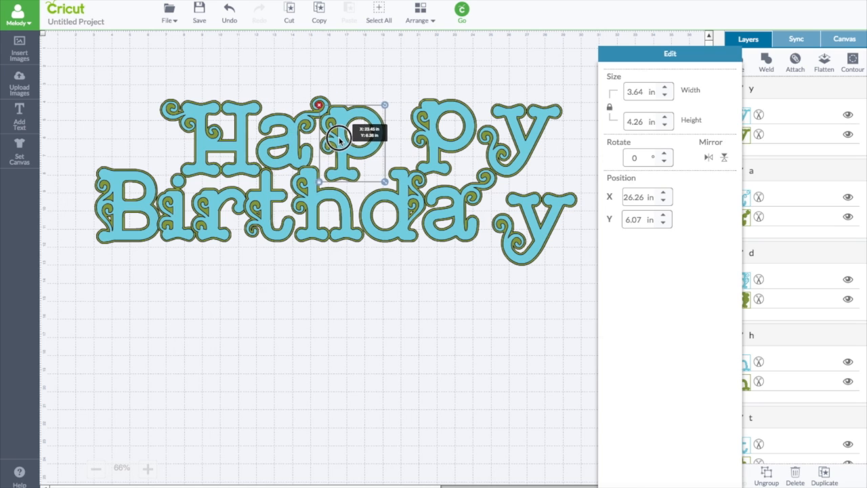
Reposition the p, y, h and final y so Happy and Birthday read evenly spaced
drag(339, 138, 406, 135)
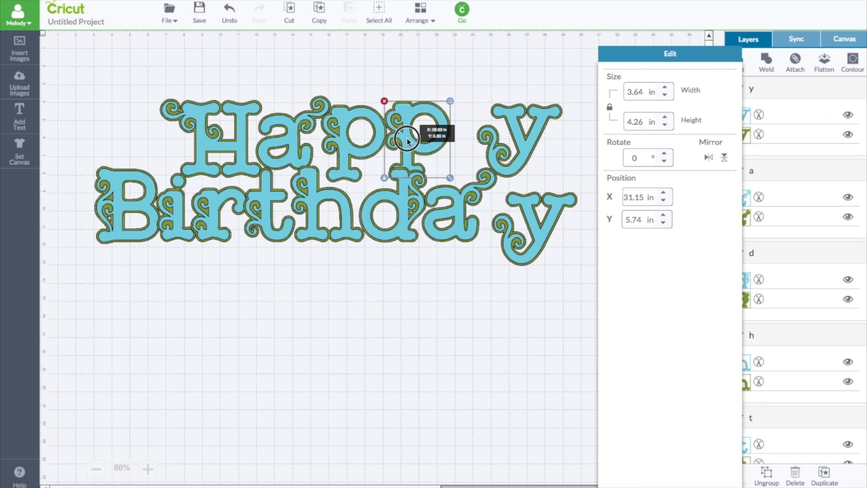
drag(405, 138, 393, 138)
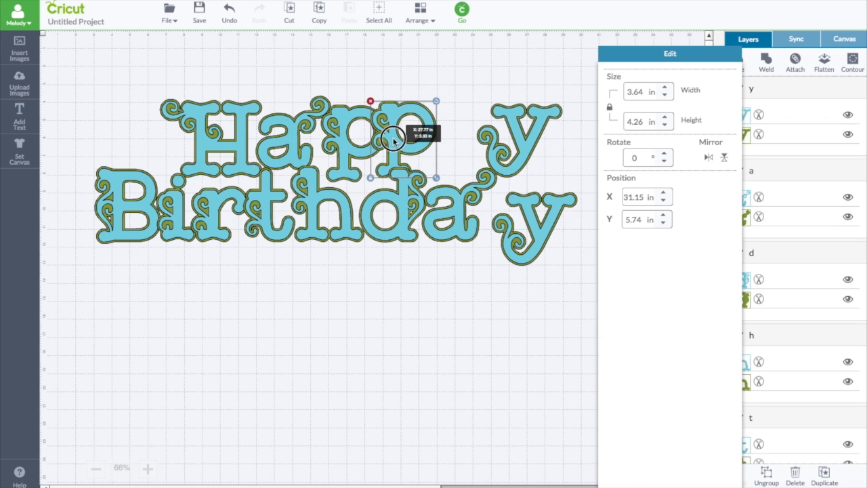
drag(393, 138, 463, 142)
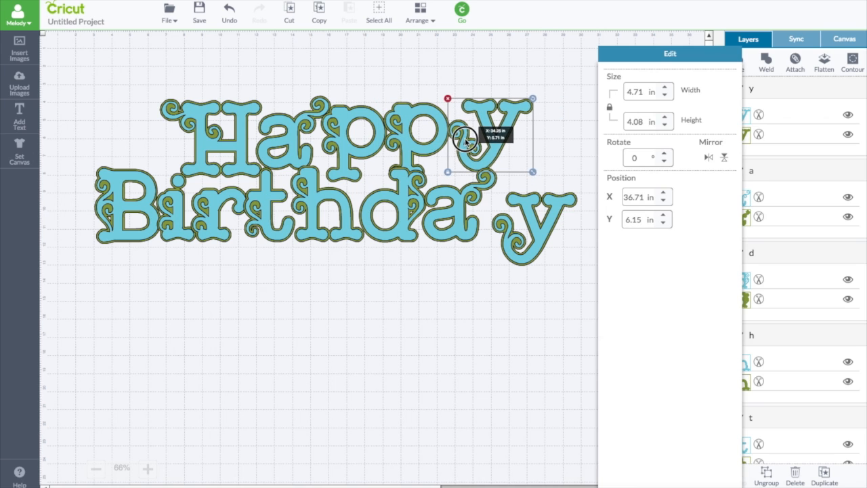
drag(463, 138, 309, 203)
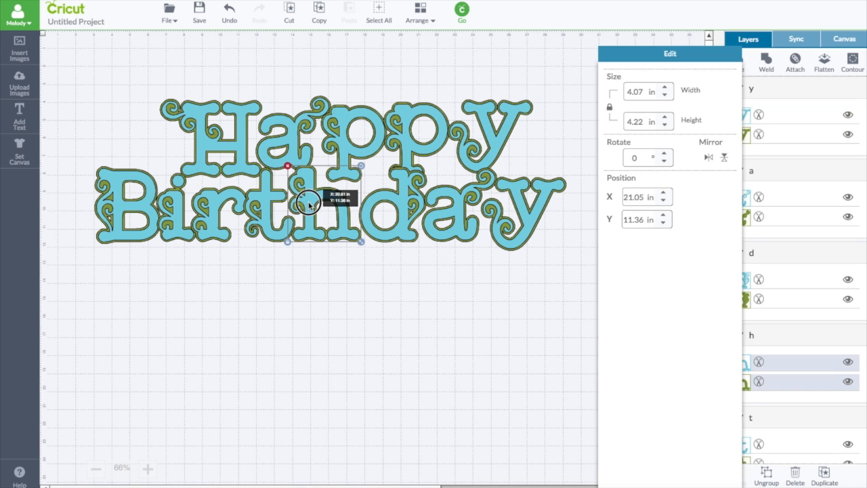
drag(308, 203, 508, 192)
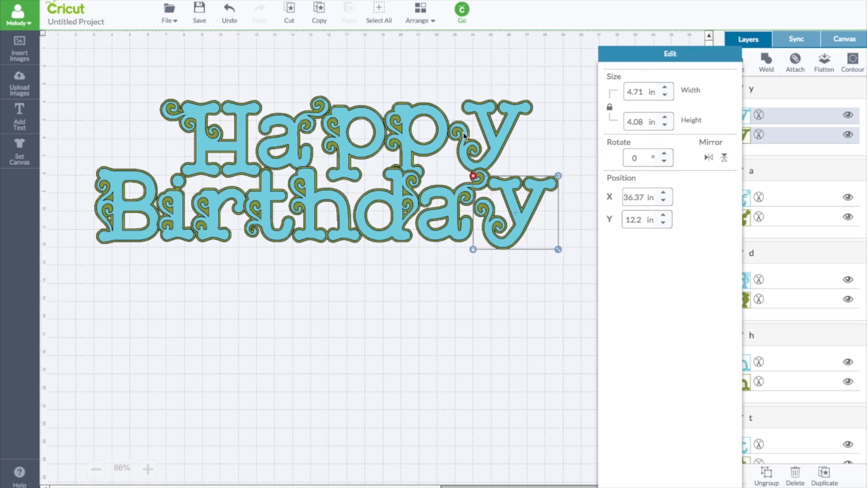
mouse_move(536, 111)
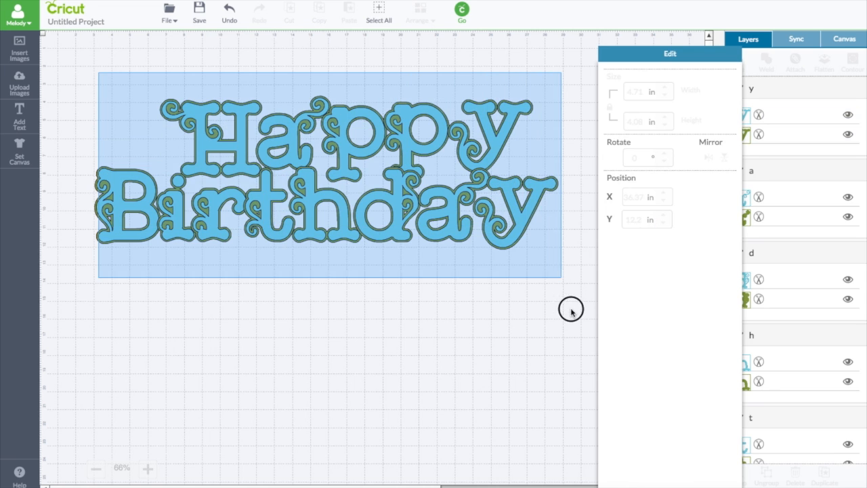
Select all the lettering and ungroup it into separate letter layers
click(328, 175)
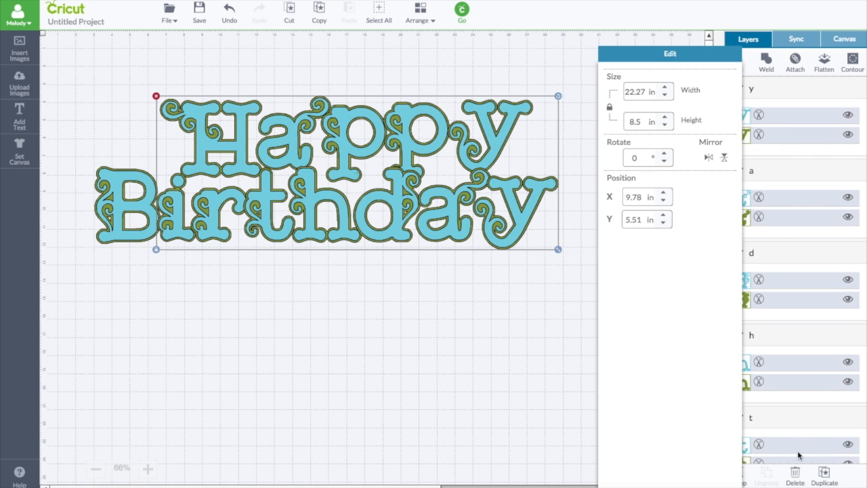
click(778, 38)
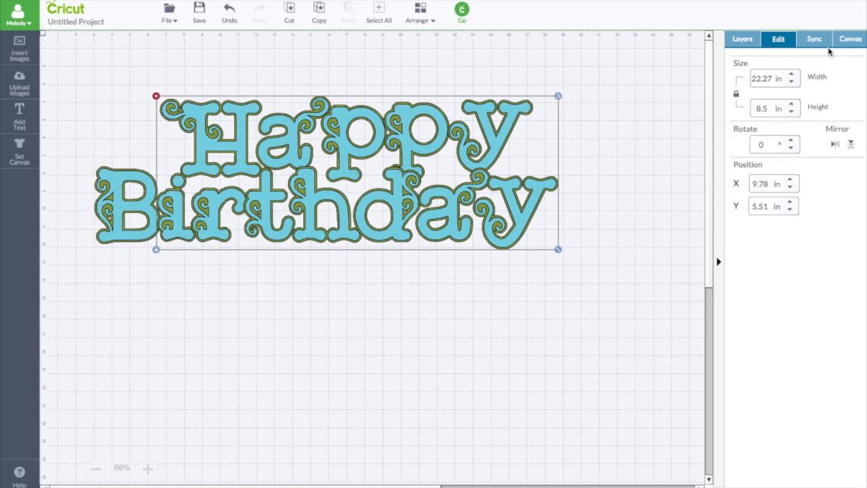
click(741, 38)
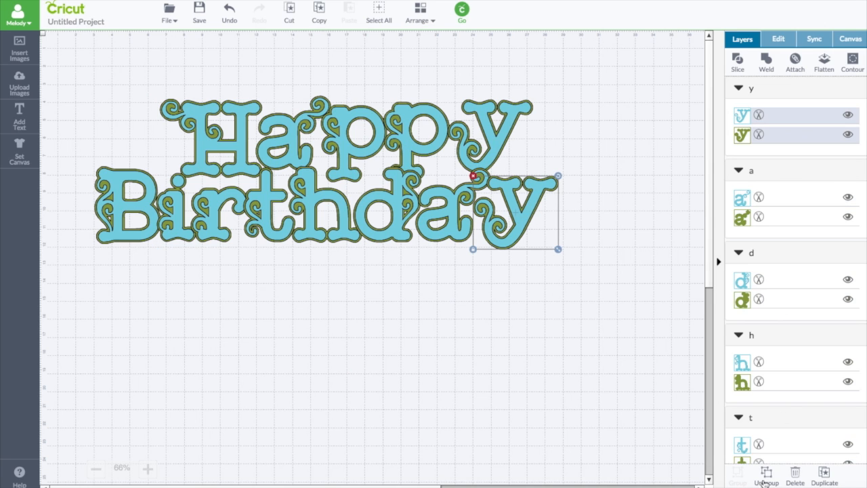
click(765, 474)
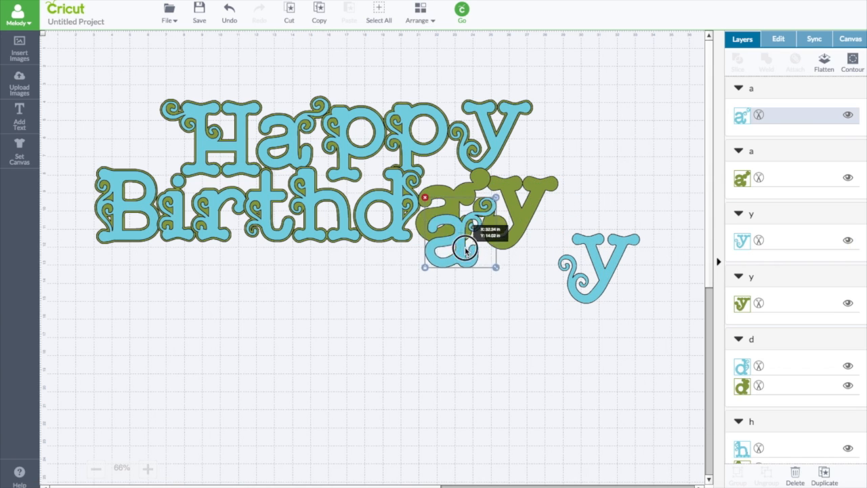
Pull the blue a and blue H off their green backing letters
drag(460, 244, 499, 312)
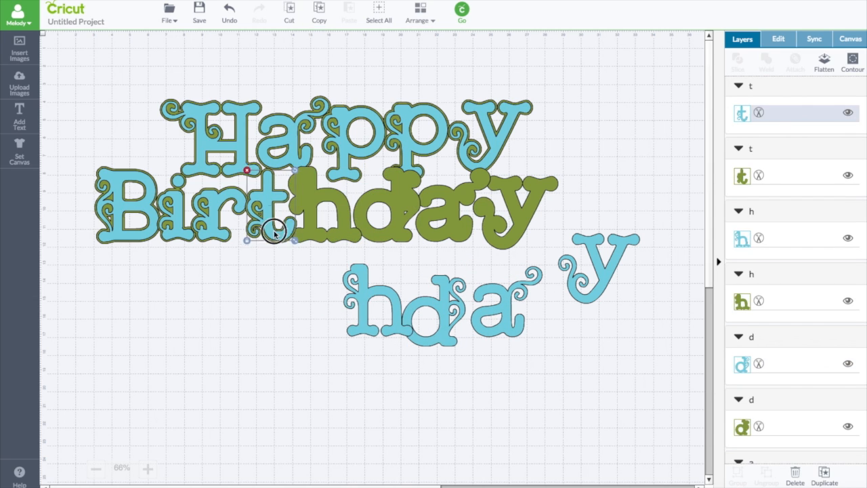
click(777, 38)
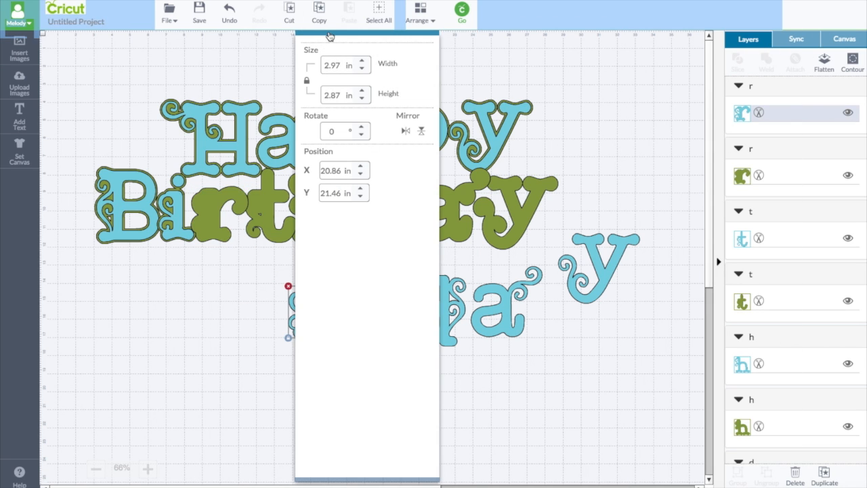
click(742, 38)
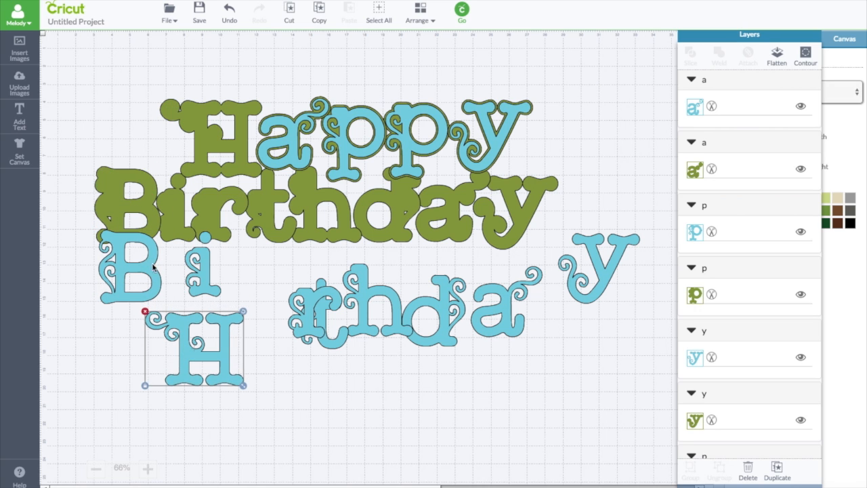
drag(196, 350, 179, 298)
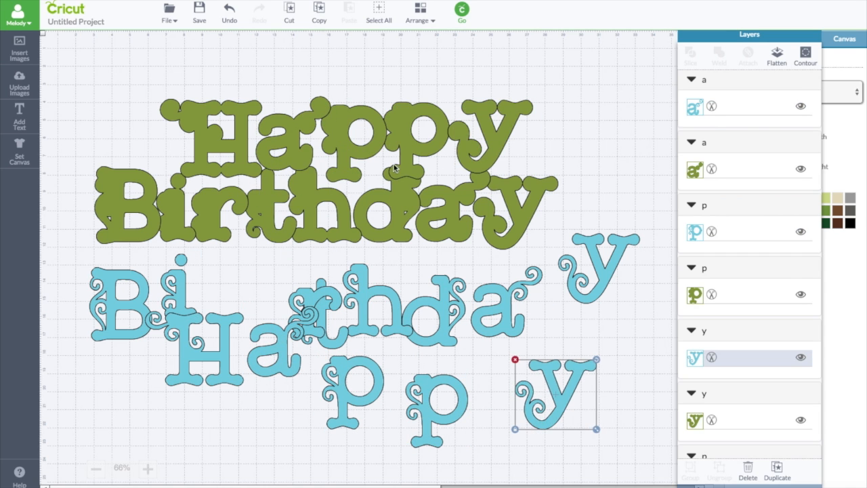
Marquee-select the green backing letters and weld them into one solid shape
drag(395, 168, 594, 241)
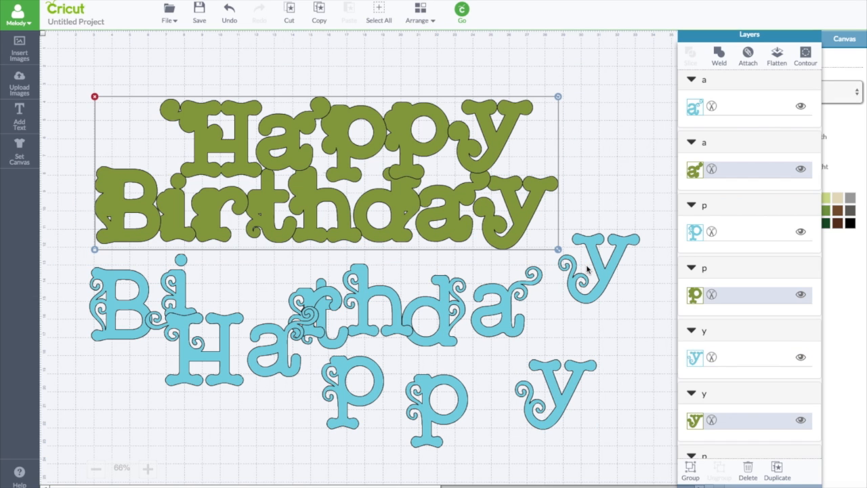
mouse_move(720, 62)
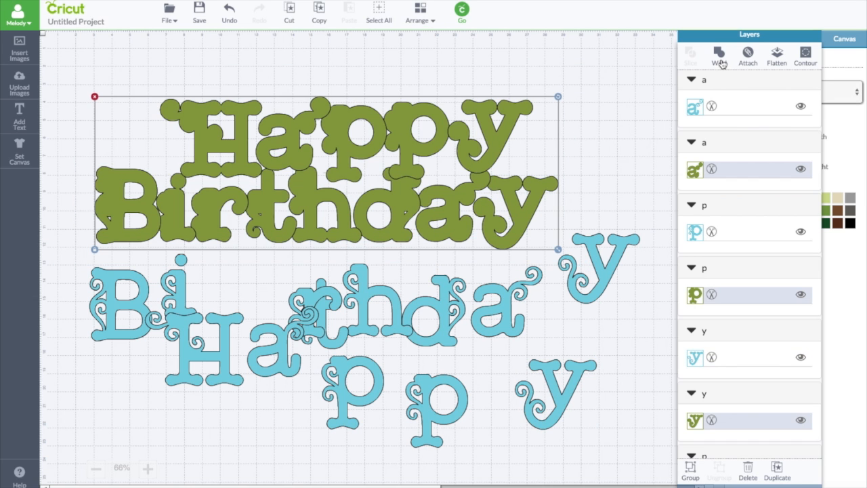
click(719, 56)
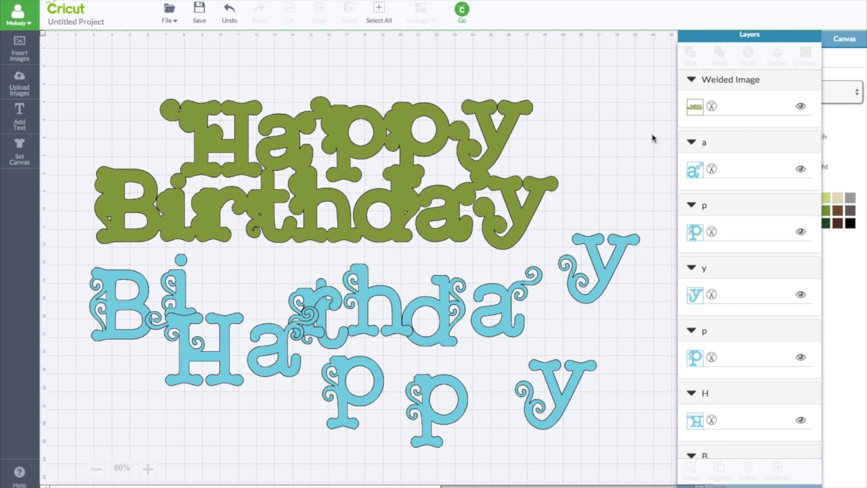
mouse_move(577, 217)
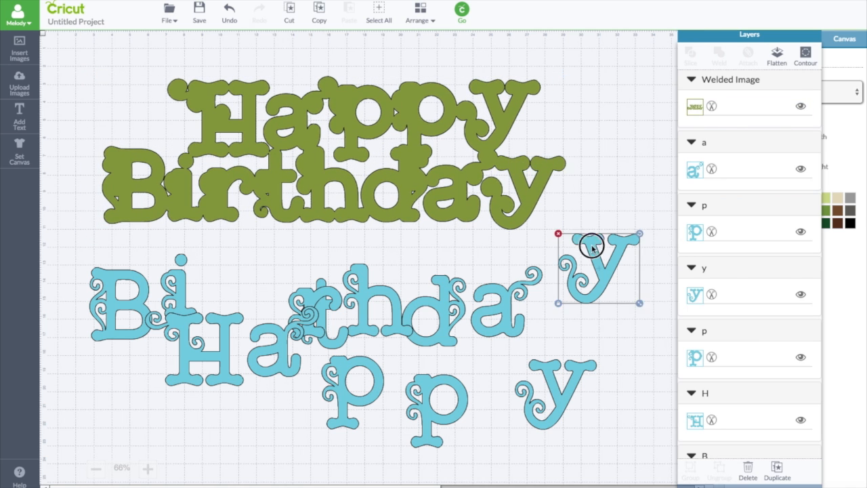
Place both blue y letters, the a and the d onto their green outlines
drag(593, 268, 548, 125)
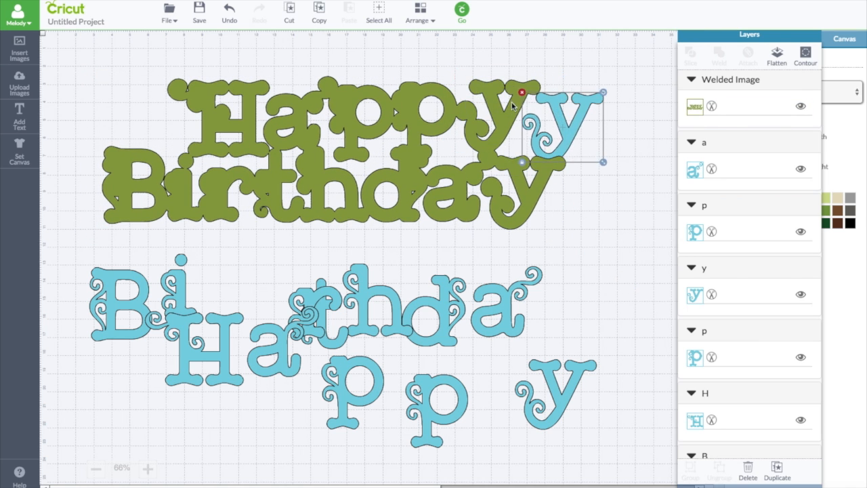
click(420, 19)
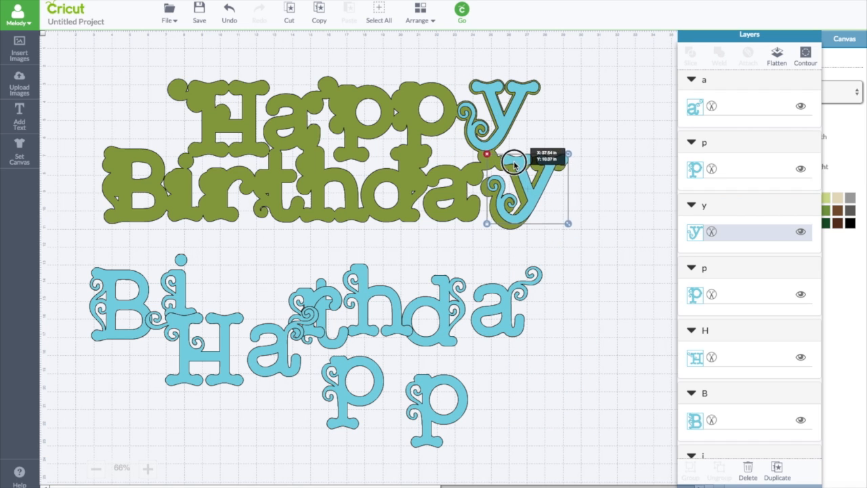
drag(515, 170, 503, 301)
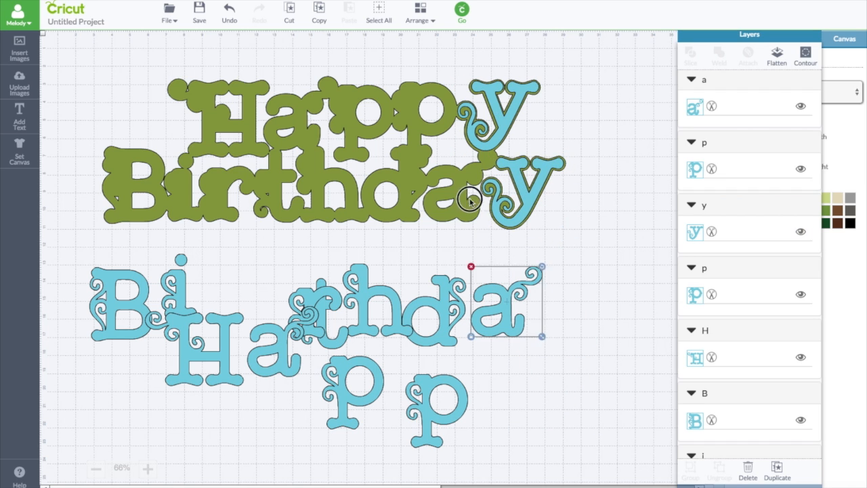
drag(504, 300, 460, 174)
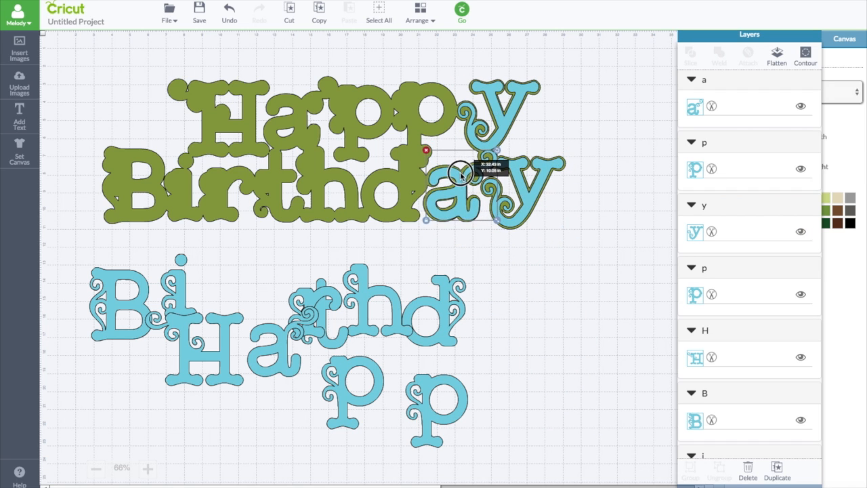
drag(461, 171, 420, 198)
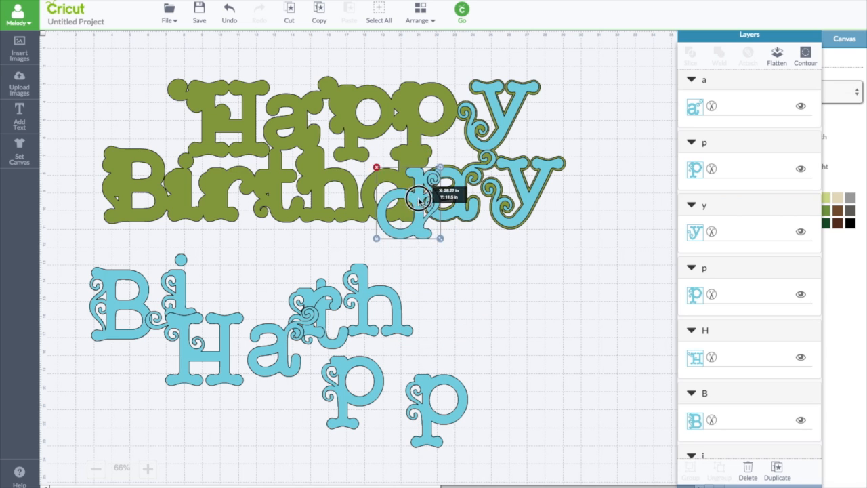
drag(407, 196, 406, 169)
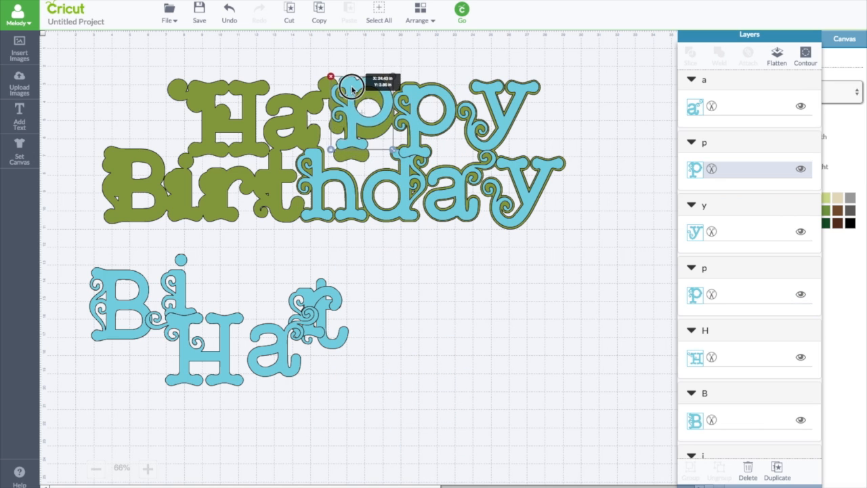
Place the blue p, H, i and B onto their green outlines to finish the lettering
drag(351, 87, 352, 100)
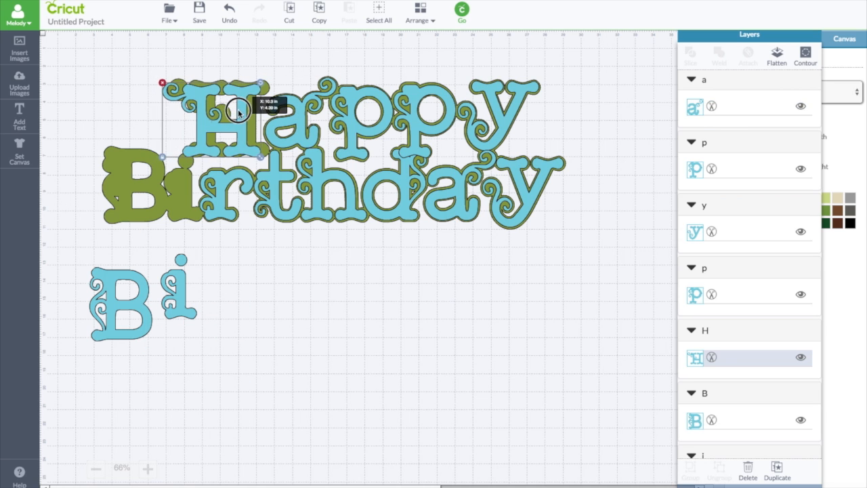
drag(237, 119, 246, 111)
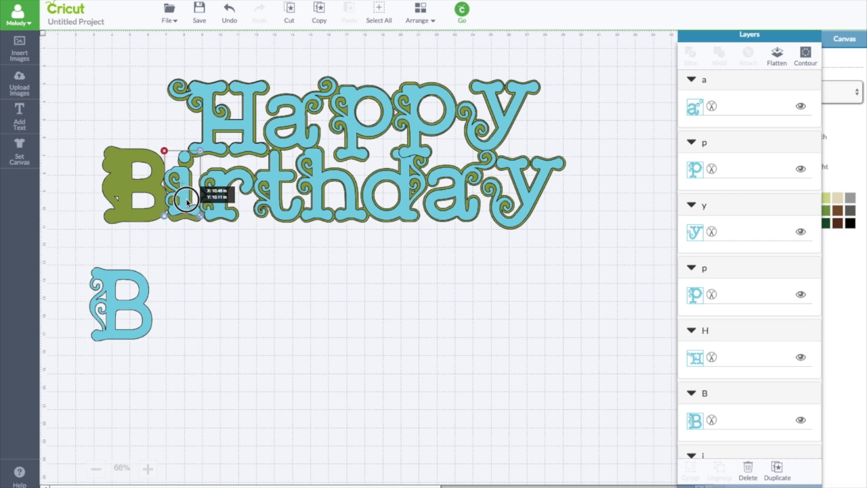
drag(187, 200, 189, 201)
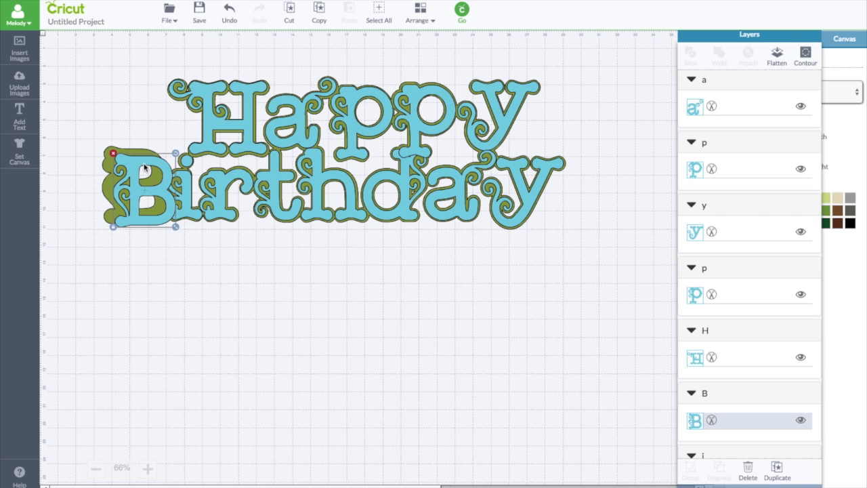
drag(142, 169, 135, 162)
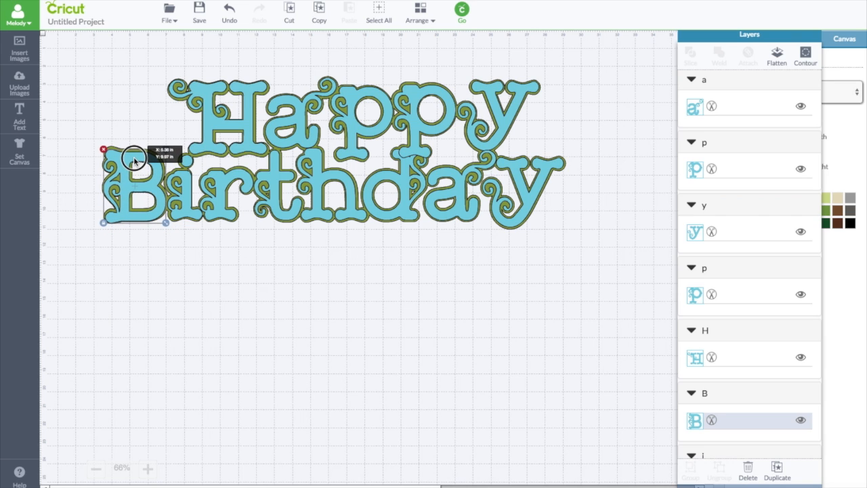
mouse_move(554, 215)
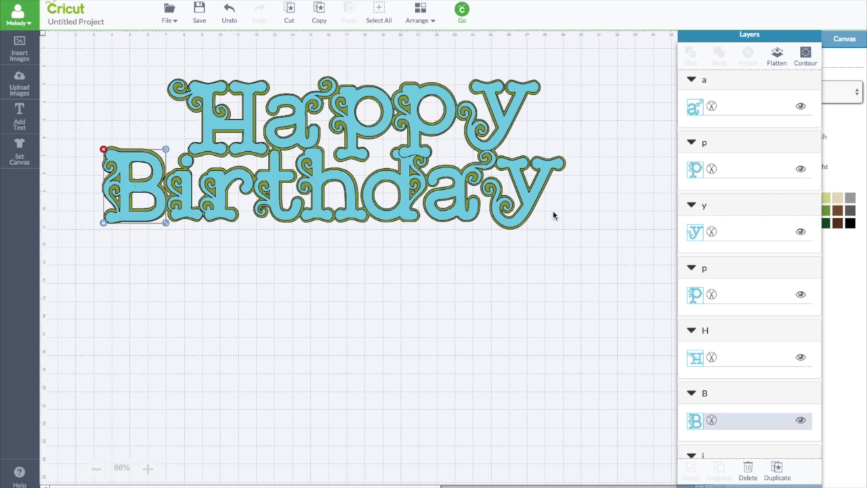
Weld all the blue letters into a single Happy Birthday shape
click(513, 230)
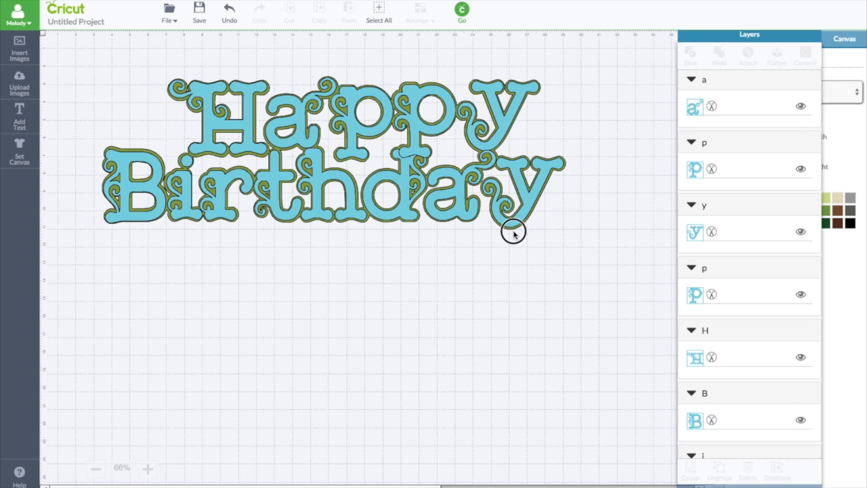
scroll(down, 3)
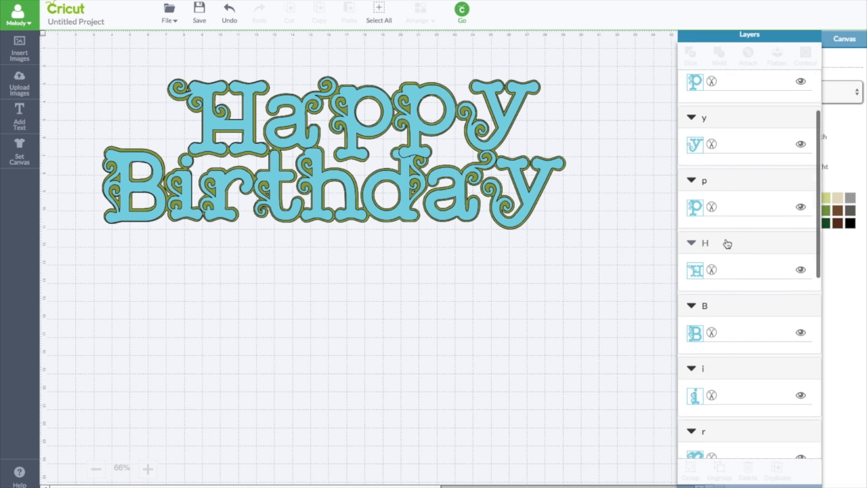
scroll(down, 3)
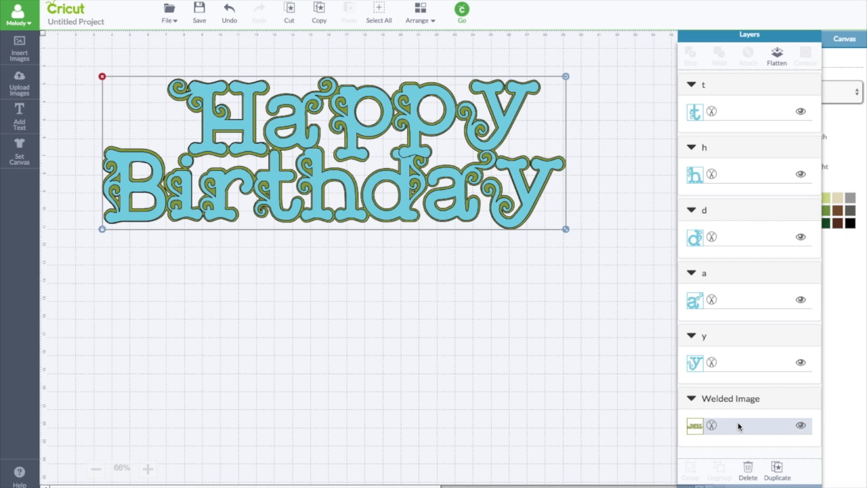
mouse_move(674, 319)
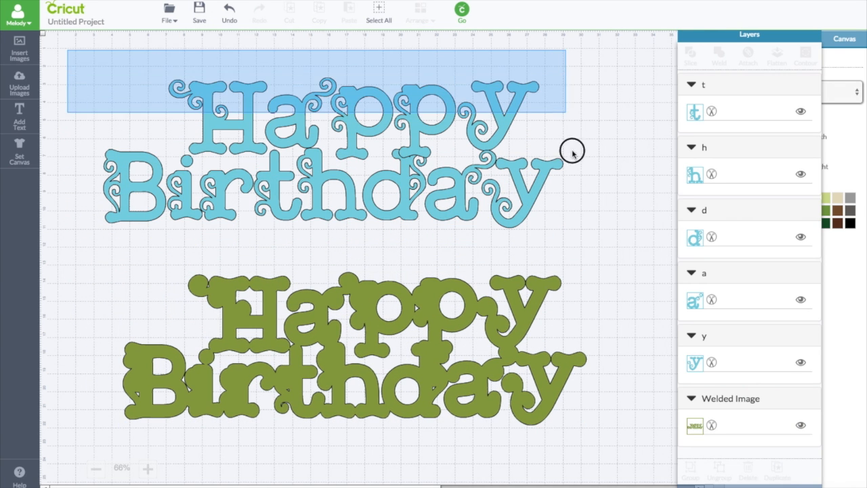
click(332, 156)
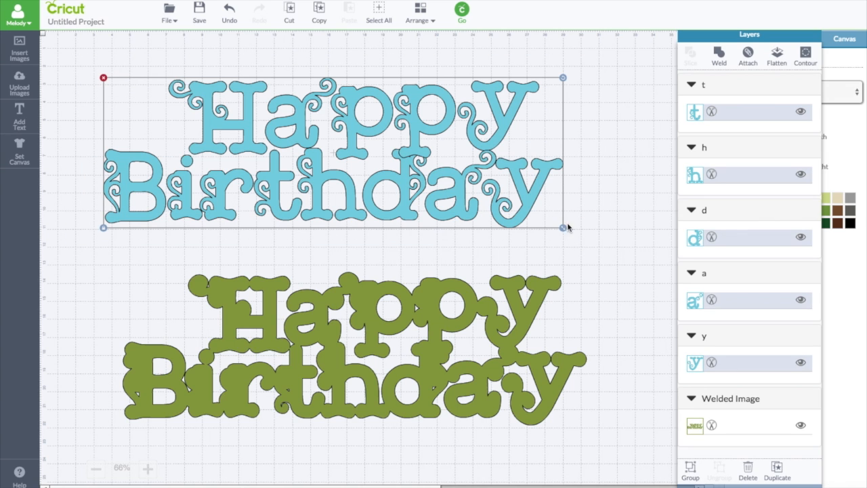
mouse_move(420, 154)
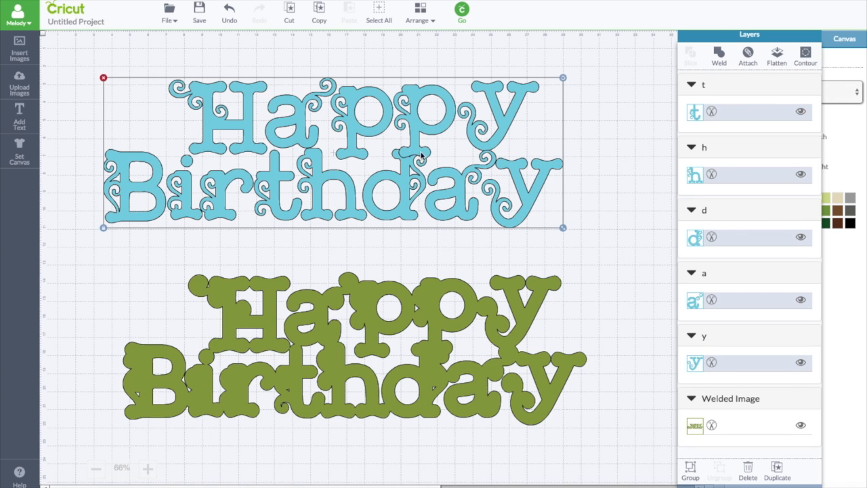
mouse_move(314, 152)
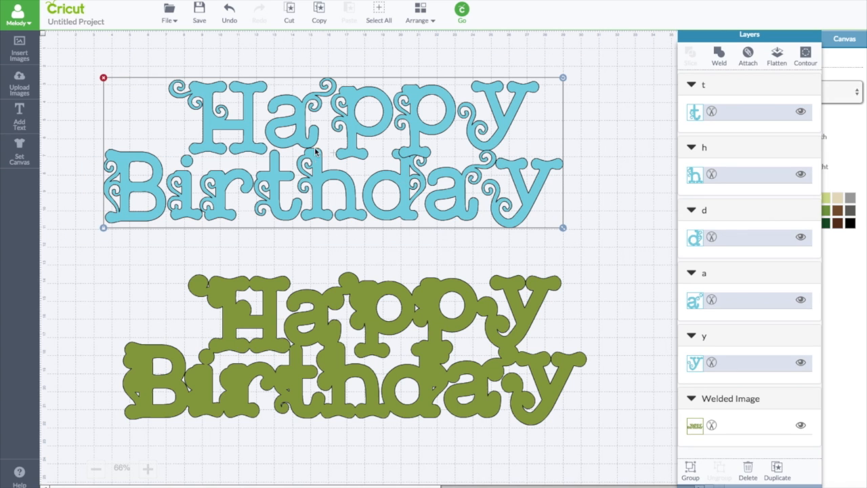
click(718, 57)
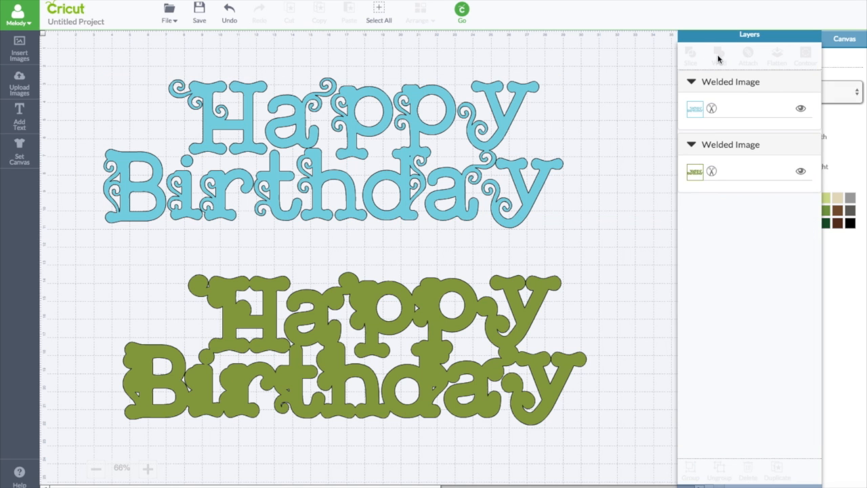
Move the green welded background back underneath the blue welded word
drag(339, 352, 339, 156)
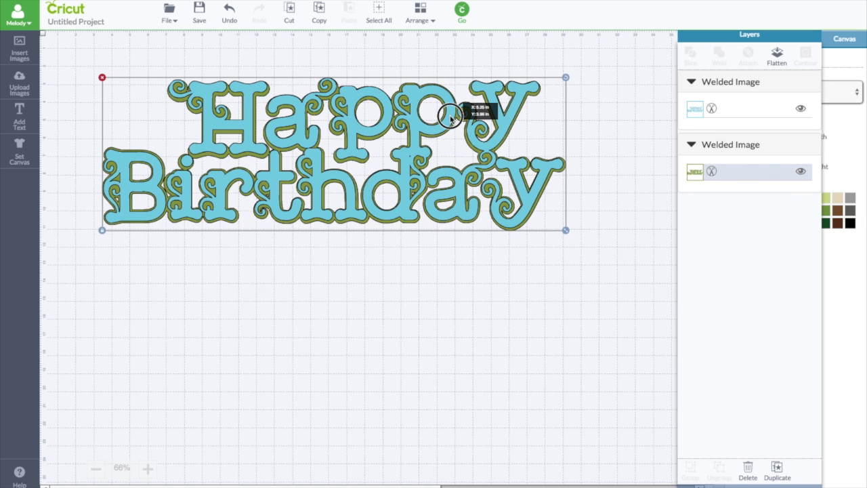
click(387, 278)
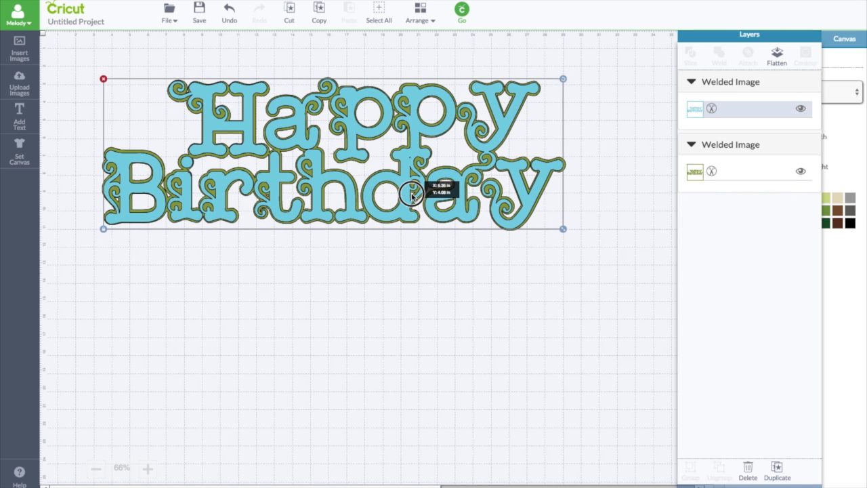
mouse_move(412, 195)
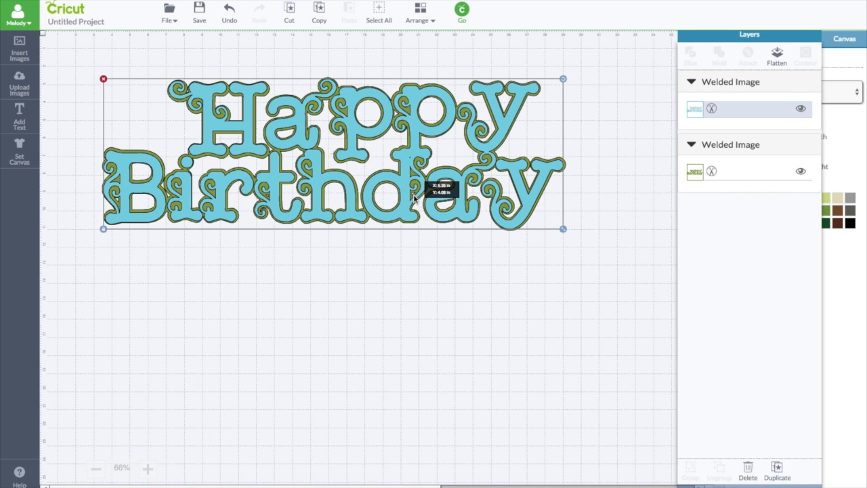
Insert heart and circle shapes from the Cricut Craft Room Basics cartridge found by searching 'craft'
click(19, 47)
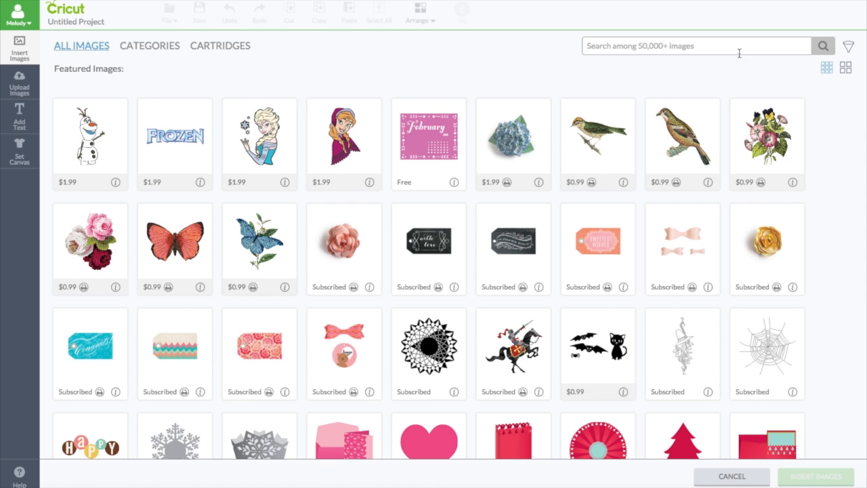
mouse_move(542, 42)
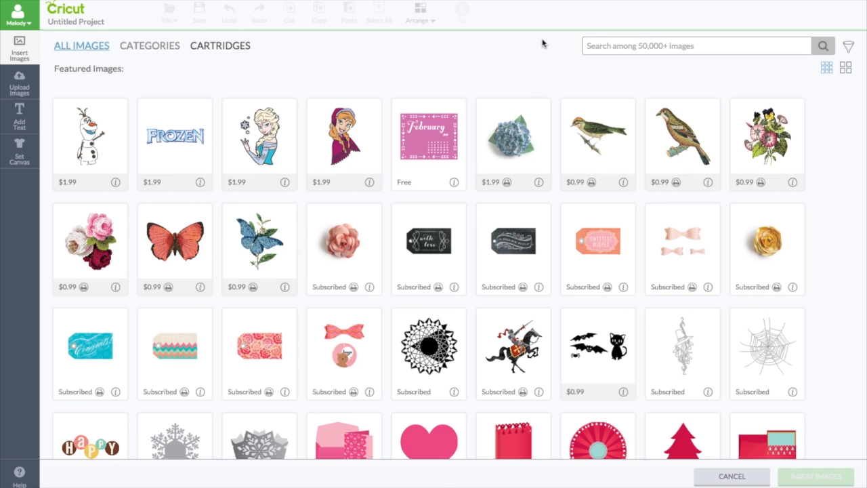
click(220, 46)
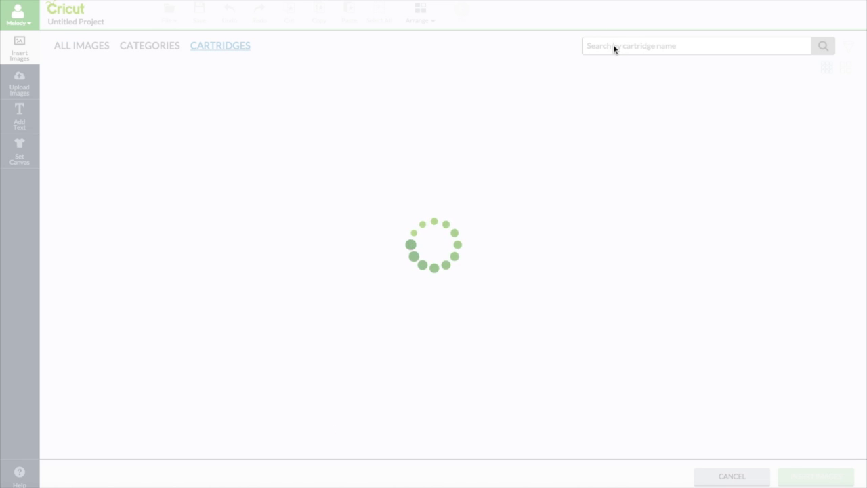
text(cra)
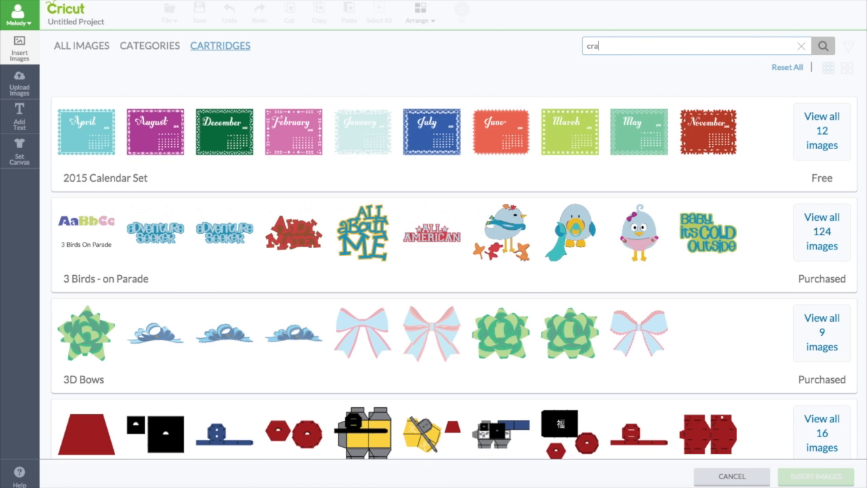
text(t)
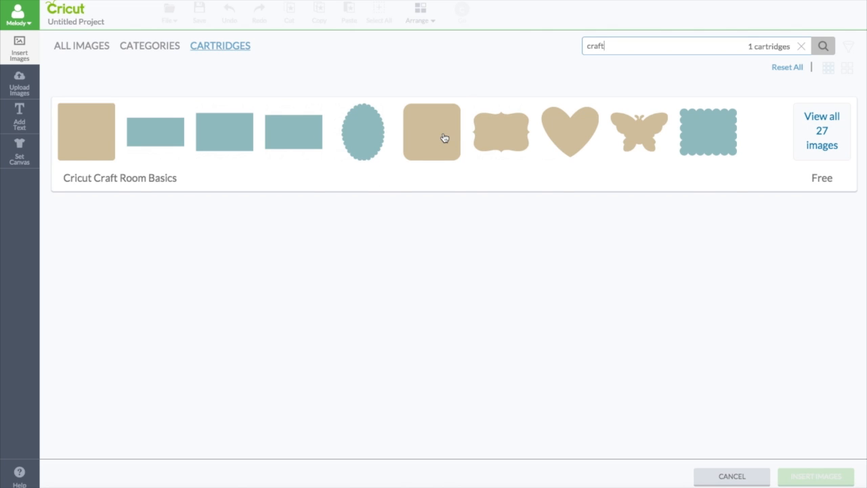
click(821, 130)
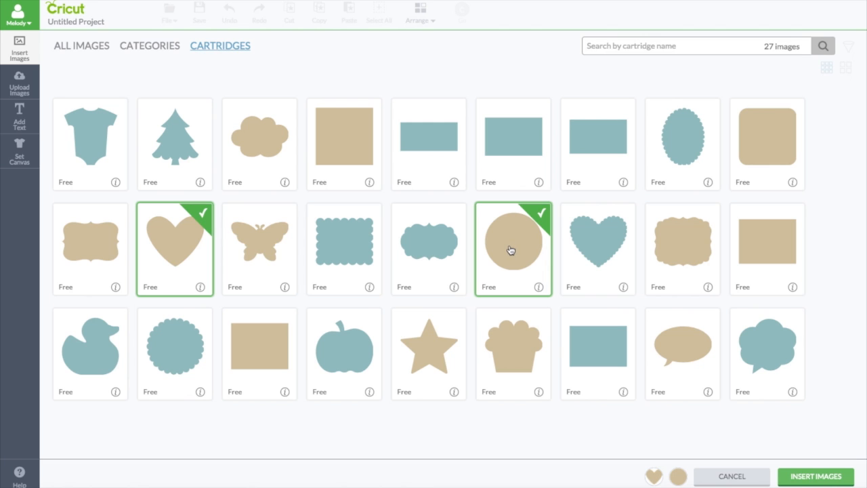
click(766, 143)
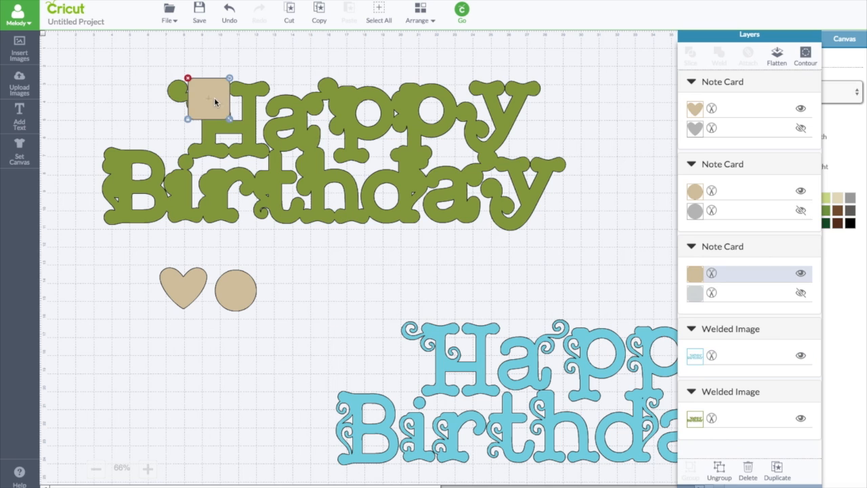
Stretch the squares into two wide tan bands across the upper and lower parts of the green word
drag(229, 117, 325, 214)
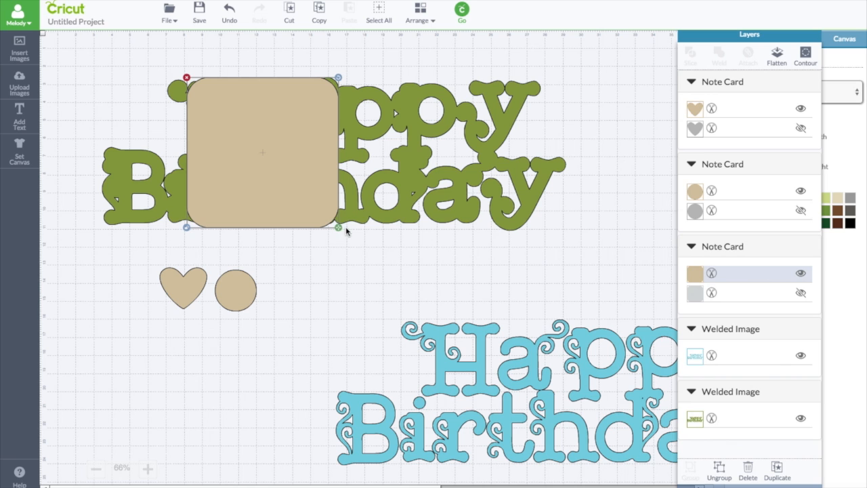
drag(340, 228, 533, 222)
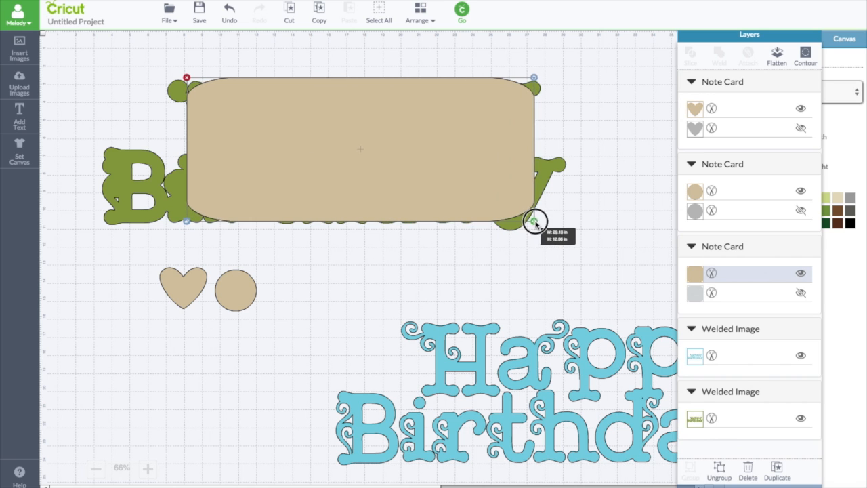
drag(535, 222, 544, 228)
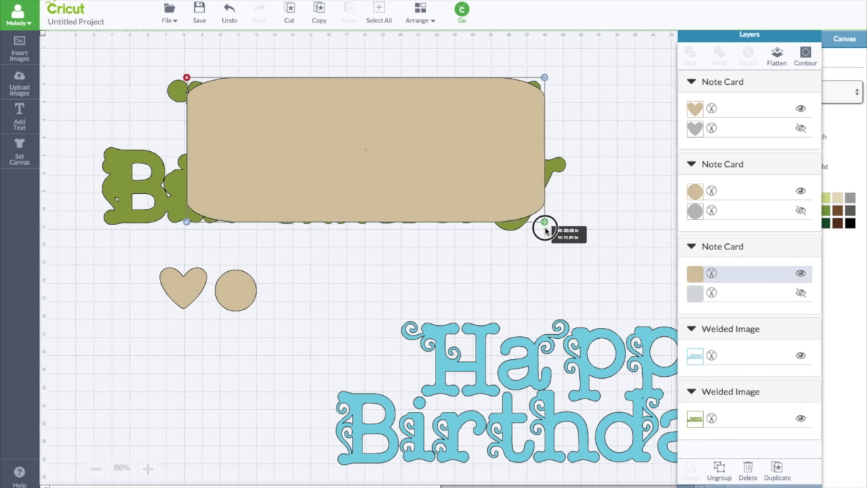
drag(544, 224, 542, 230)
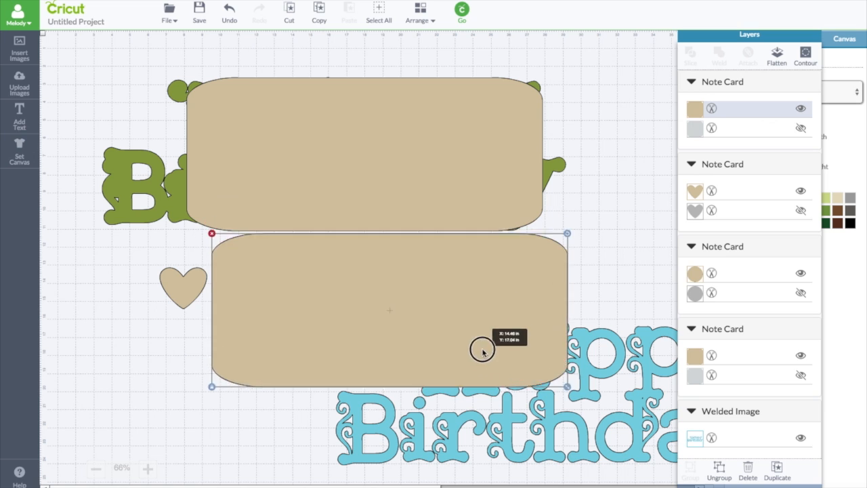
drag(566, 386, 403, 363)
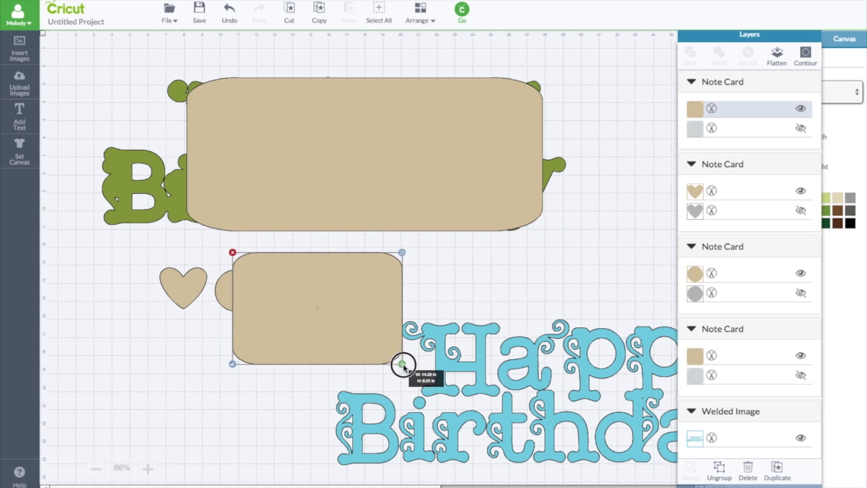
drag(401, 363, 571, 229)
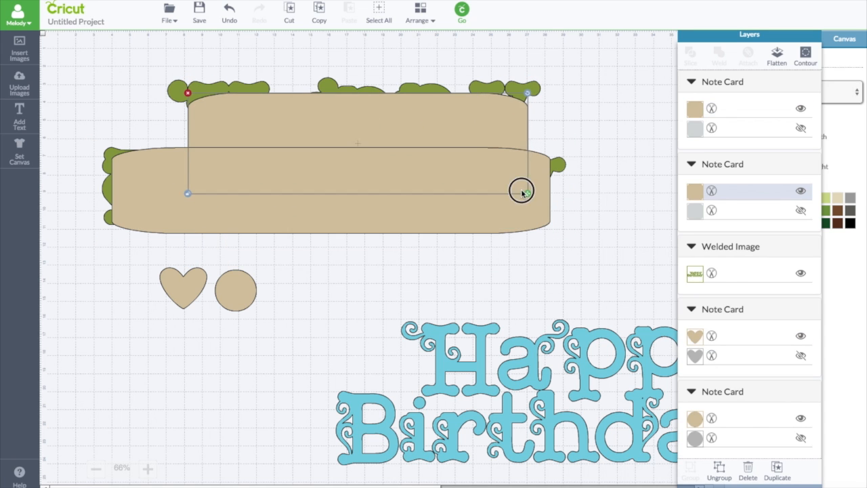
drag(521, 189, 439, 227)
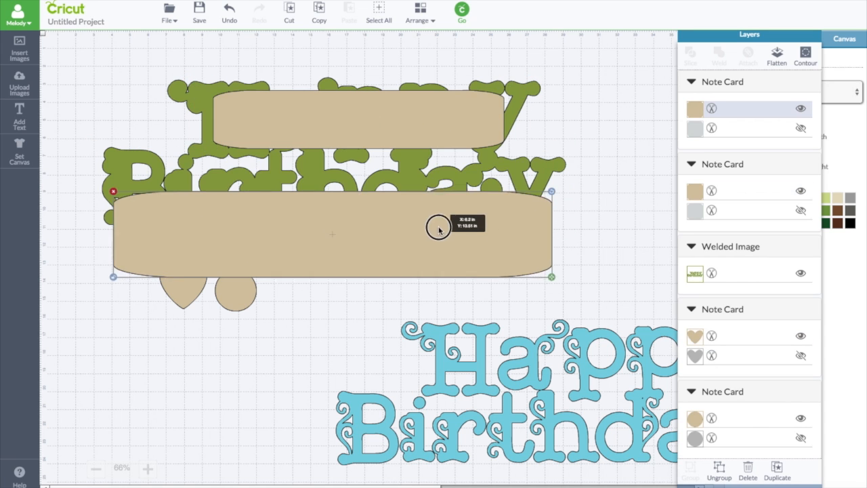
drag(439, 227, 455, 189)
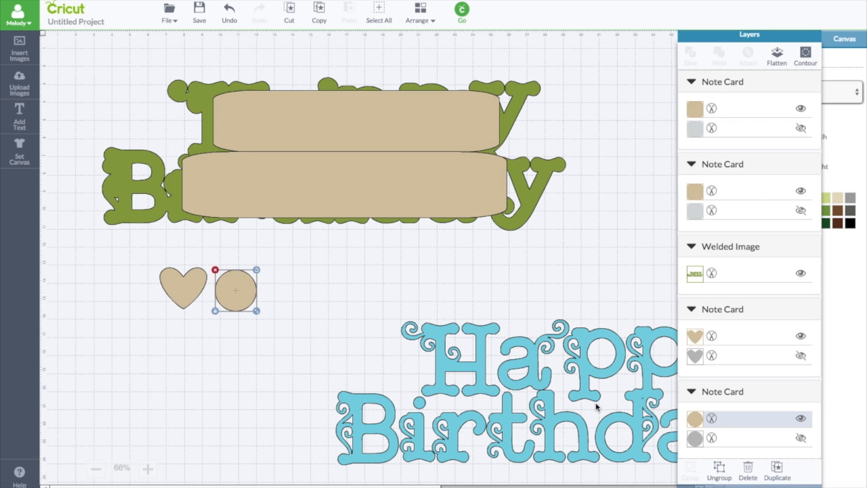
Place circle copies over the band ends near the y and the B to round the gaps
drag(236, 289, 309, 278)
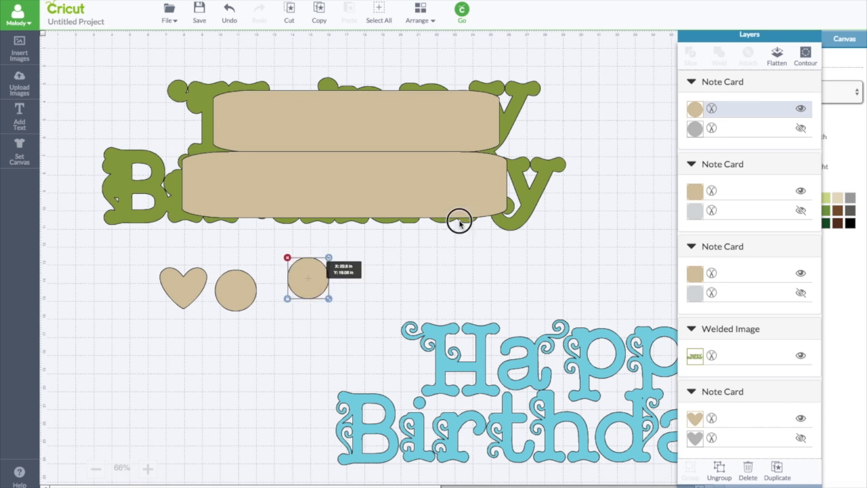
drag(309, 278, 525, 187)
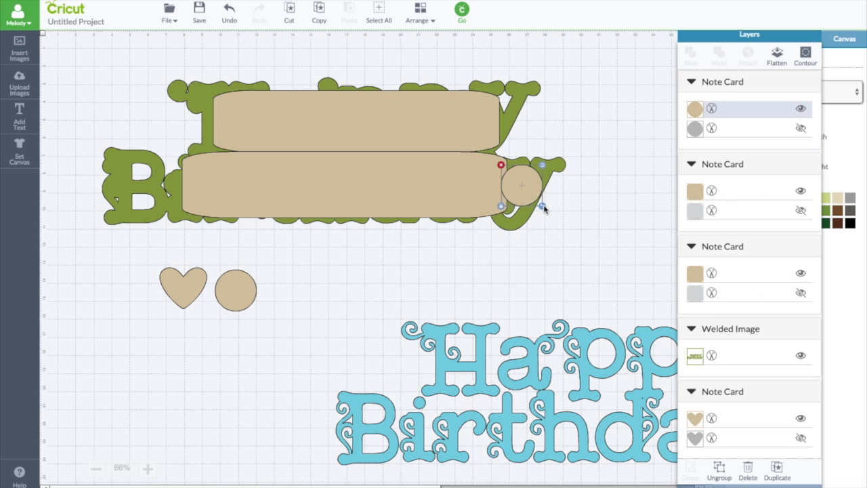
mouse_move(767, 458)
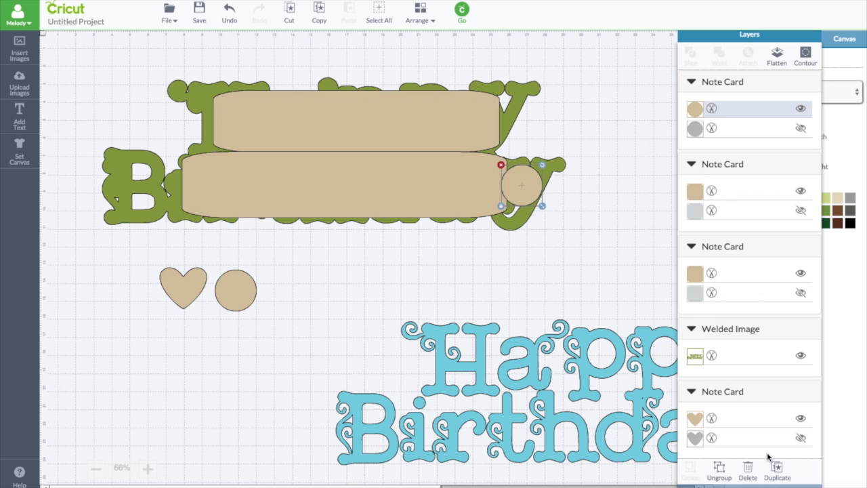
drag(522, 187, 509, 206)
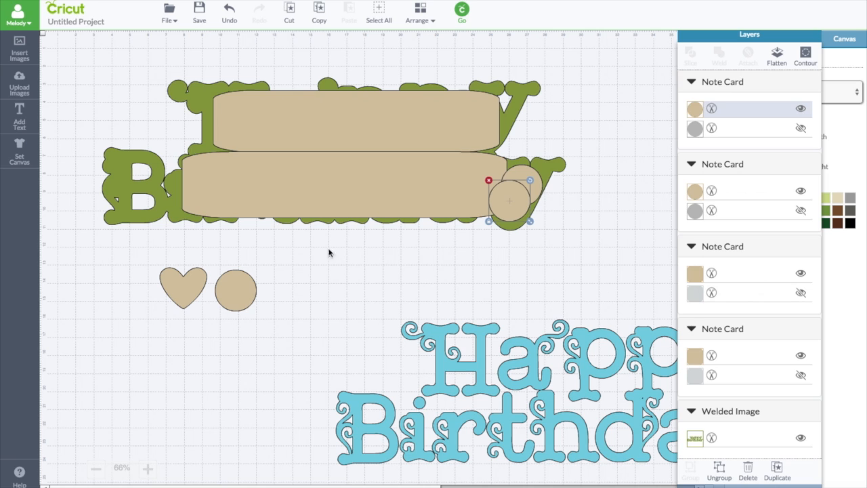
mouse_move(608, 222)
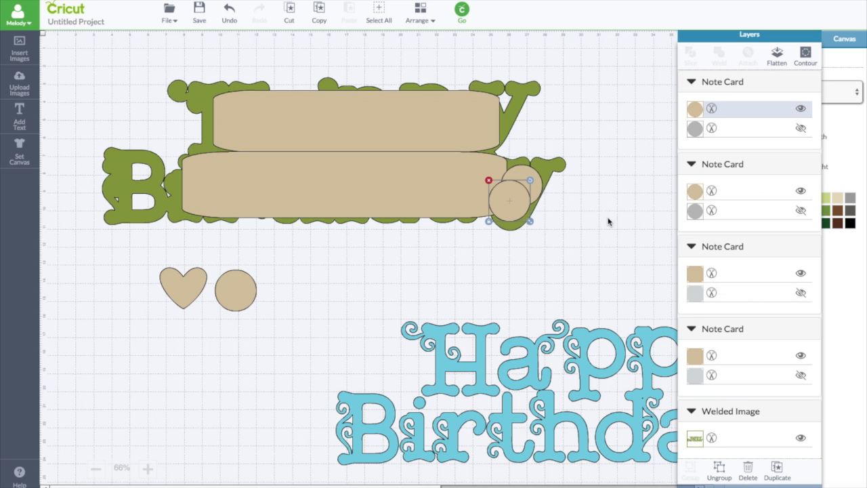
drag(510, 201, 496, 105)
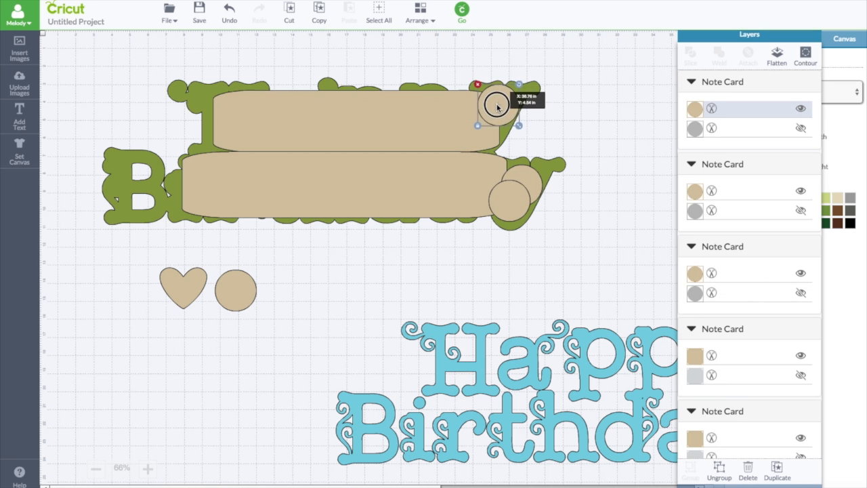
drag(499, 106, 508, 200)
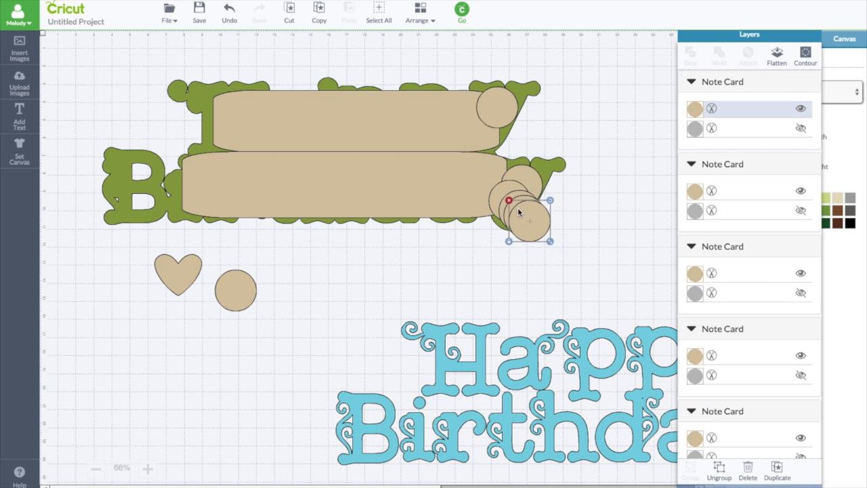
drag(518, 219, 135, 176)
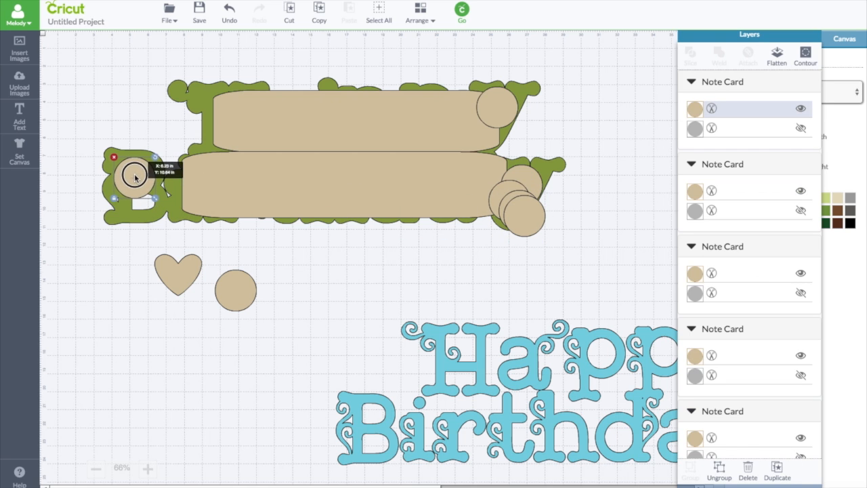
drag(136, 173, 169, 191)
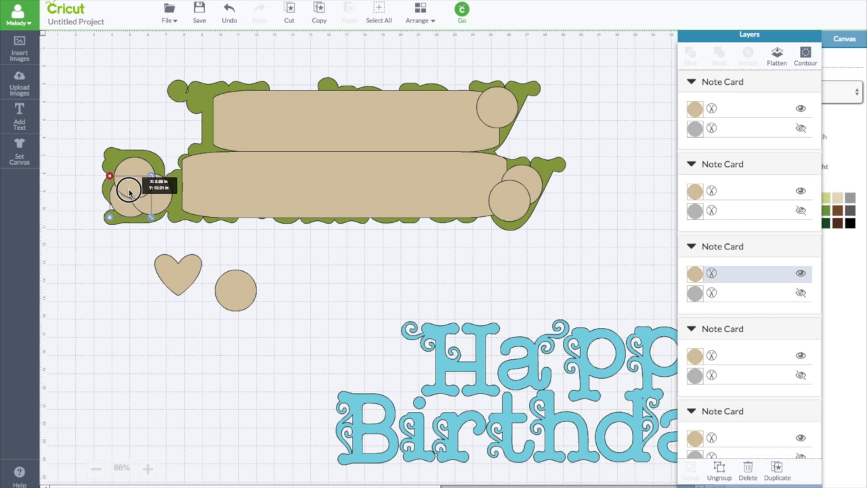
drag(129, 190, 217, 341)
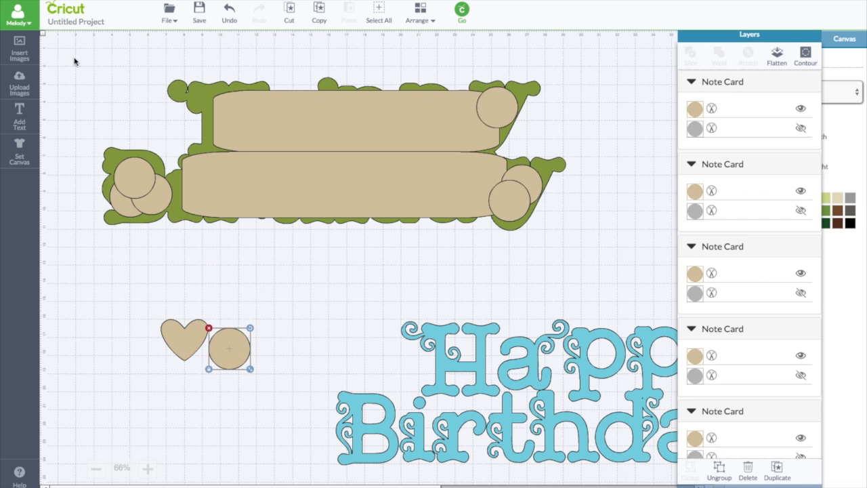
Weld the bands and circles into the green background and send it behind the letters
drag(80, 55, 589, 265)
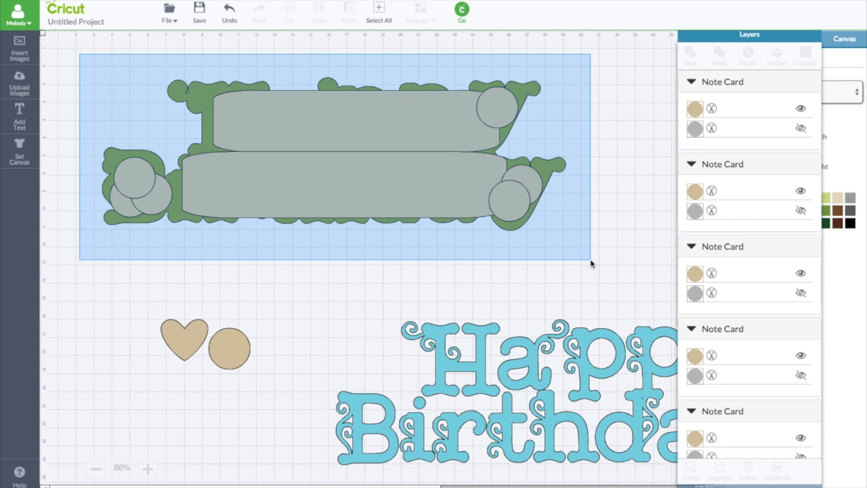
click(332, 155)
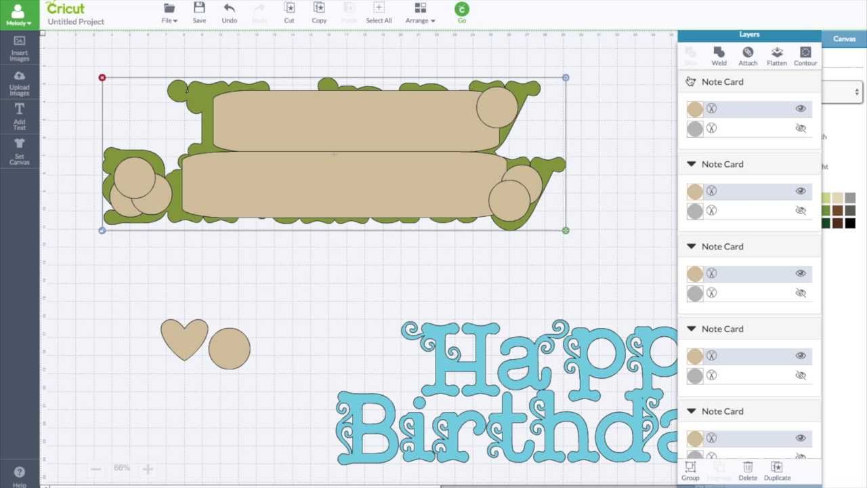
mouse_move(718, 57)
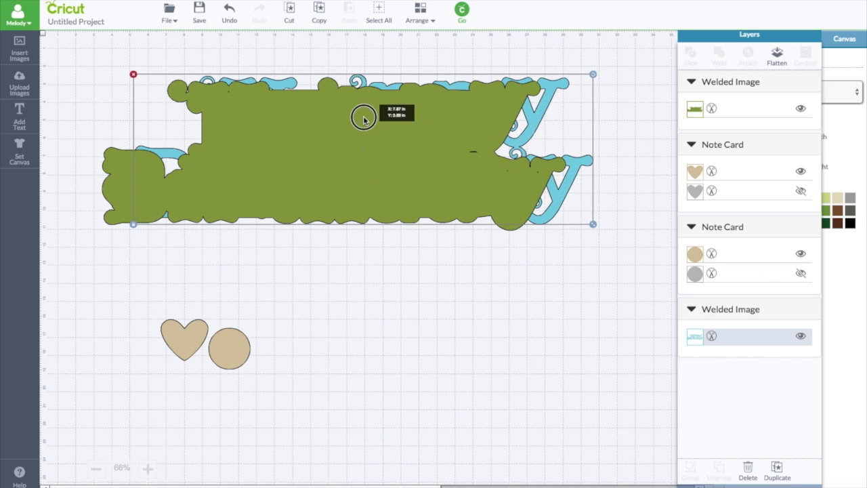
click(420, 12)
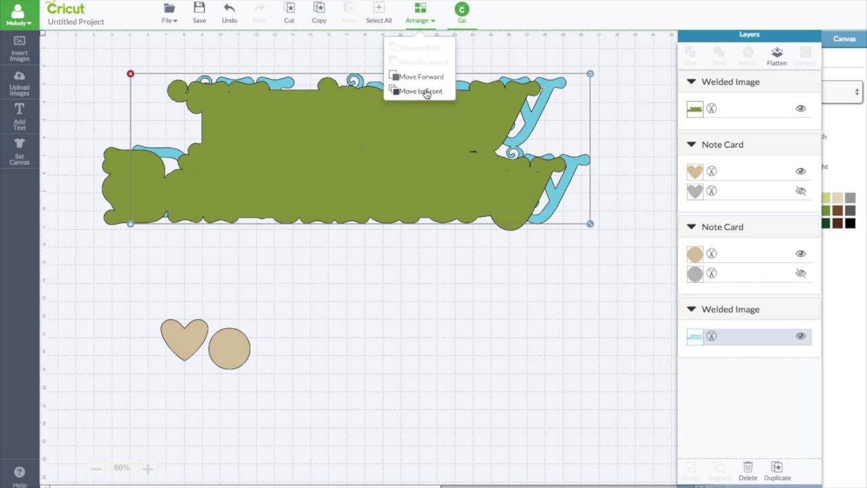
click(422, 91)
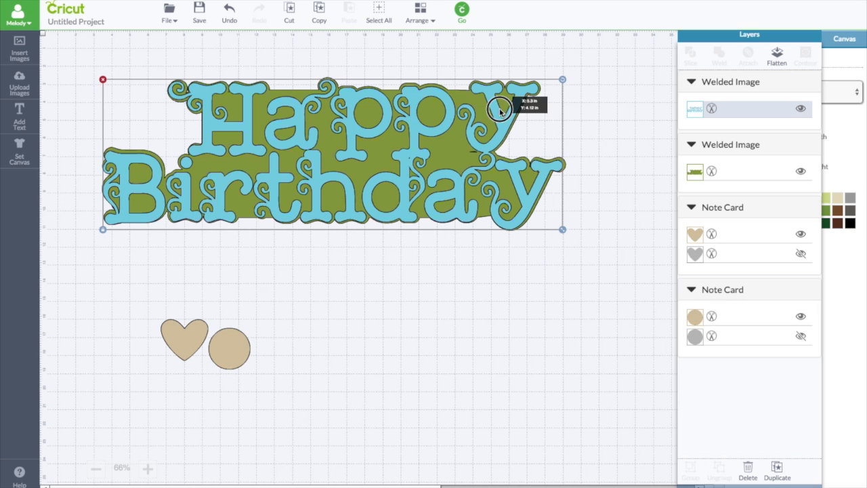
mouse_move(599, 140)
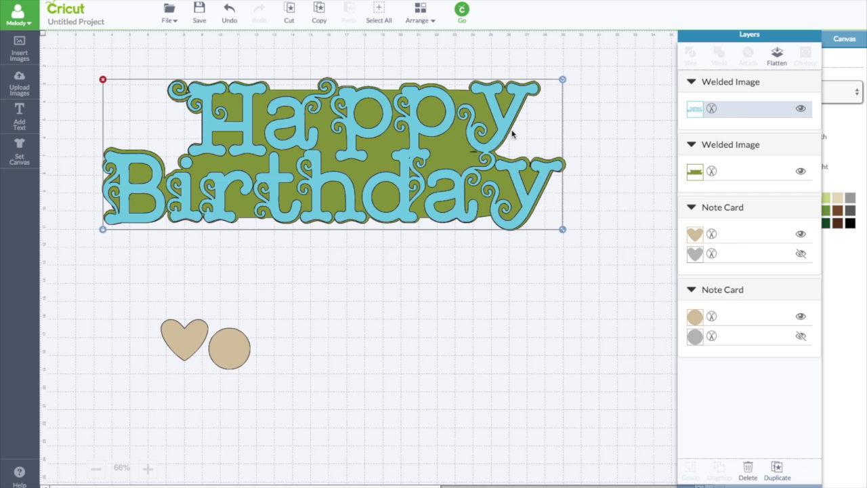
mouse_move(378, 167)
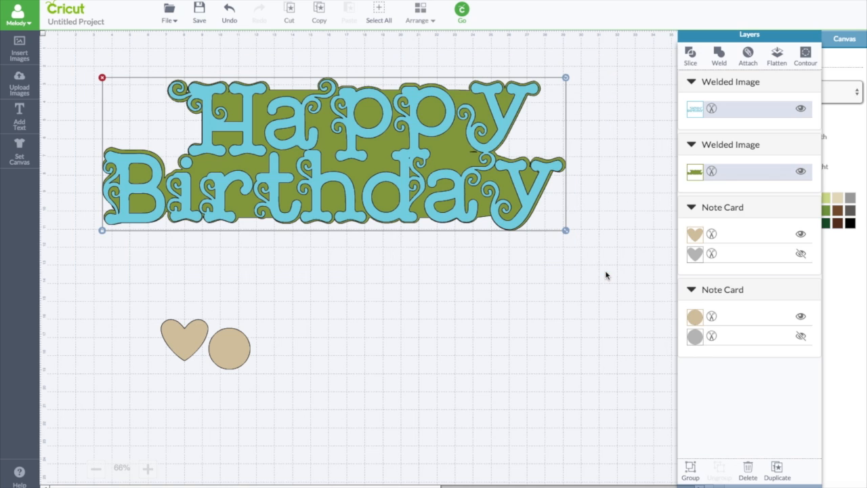
Group the green background with the blue letters and resize the design slightly smaller
click(691, 471)
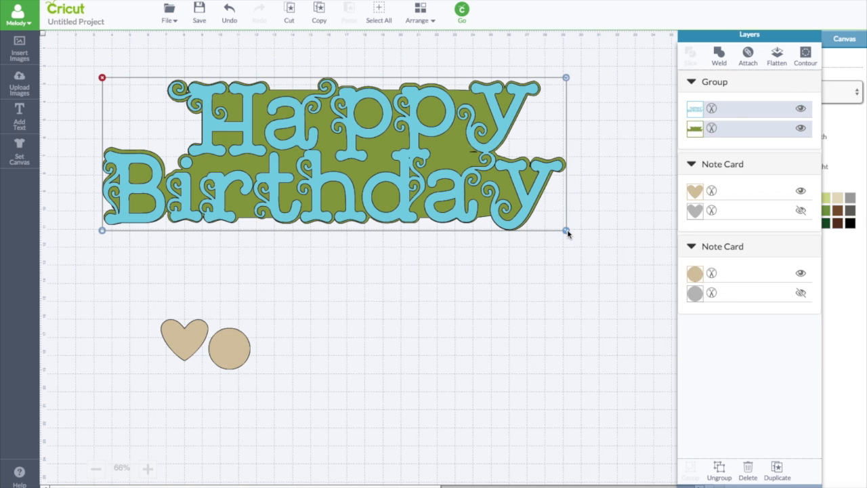
drag(566, 230, 474, 187)
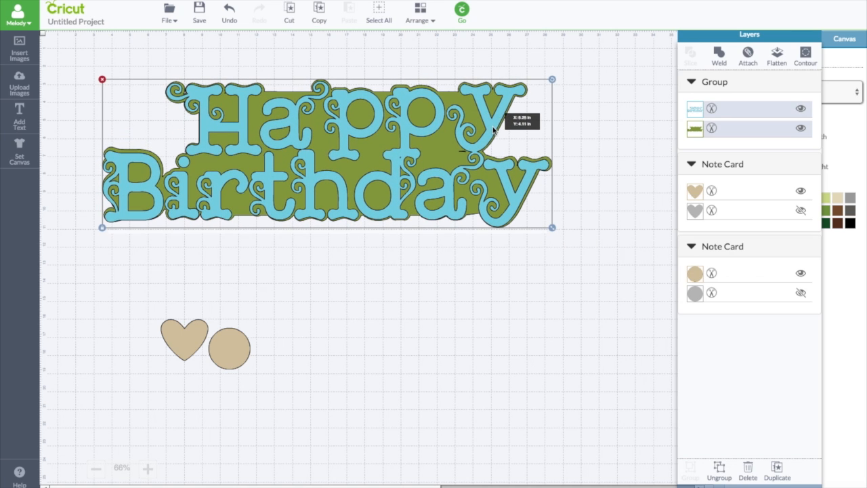
Ungroup the design and bring the heart in front of the letters
click(717, 57)
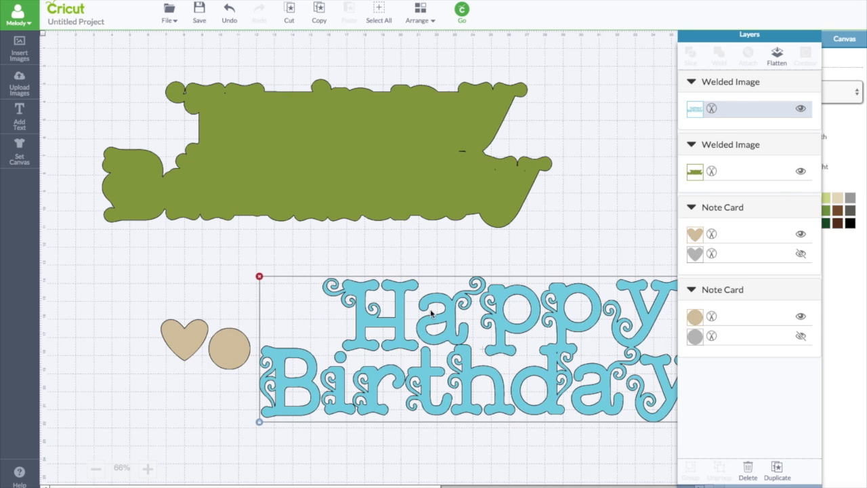
drag(431, 311, 273, 119)
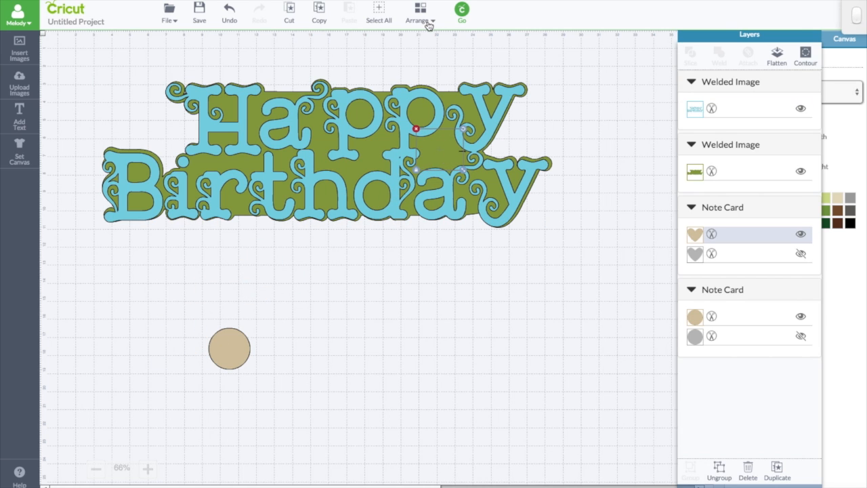
click(419, 19)
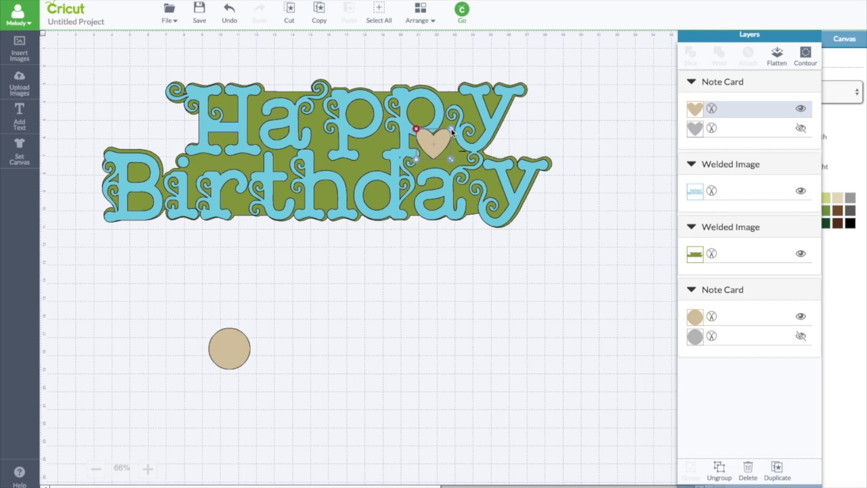
Shrink the heart onto the background between the p and y, then pull the letters away
drag(433, 143, 440, 155)
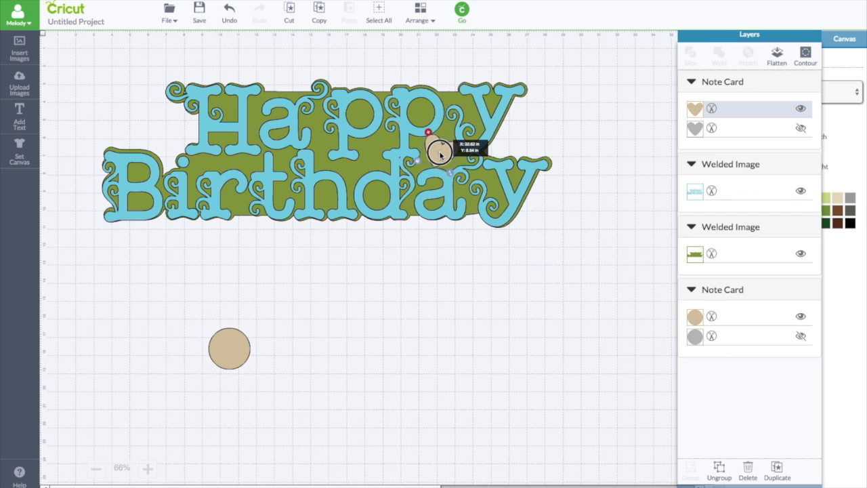
drag(440, 155, 450, 147)
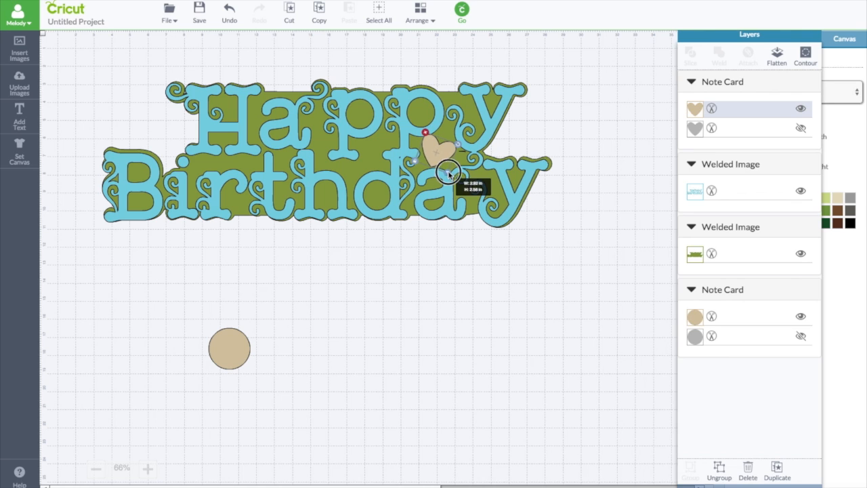
drag(447, 170, 438, 155)
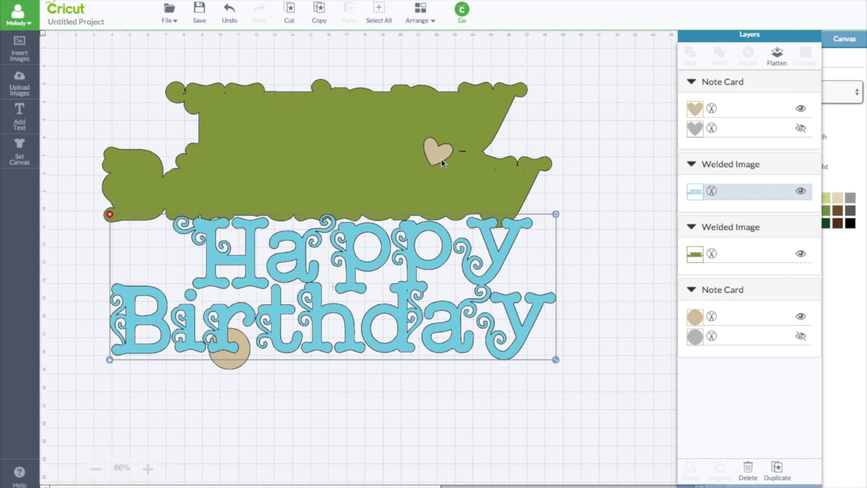
Slice the heart out of the green background and bring the blue letters back to the front
click(436, 152)
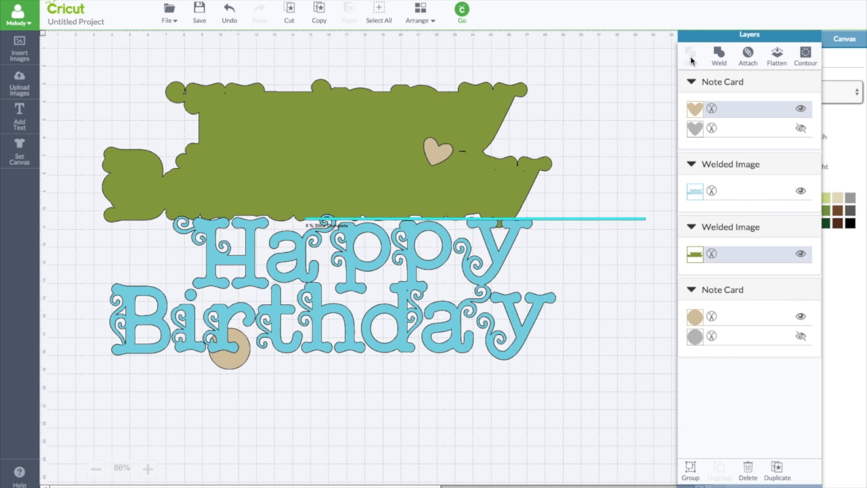
click(690, 55)
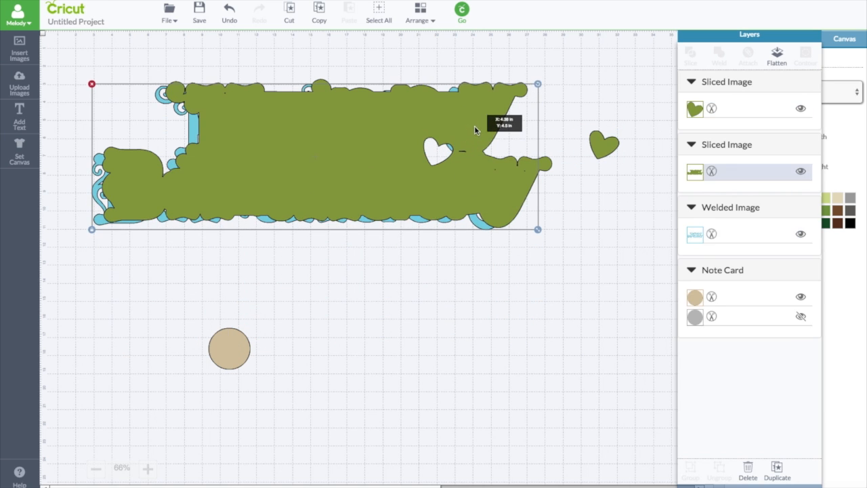
click(420, 13)
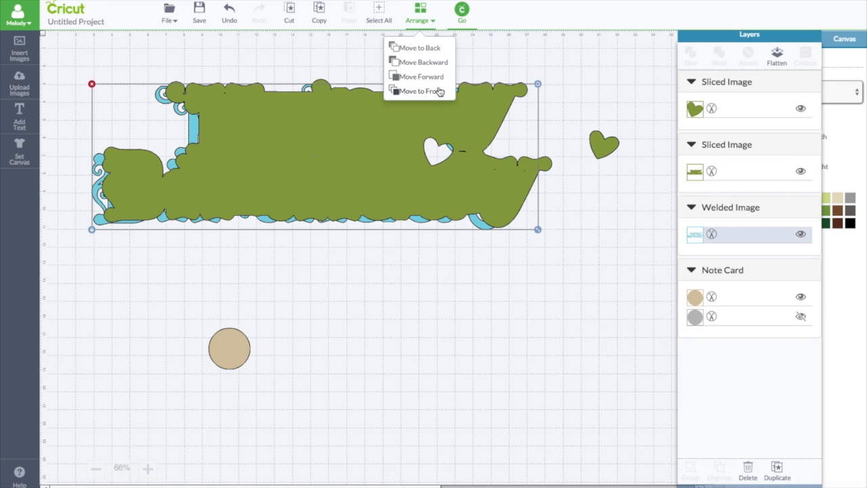
click(420, 91)
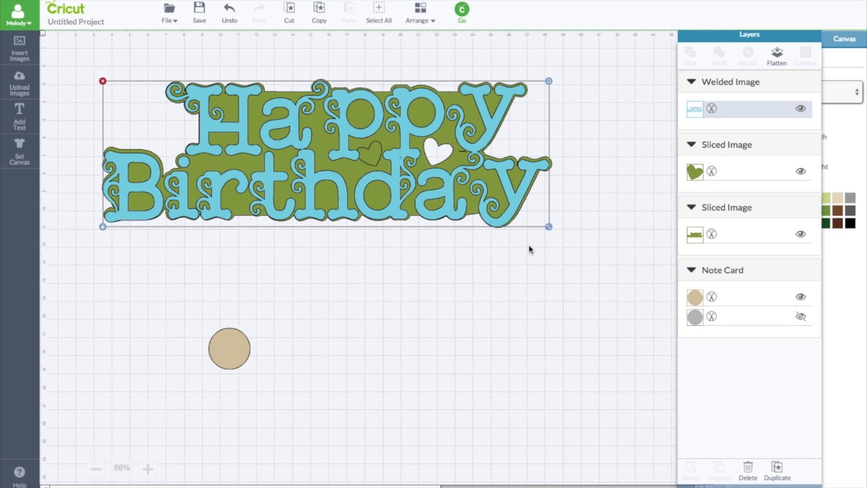
mouse_move(19, 84)
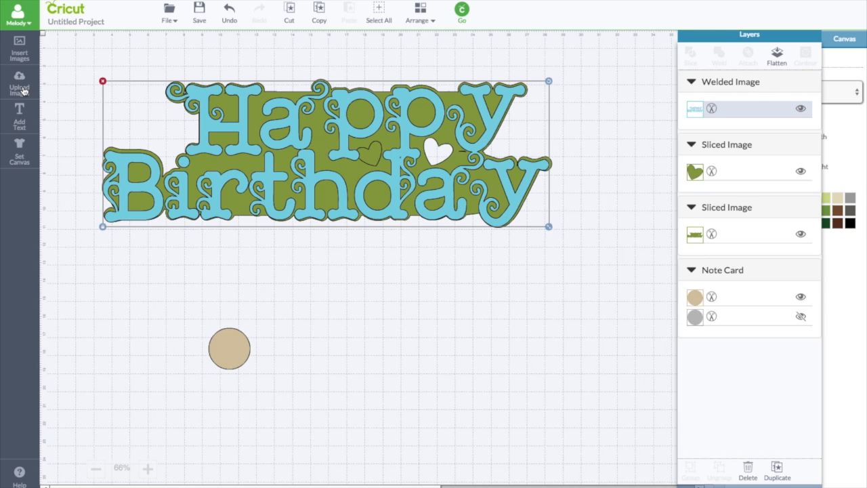